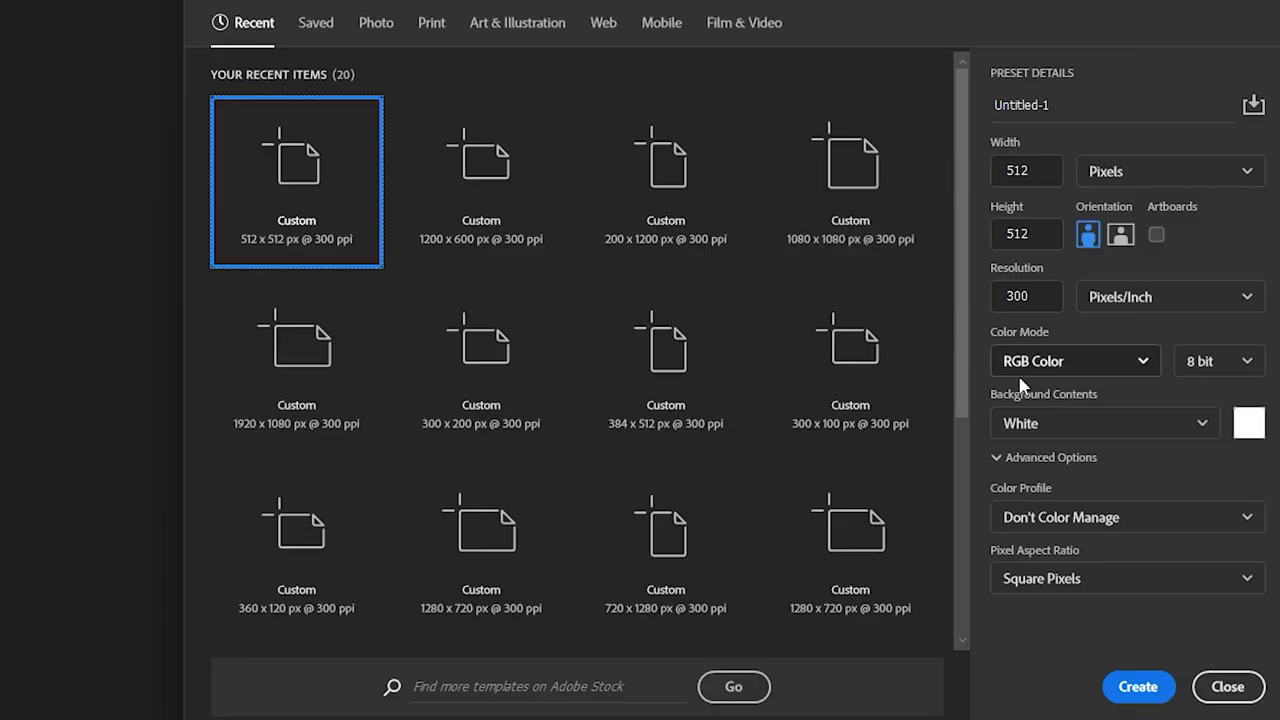
mouse_move(1198, 657)
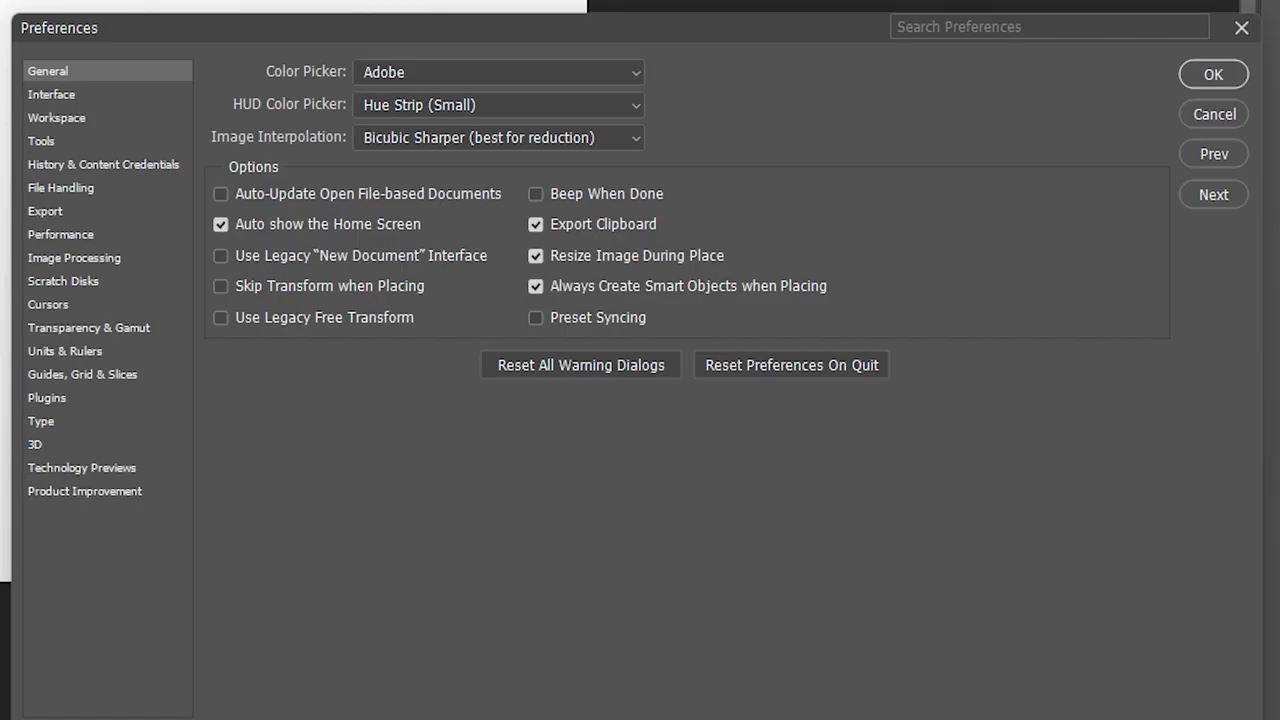
Step: Create a custom 512 × 512 px document and place the face photos as layers
click(497, 137)
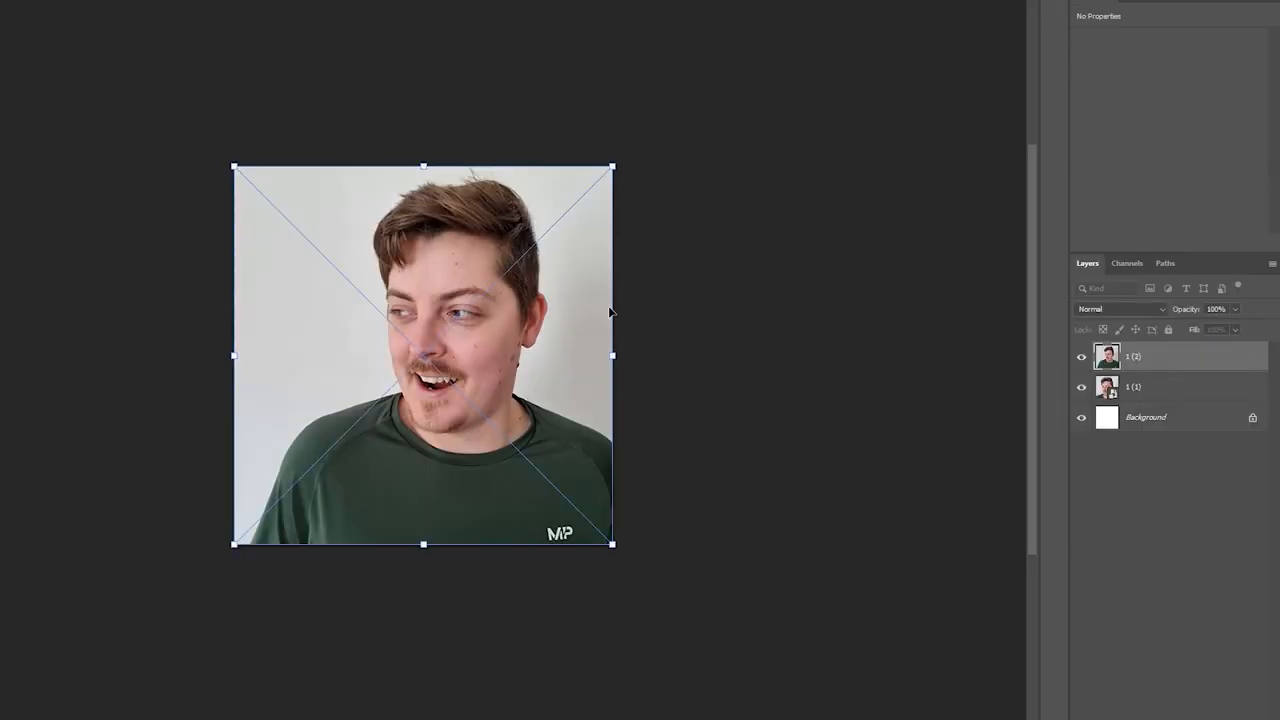
click(154, 8)
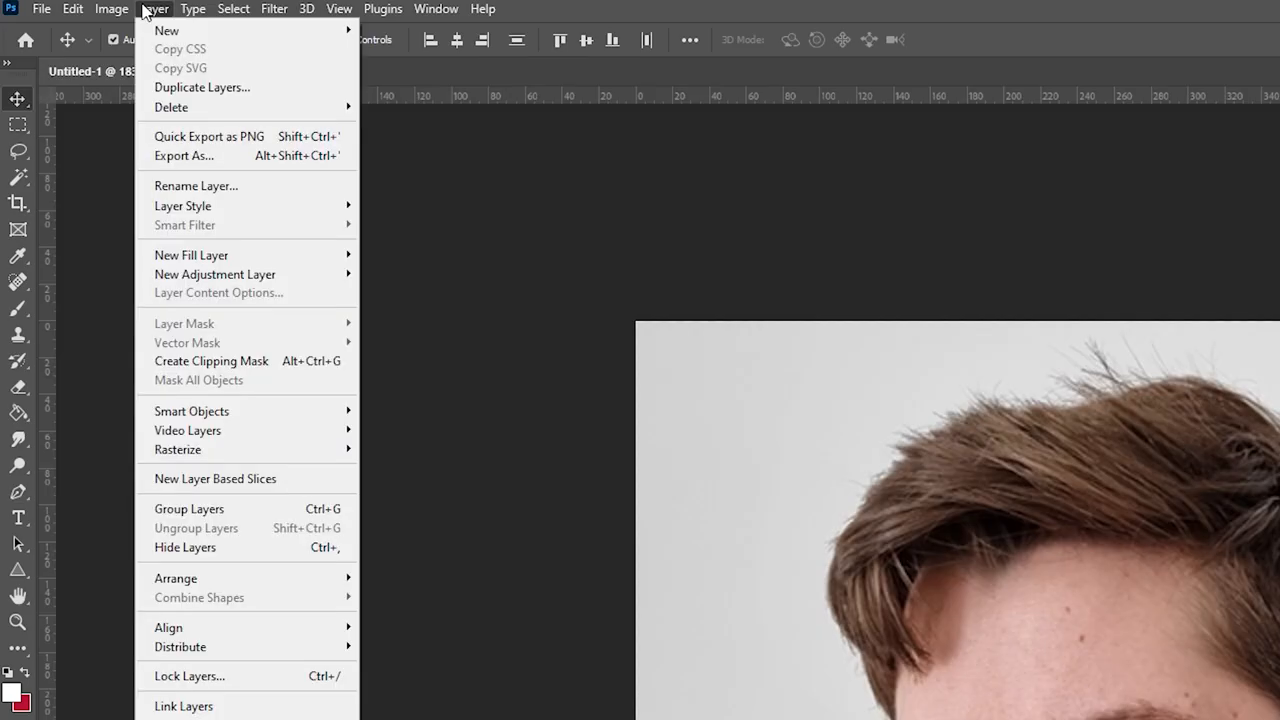
click(183, 155)
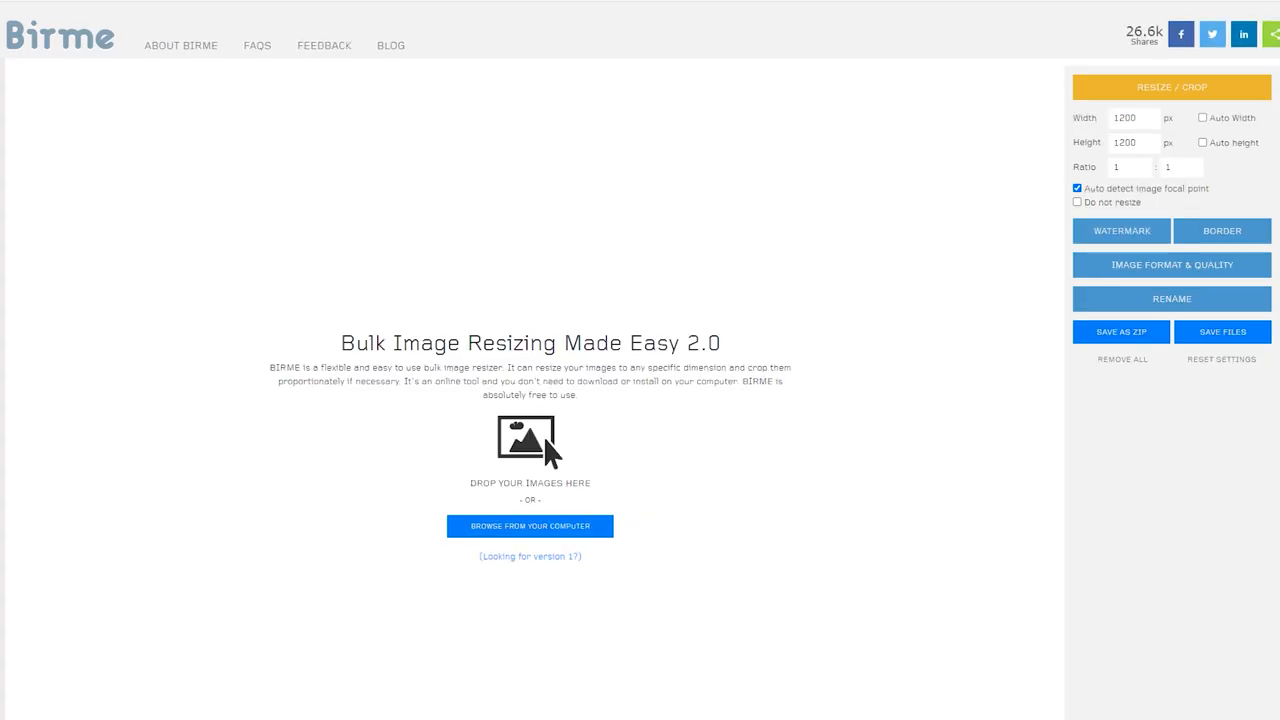
Step: Load the face photos into BIRME and save them cropped to 512 × 512
drag(530, 370, 530, 440)
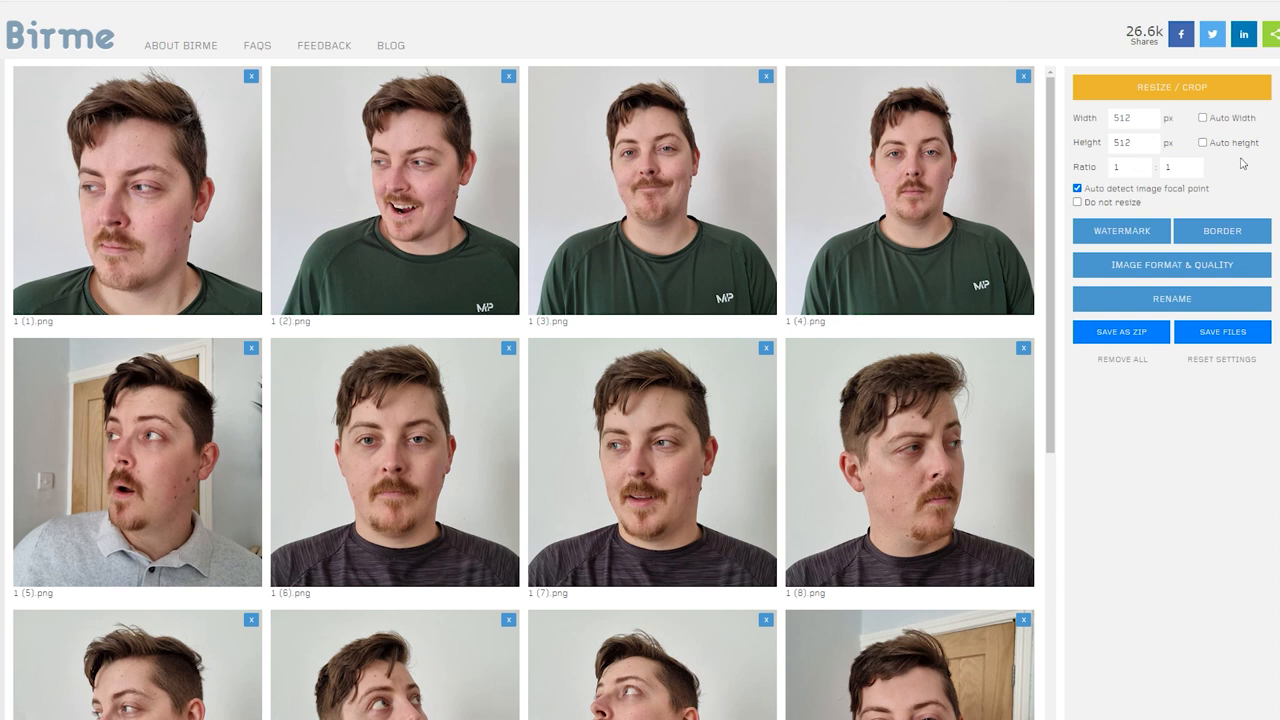
mouse_move(1121, 230)
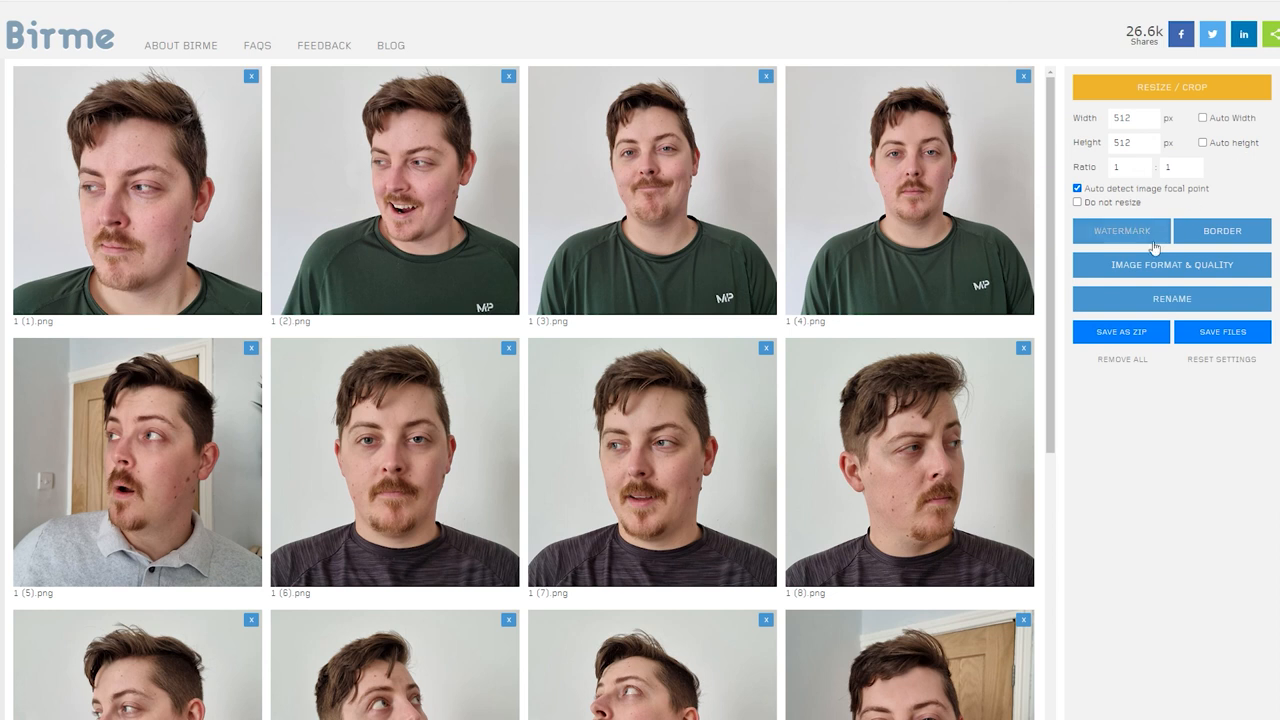
click(1171, 265)
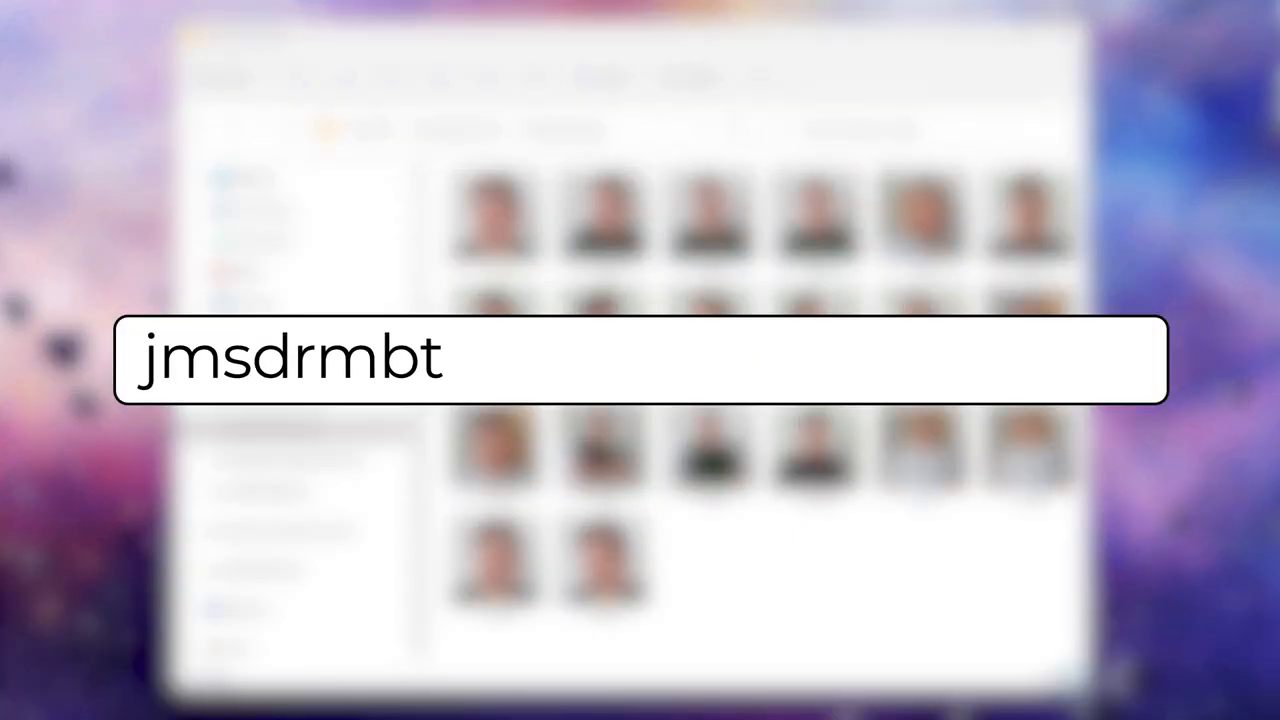
Step: Select all twenty training images and batch-rename them to 'jmsdrmbth'
text(h = James Dreambooth)
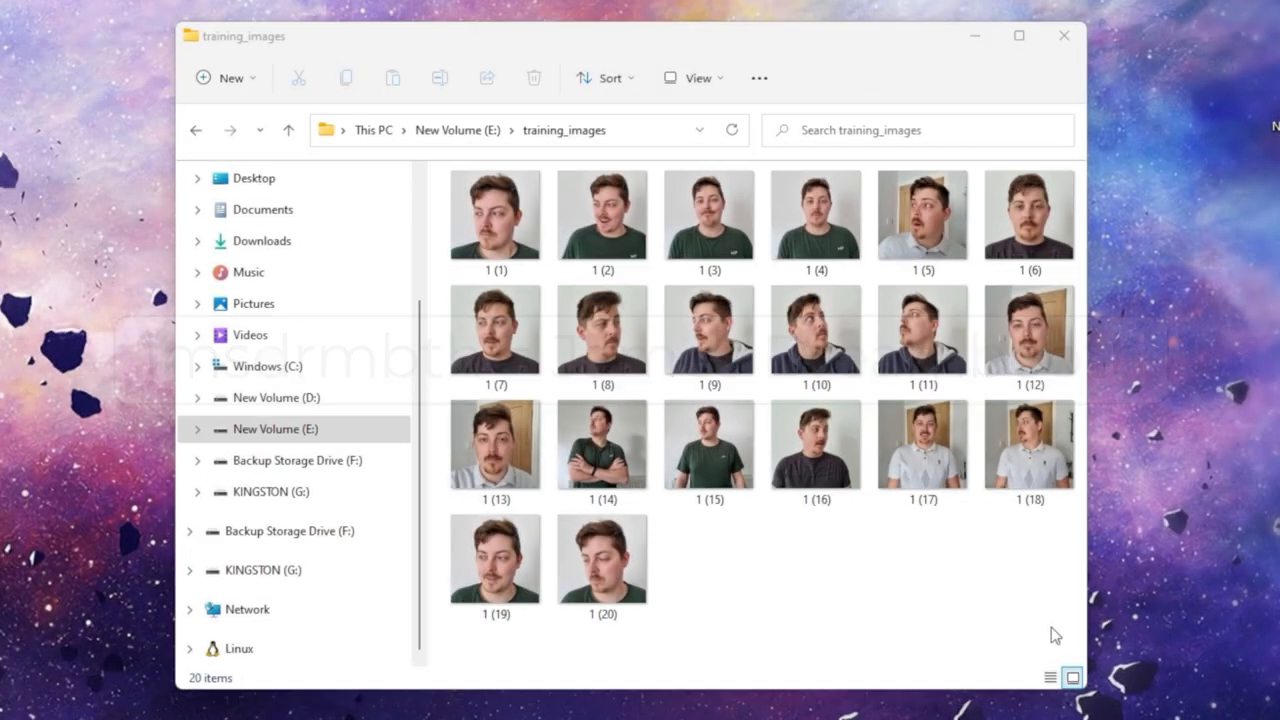
key(ctrl+a)
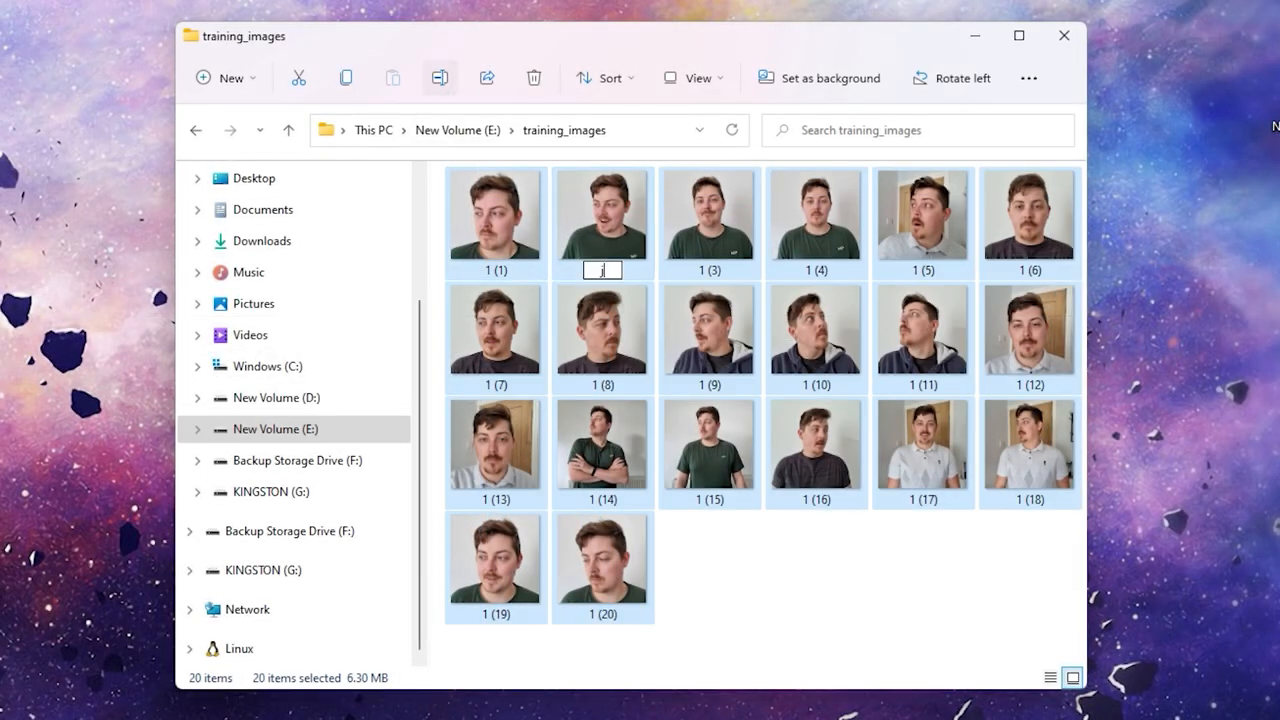
text(jmsdr)
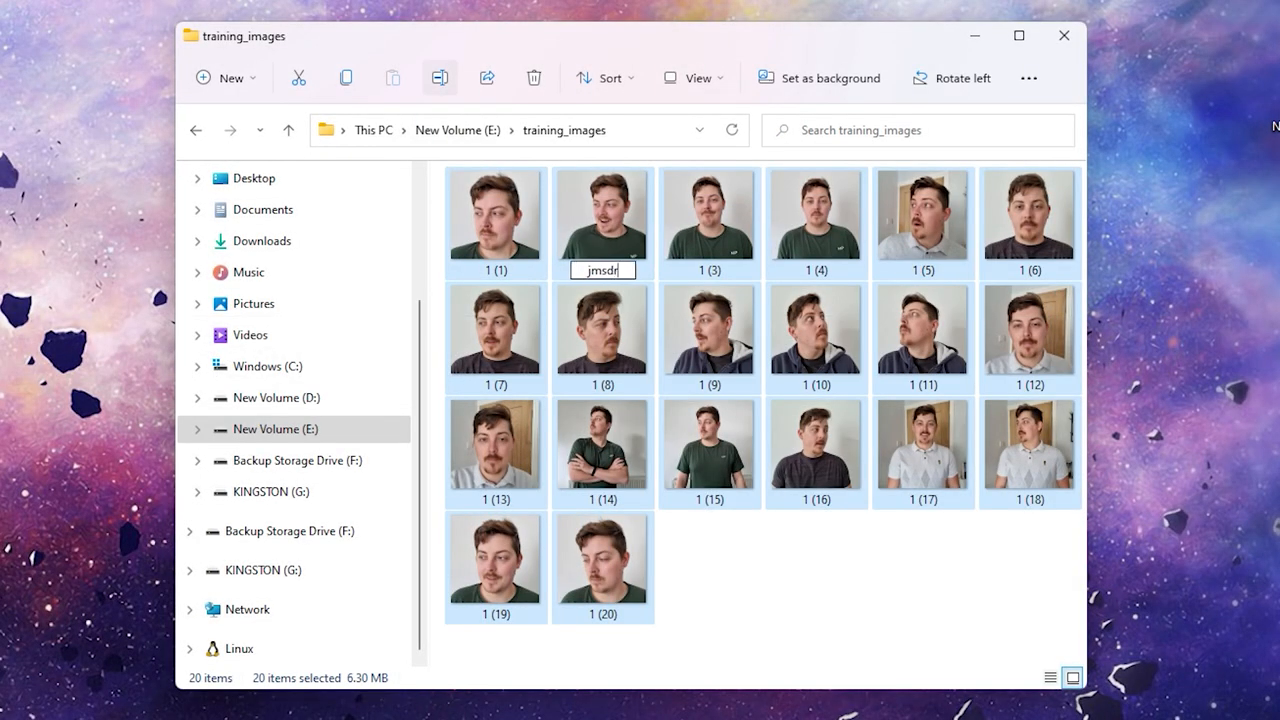
text(mbth)
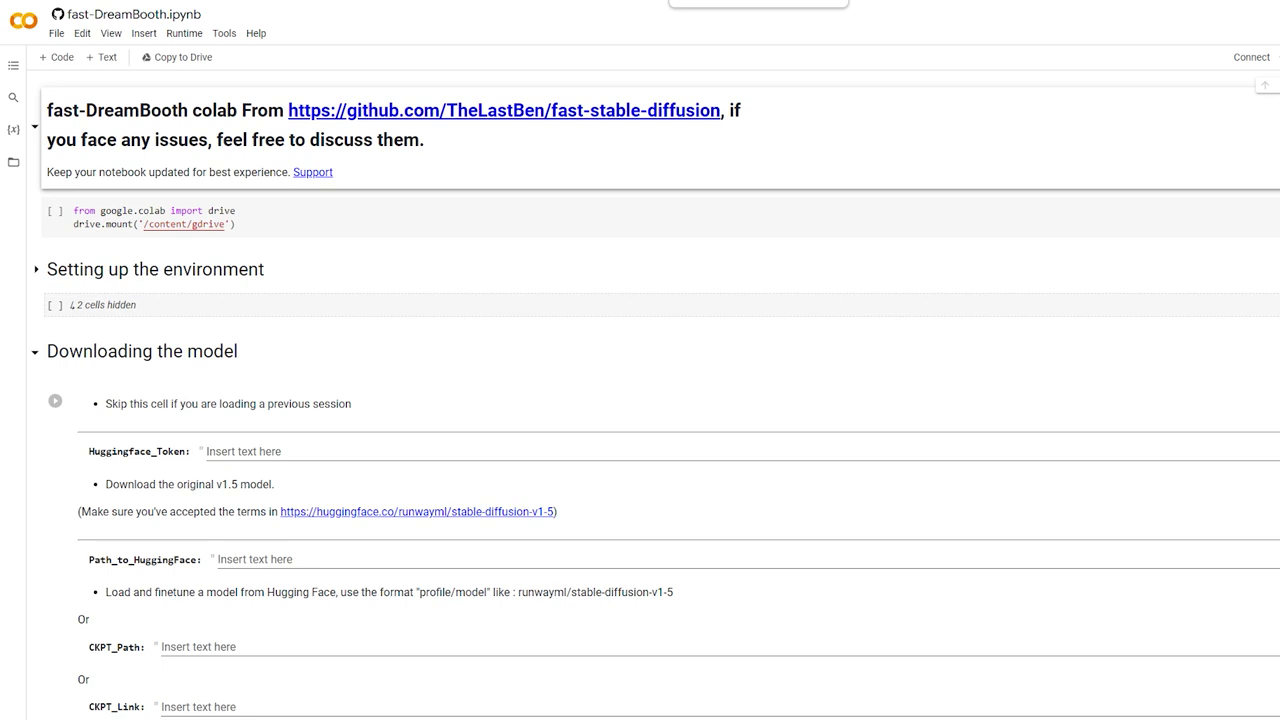
mouse_move(563, 137)
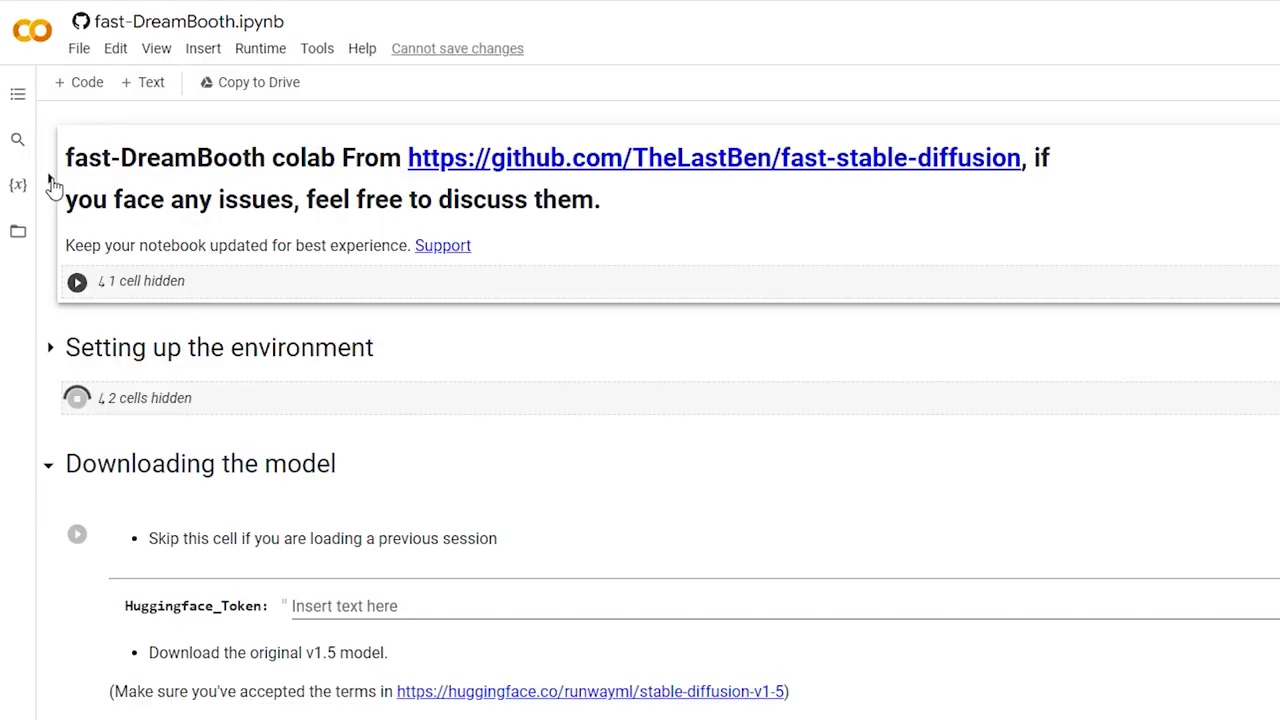
Step: Expand the fast-DreamBooth notebook's hidden cells to reveal the Google Drive mount cell
click(77, 281)
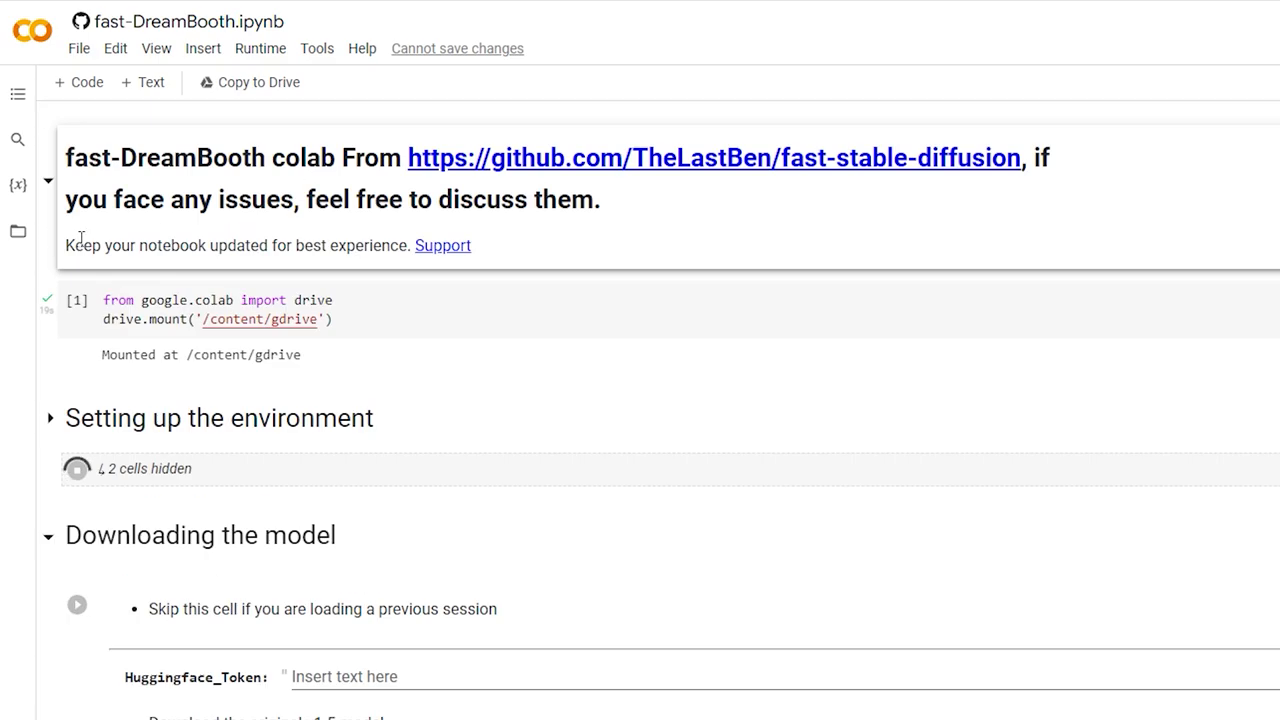
click(613, 105)
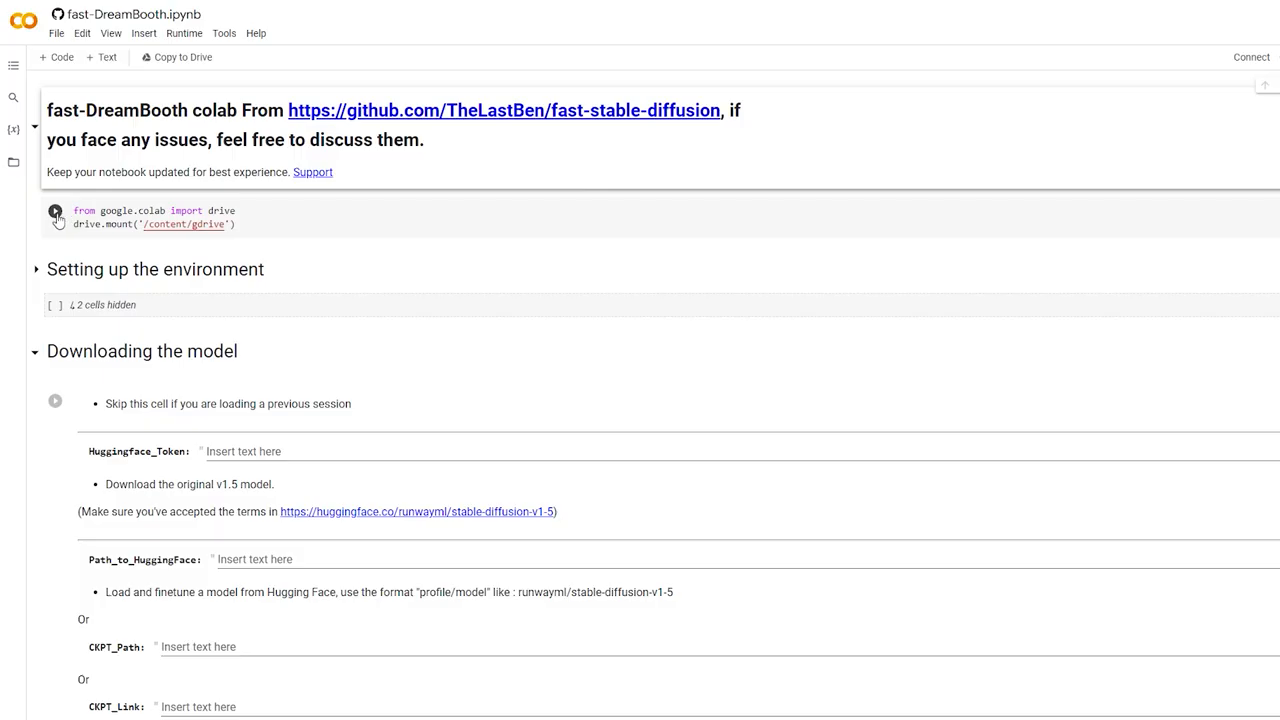
Step: Run the Drive mount cell, accept the unverified-notebook warning, and connect Google Drive
click(55, 211)
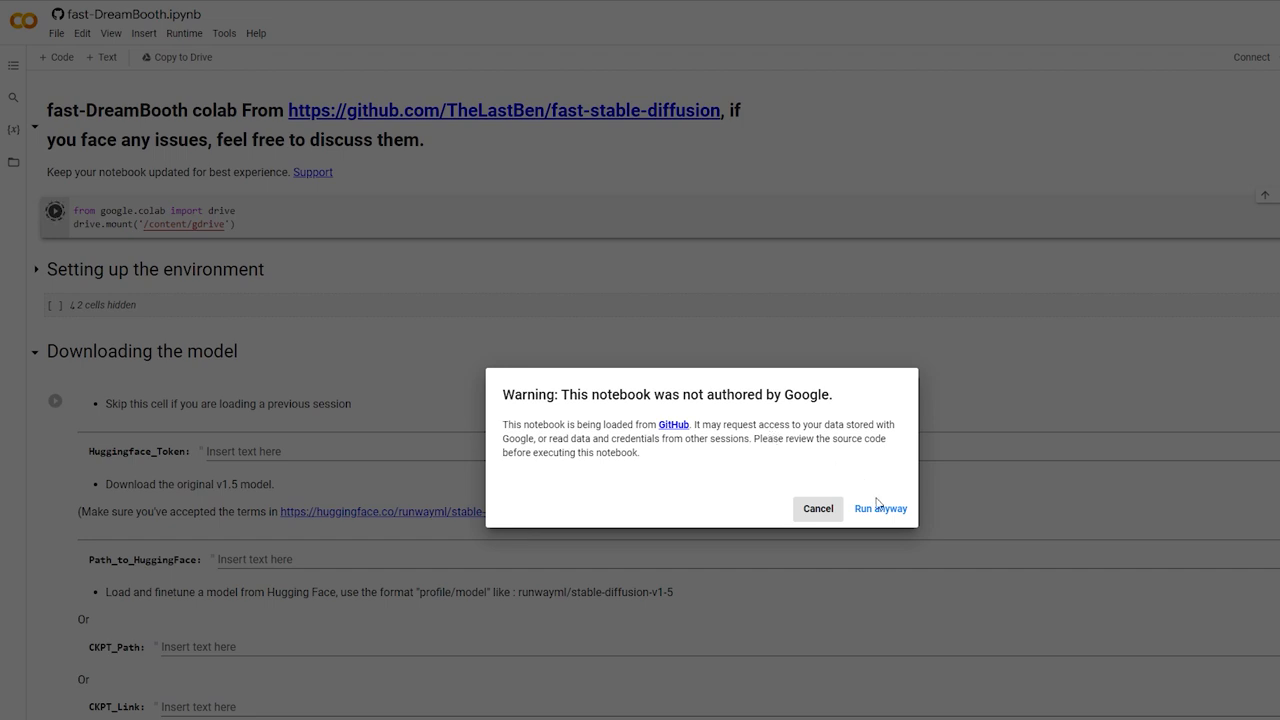
click(879, 508)
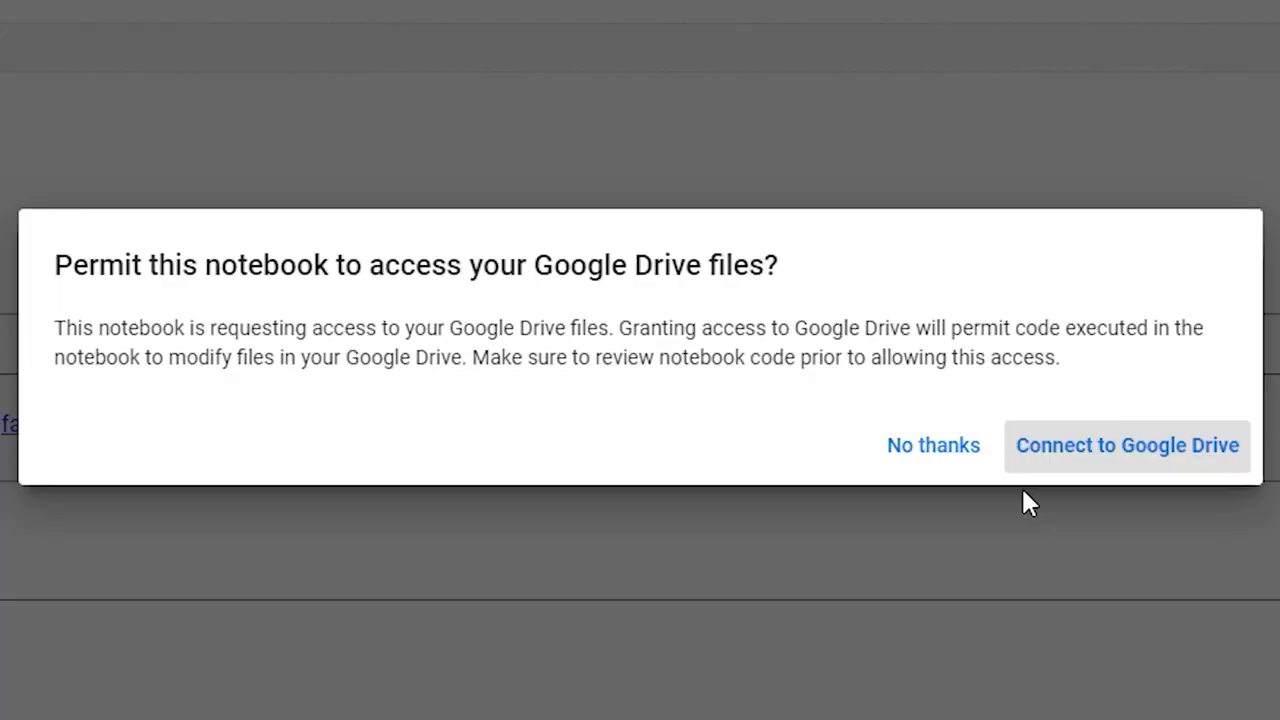
click(1127, 445)
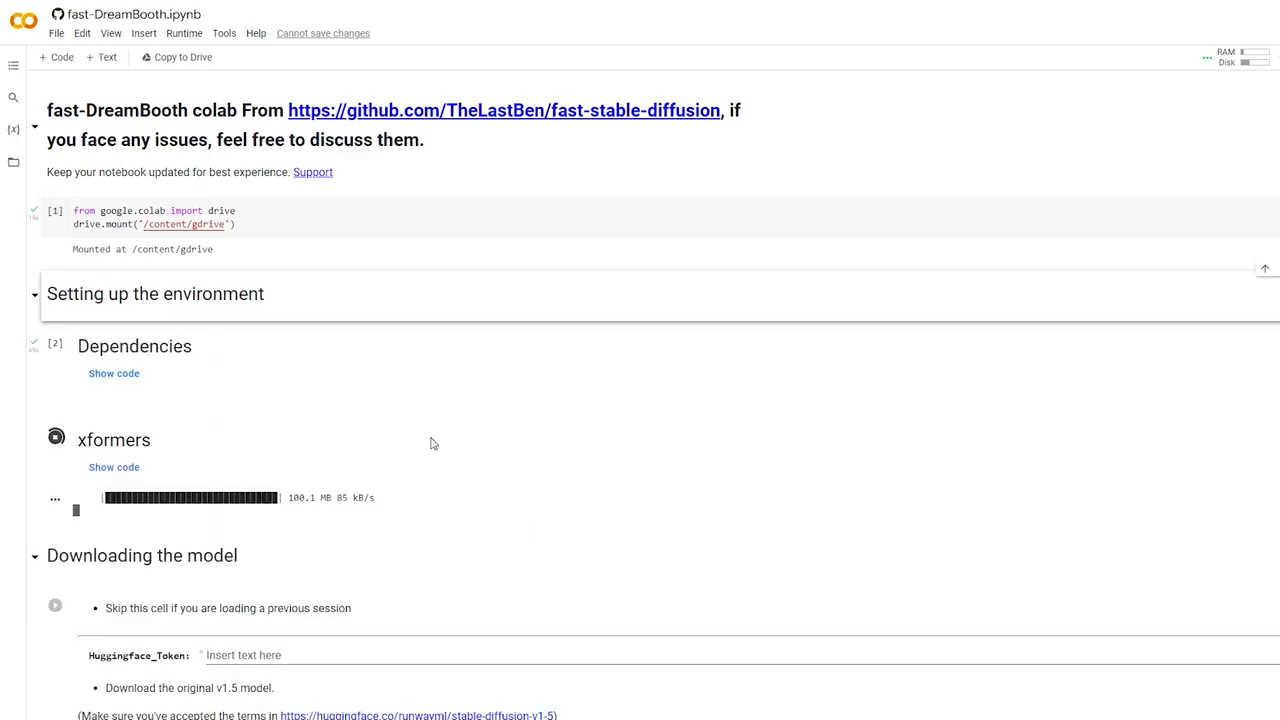
mouse_move(583, 456)
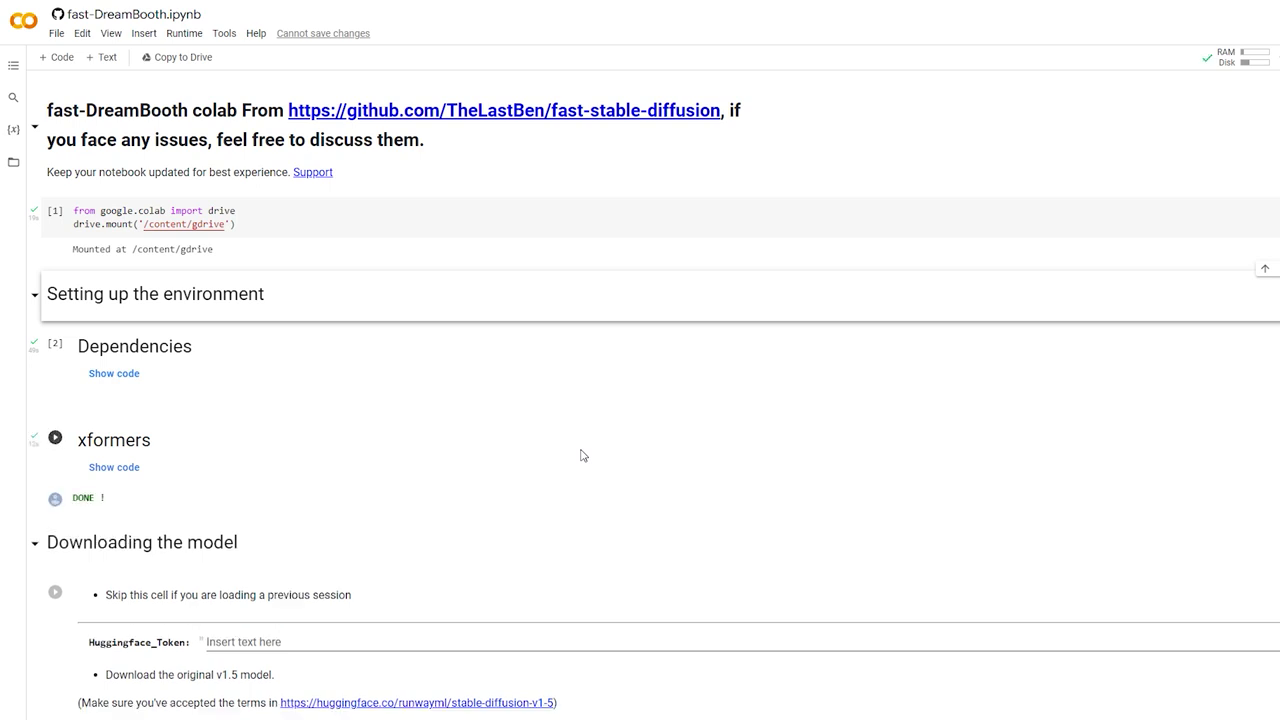
Step: Sign up for a Hugging Face account, complete the profile and open the model page
click(417, 702)
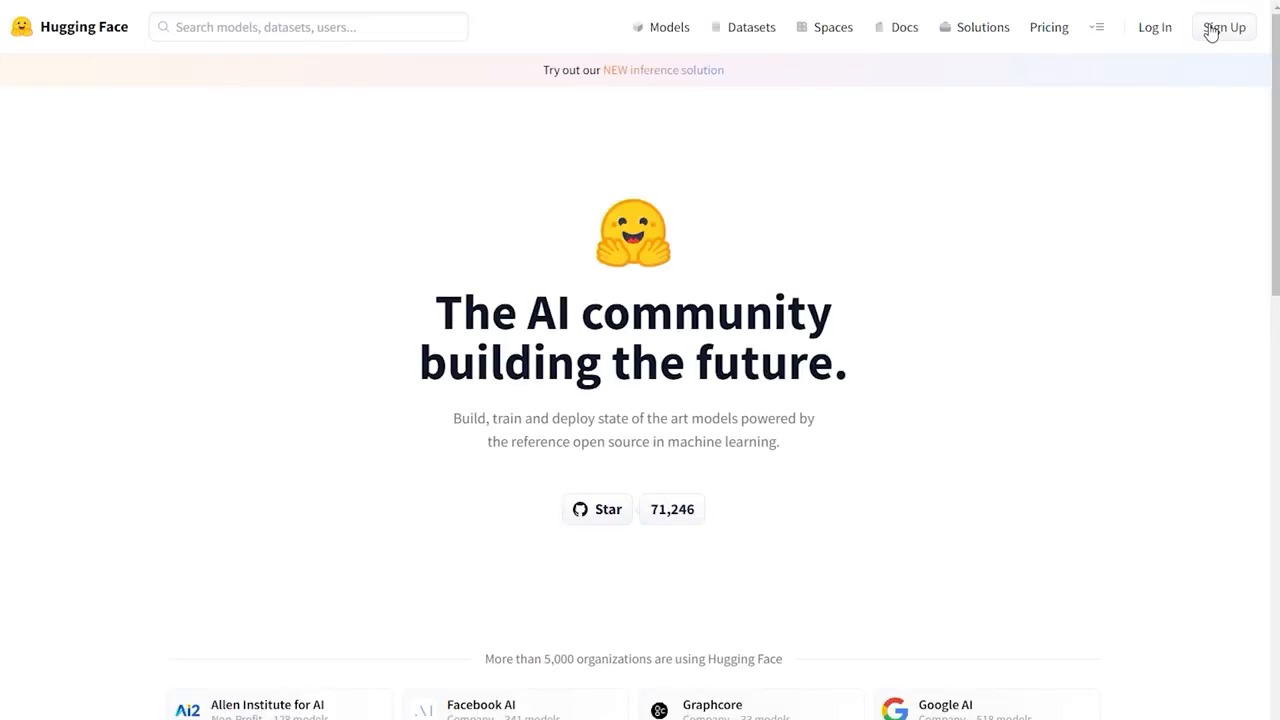
click(1224, 27)
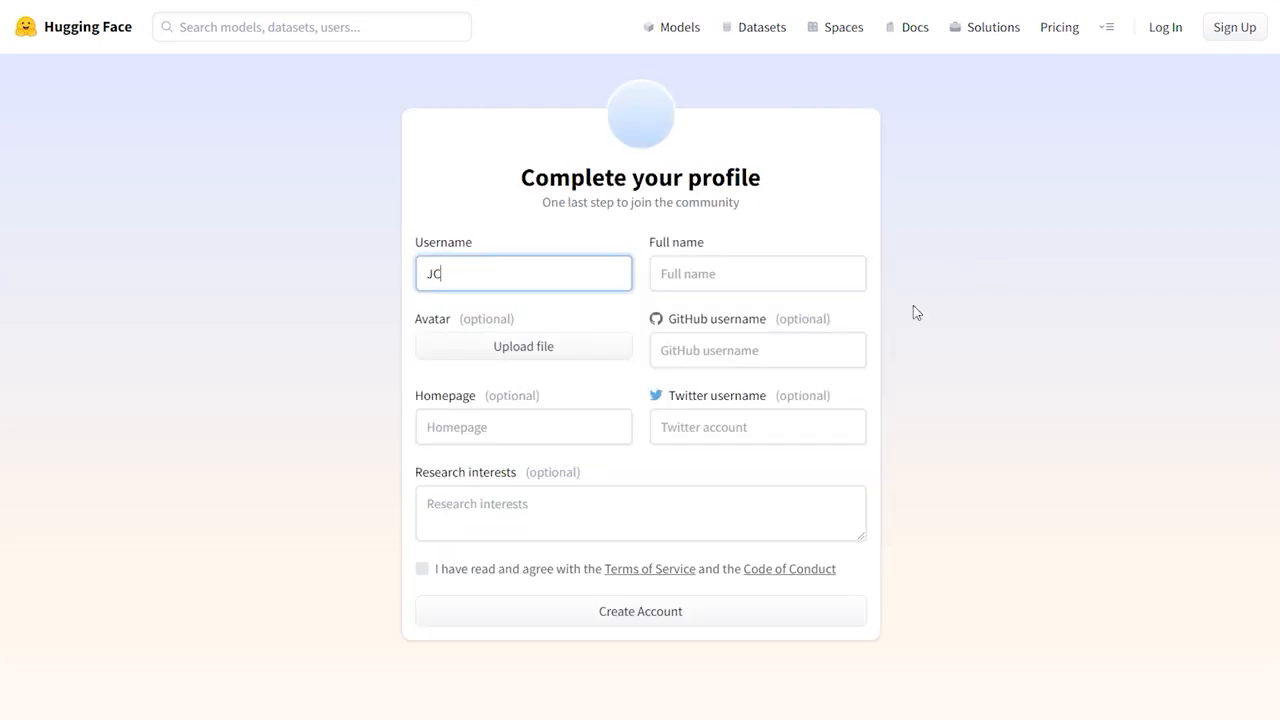
click(640, 611)
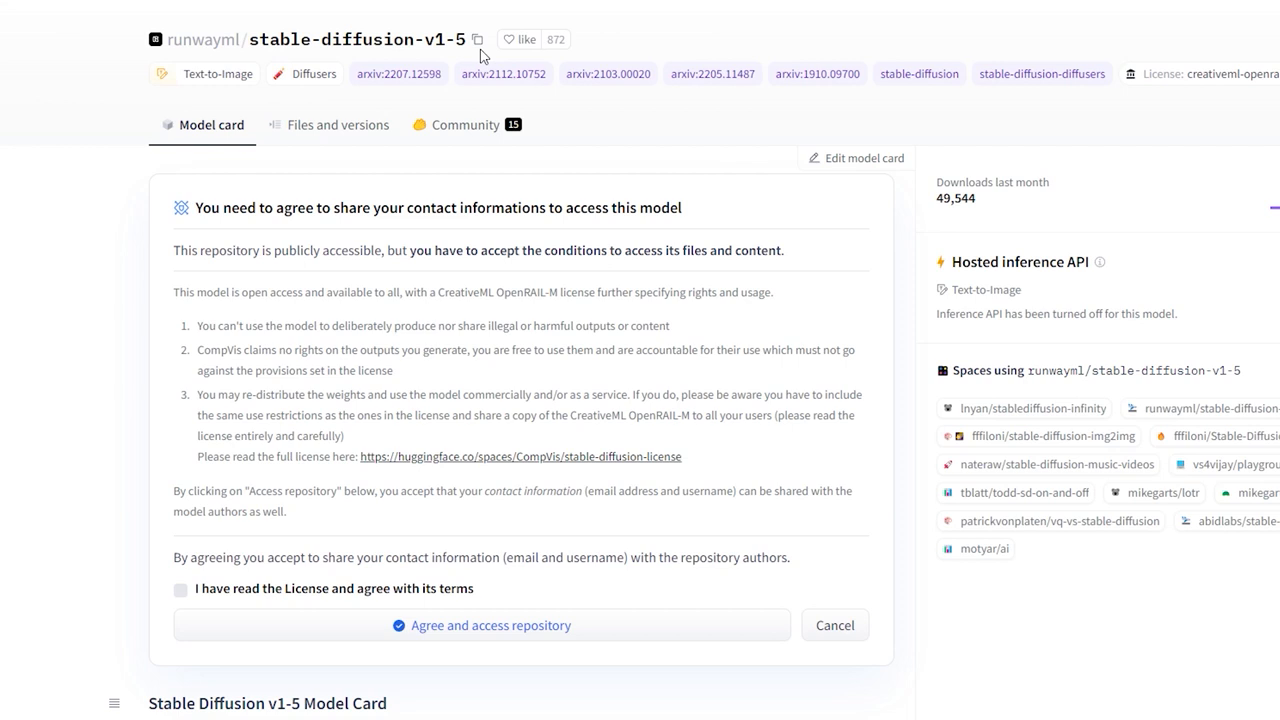
click(180, 589)
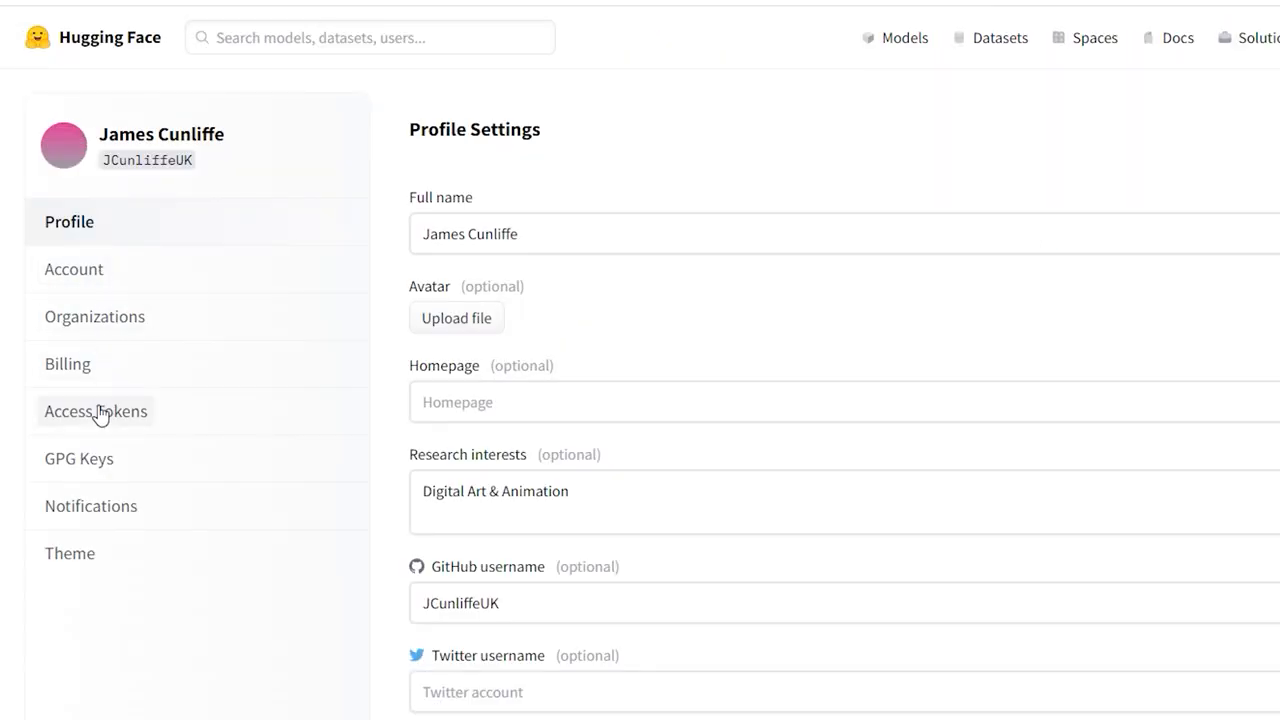
Step: Start a new Hugging Face access token named 'jmsdrmbth'
click(95, 411)
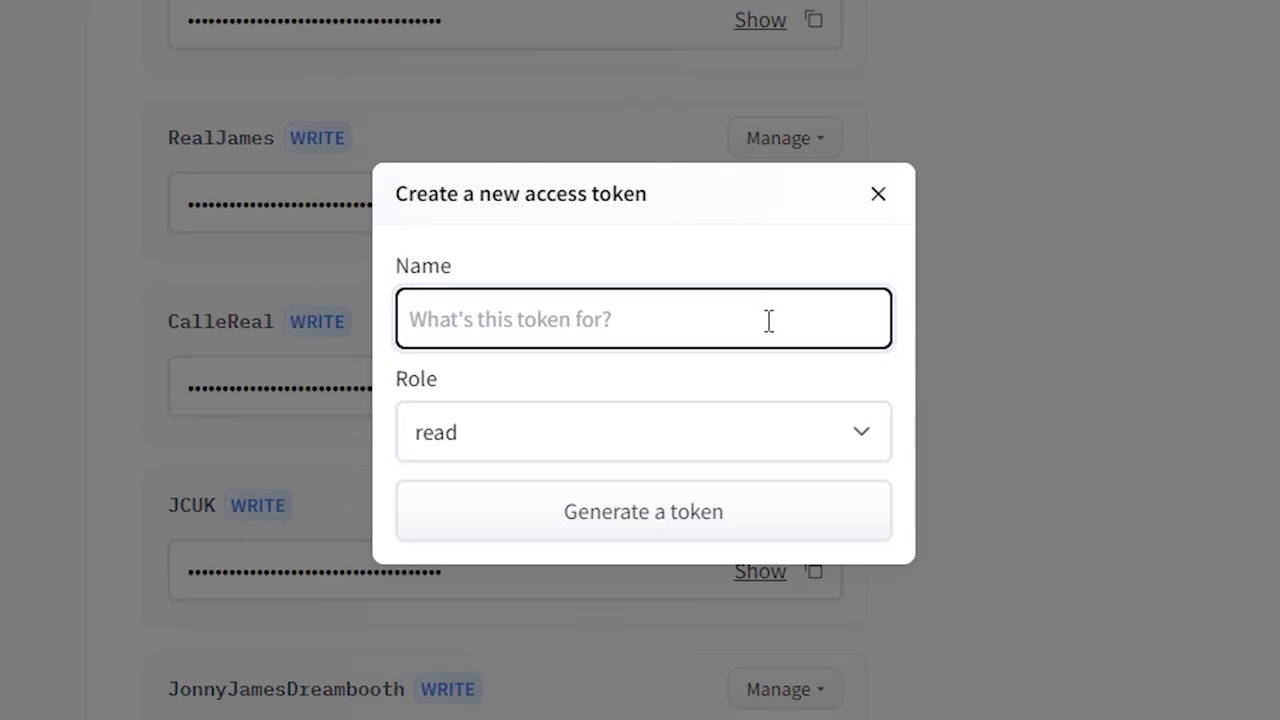
text(jmsdrmbth)
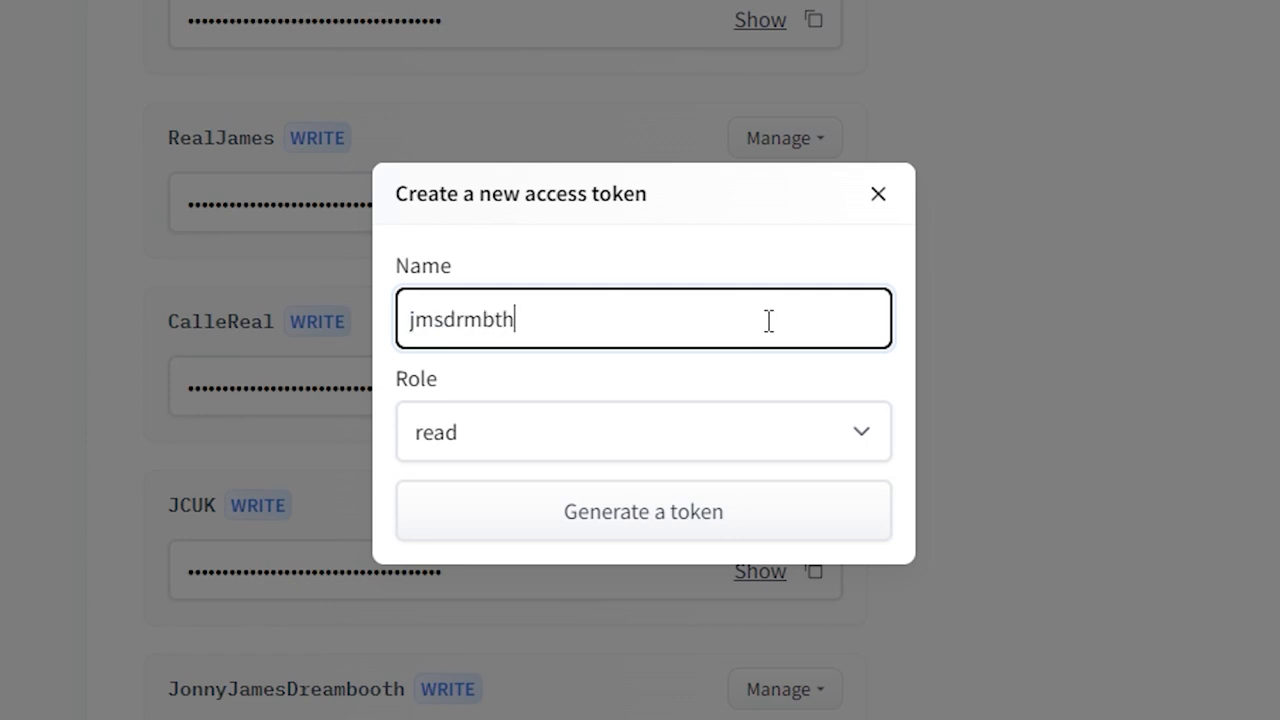
click(643, 511)
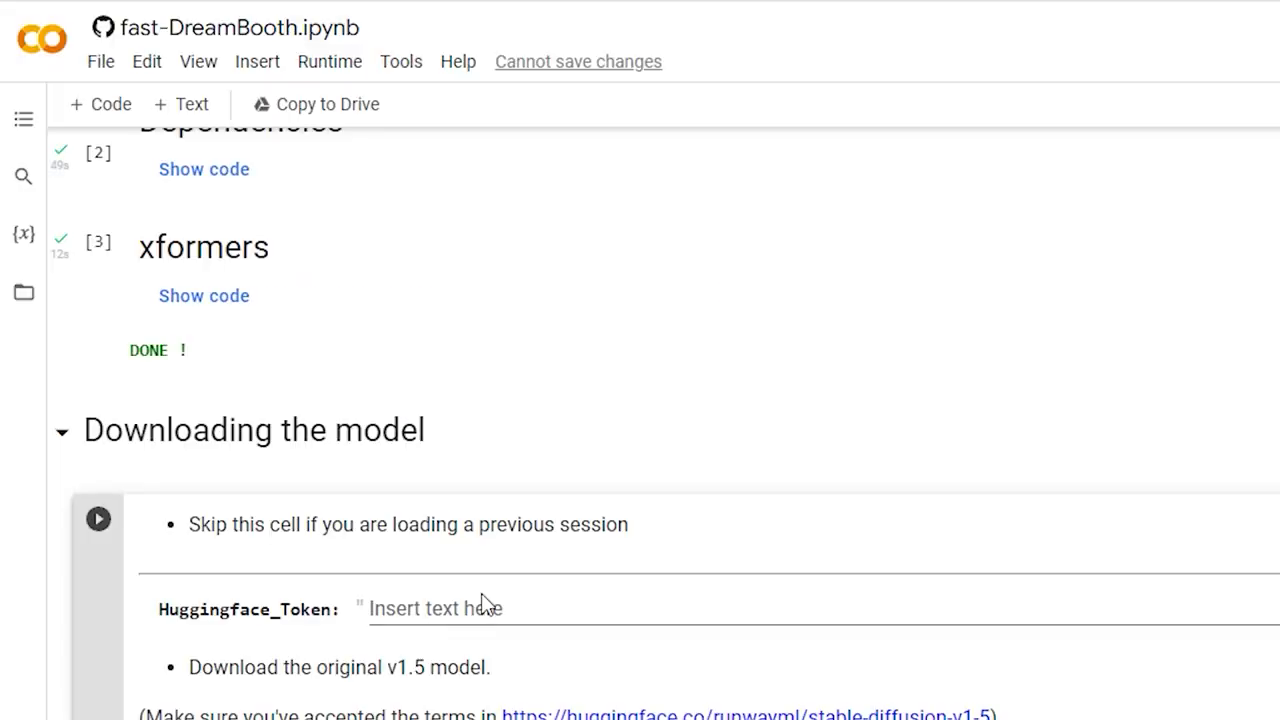
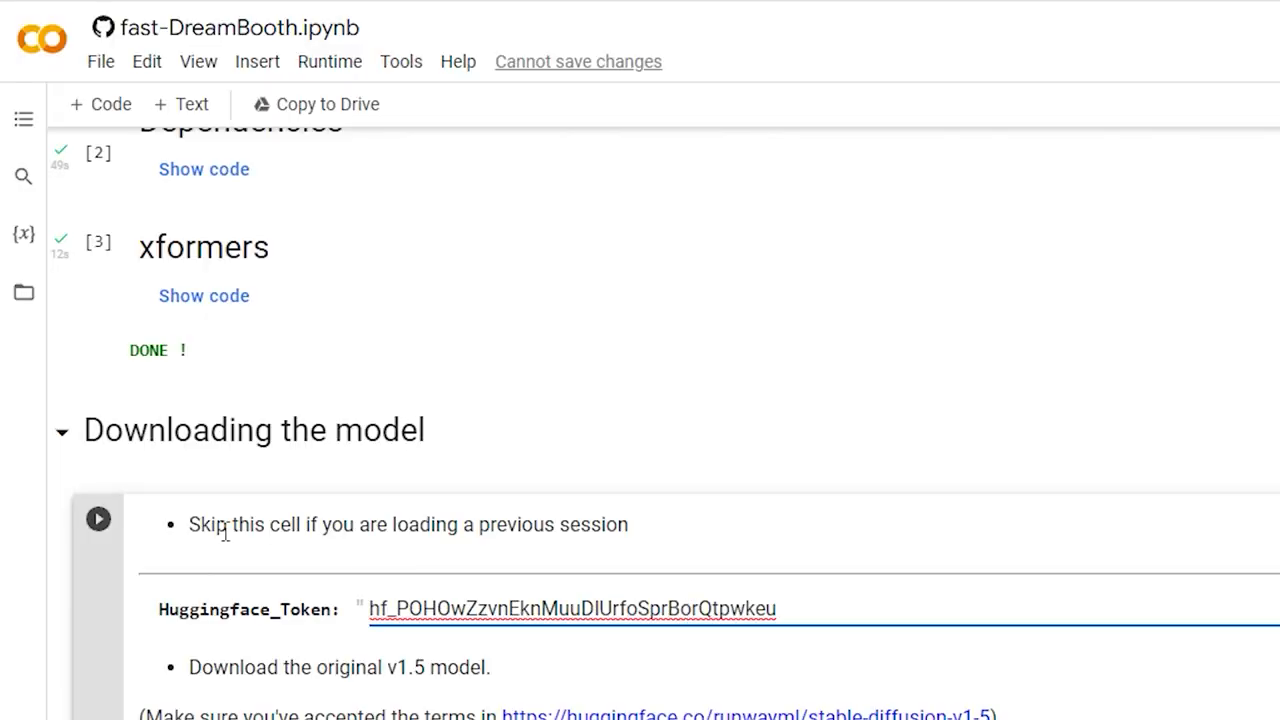
Step: Paste the Hugging Face token and create the jmsdrmbth DreamBooth session
scroll(down, 3)
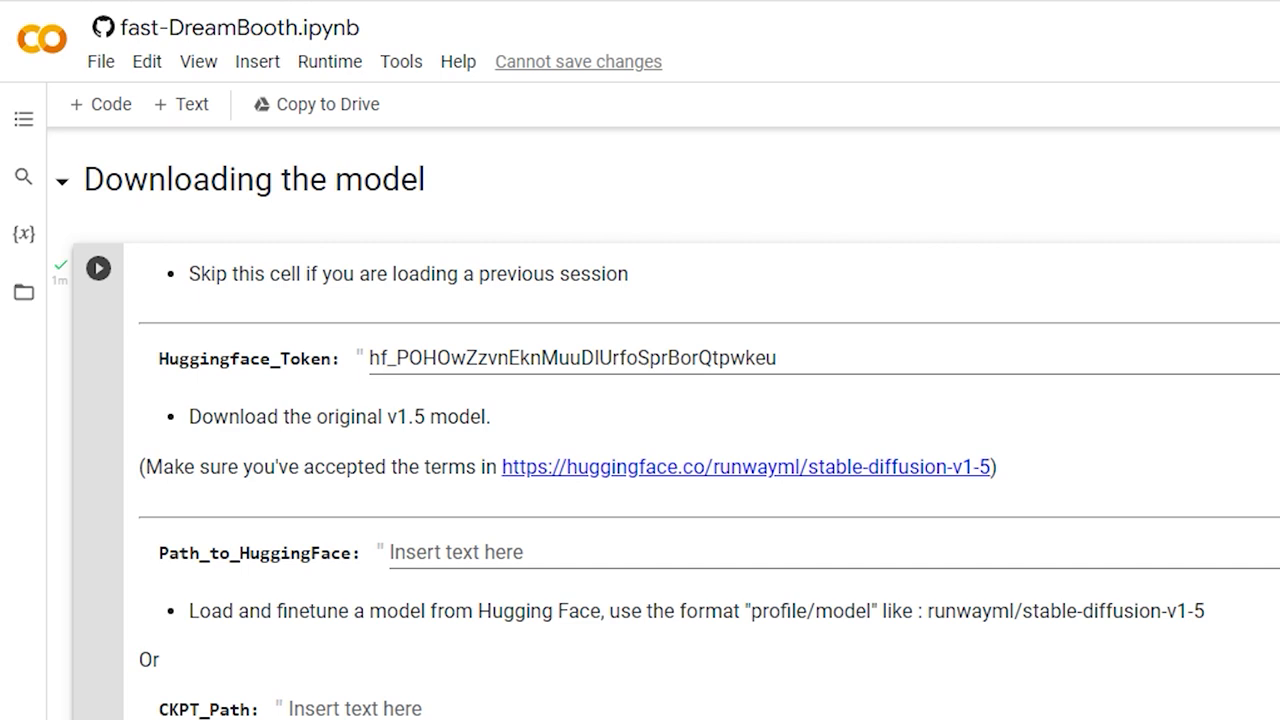
scroll(down, 3)
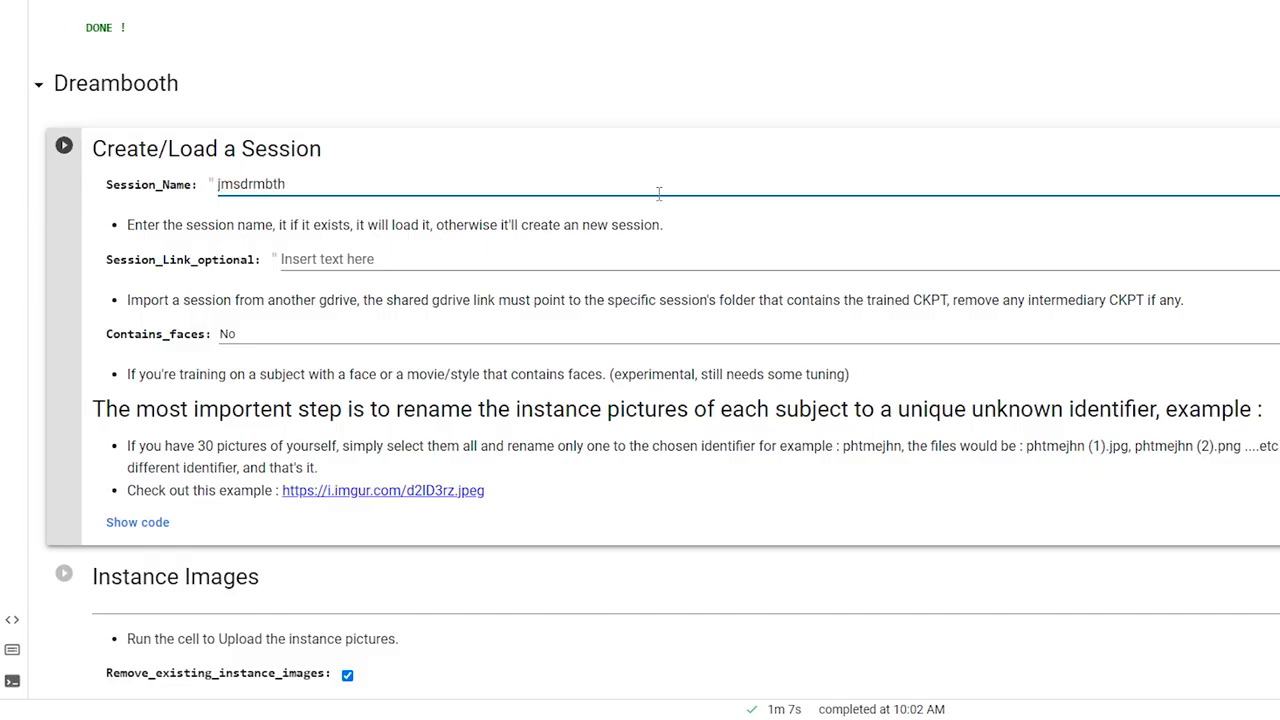
click(64, 145)
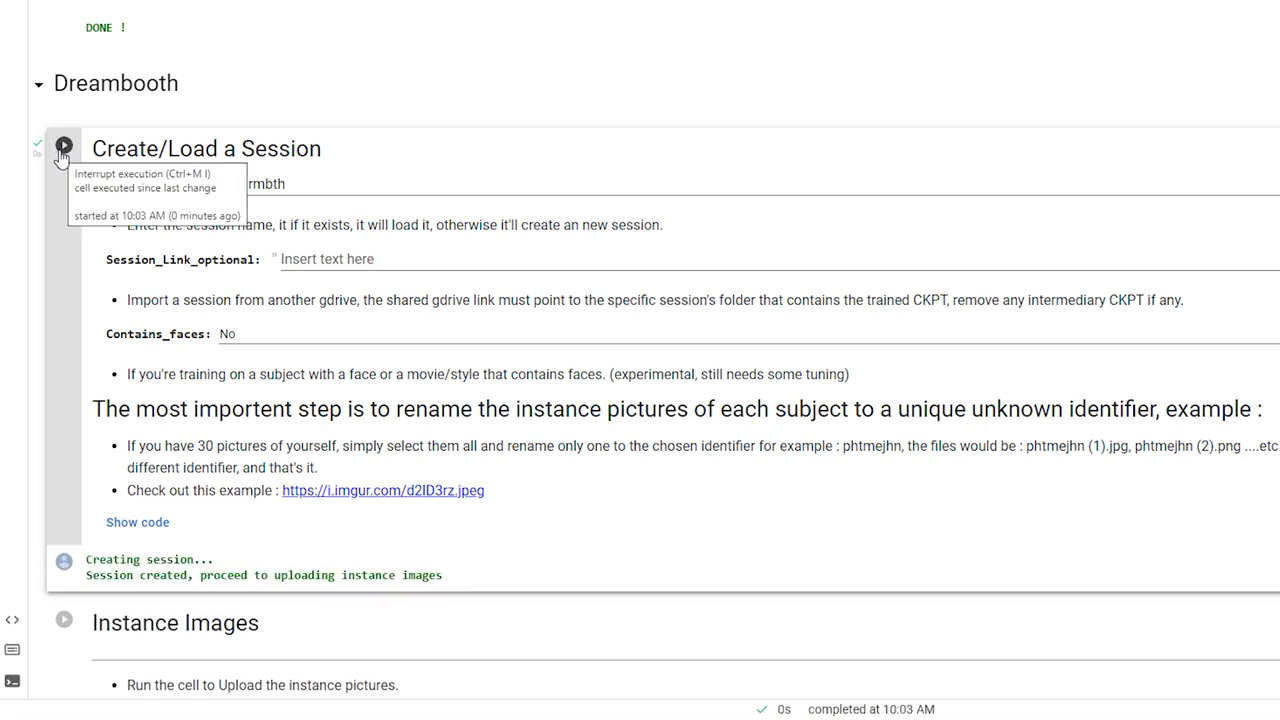
Step: Upload the face photos and enable saving checkpoints every n steps for training
scroll(down, 3)
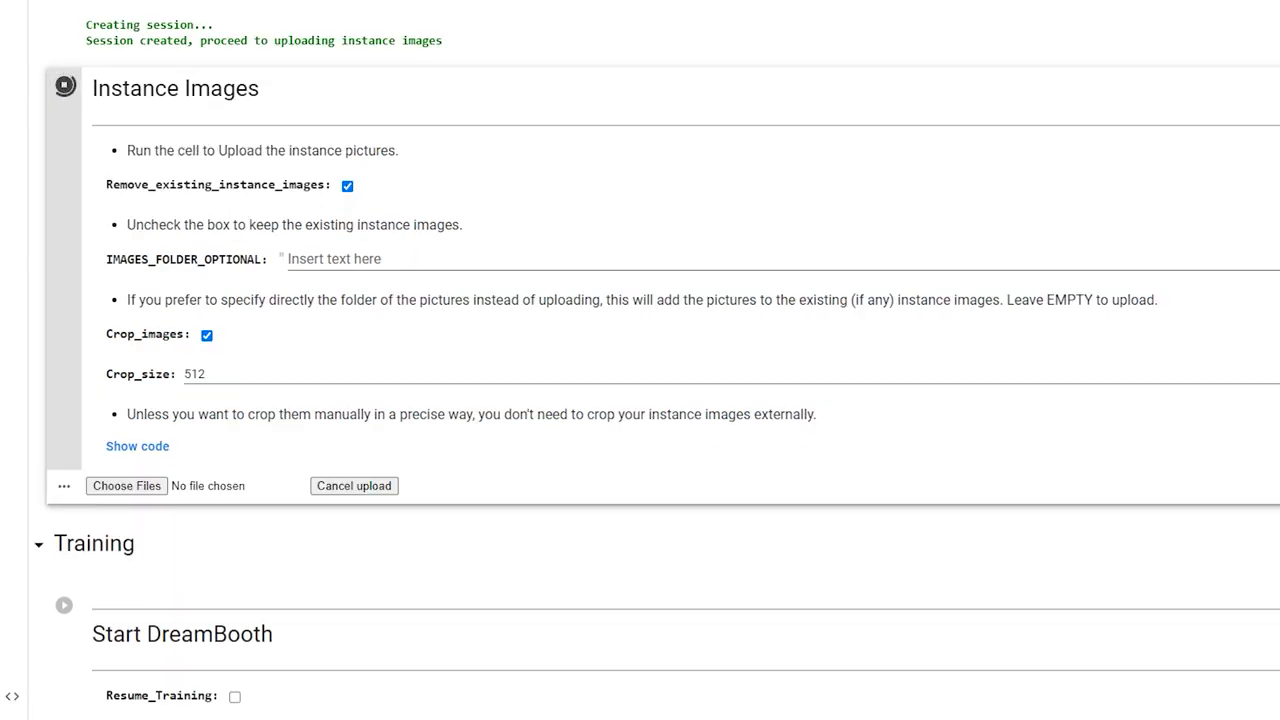
click(126, 485)
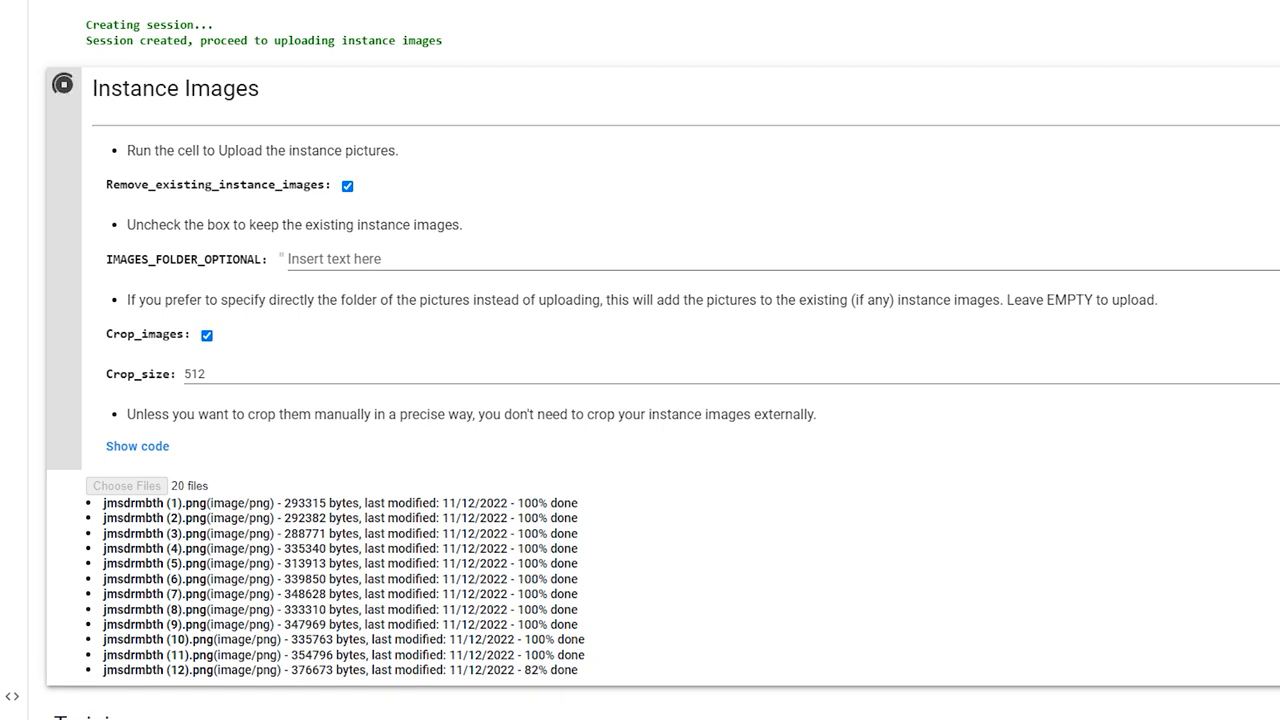
scroll(down, 3)
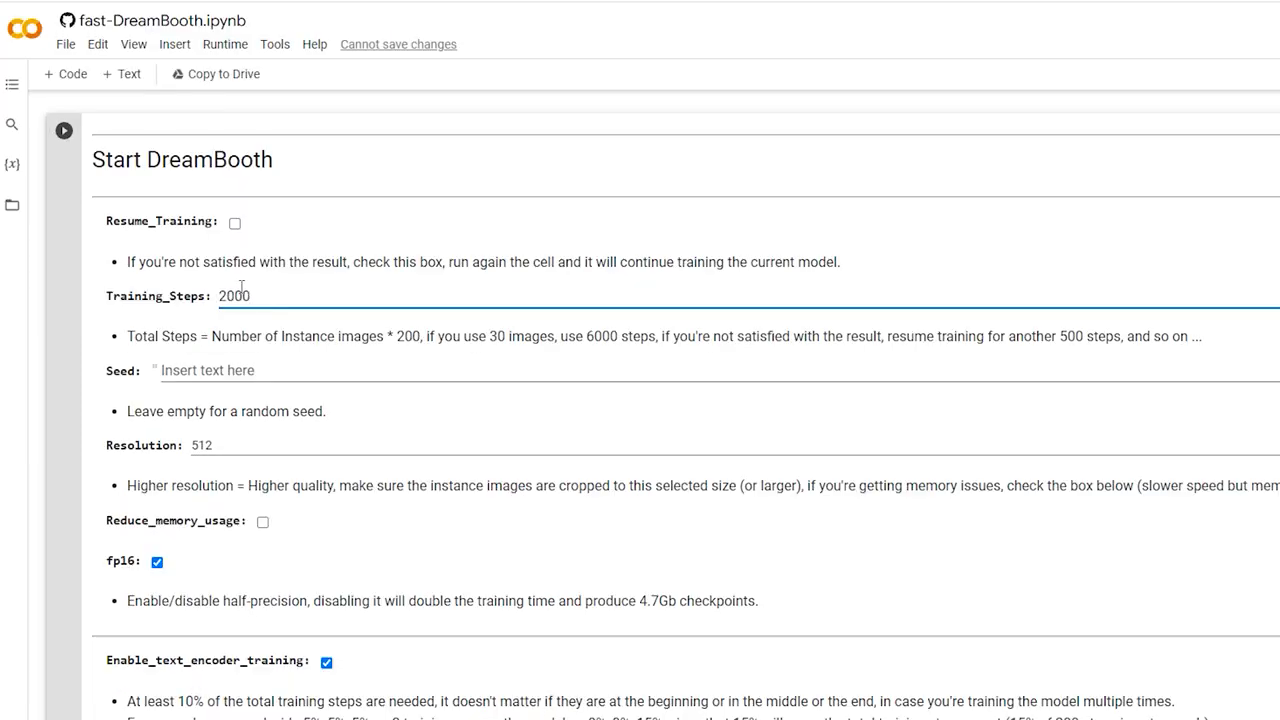
mouse_move(891, 361)
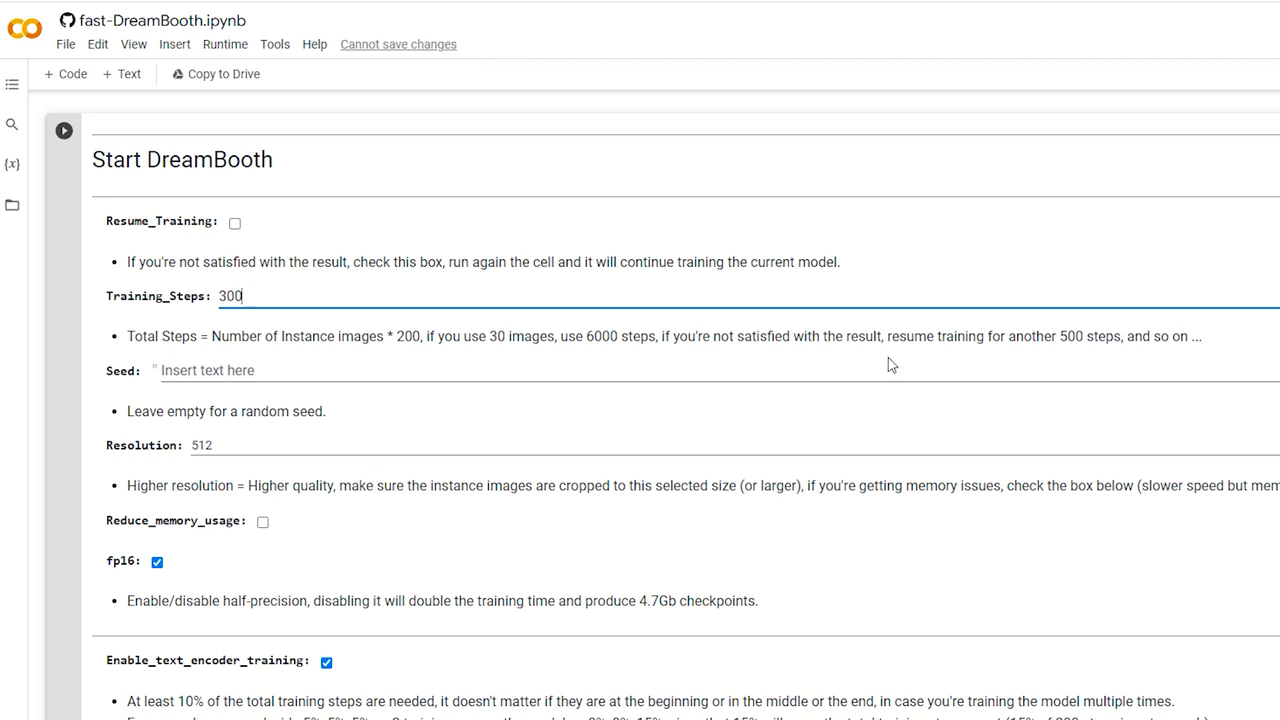
scroll(down, 3)
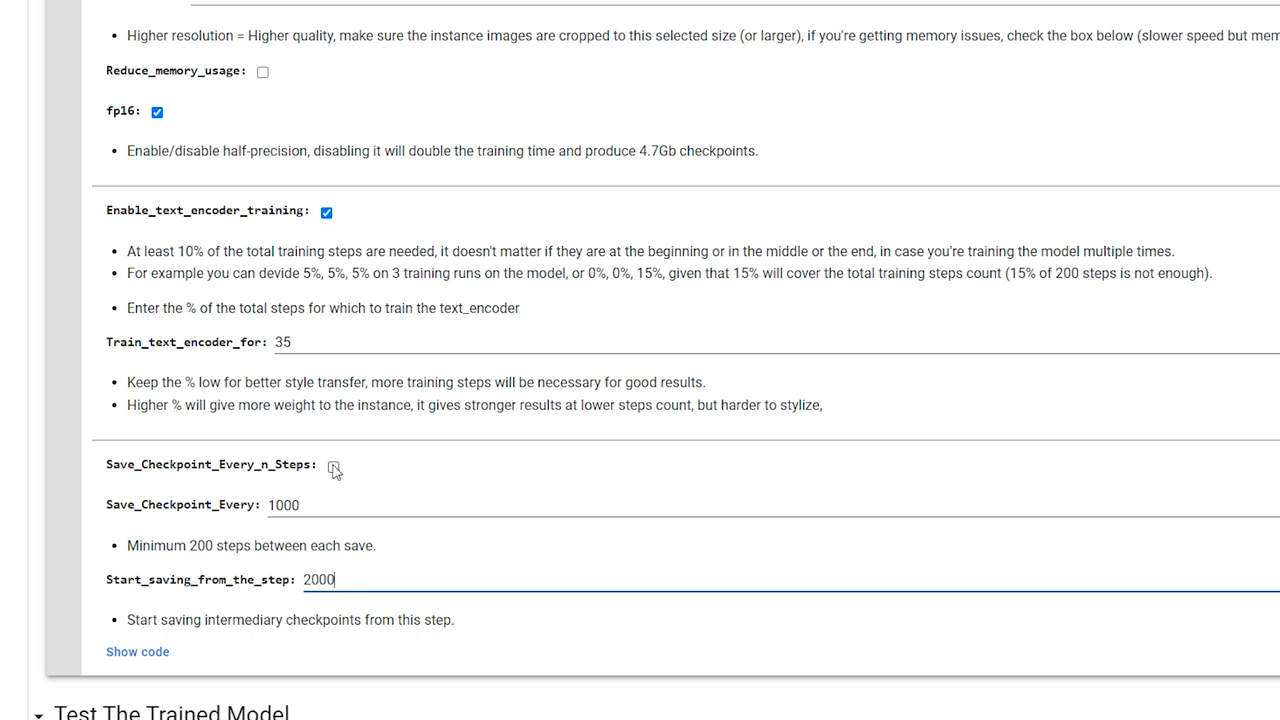
click(333, 466)
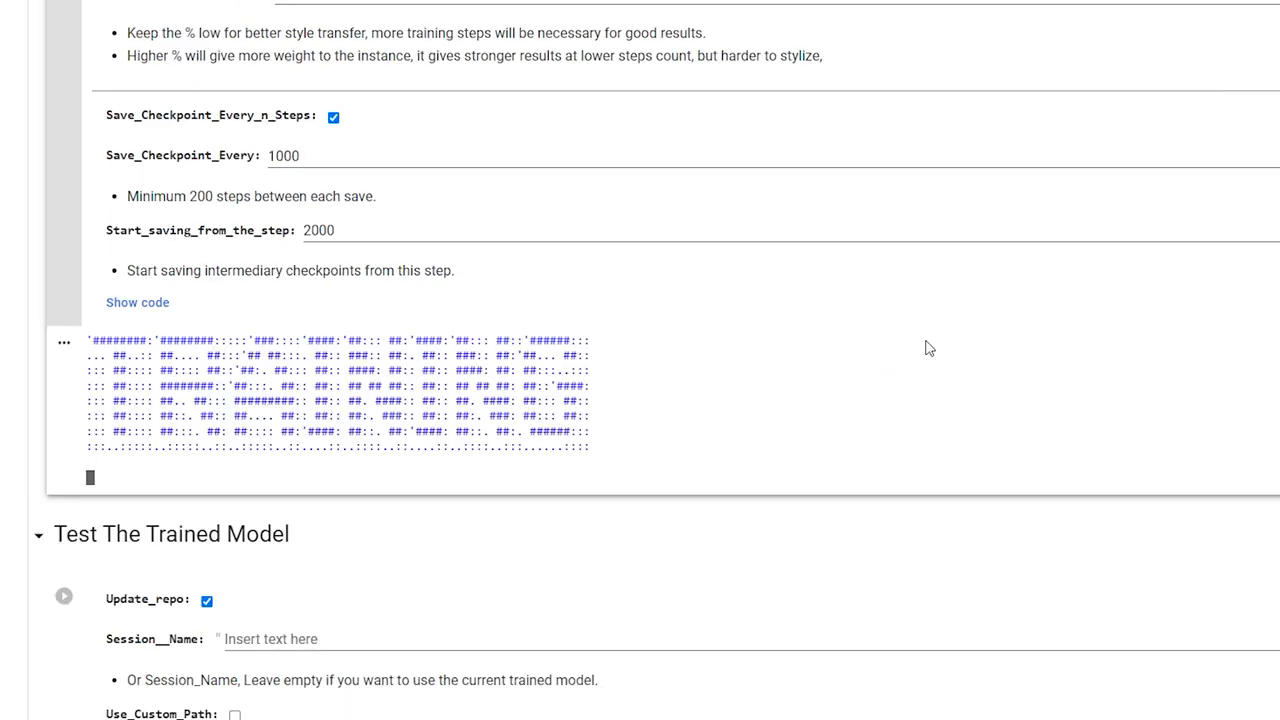
scroll(down, 3)
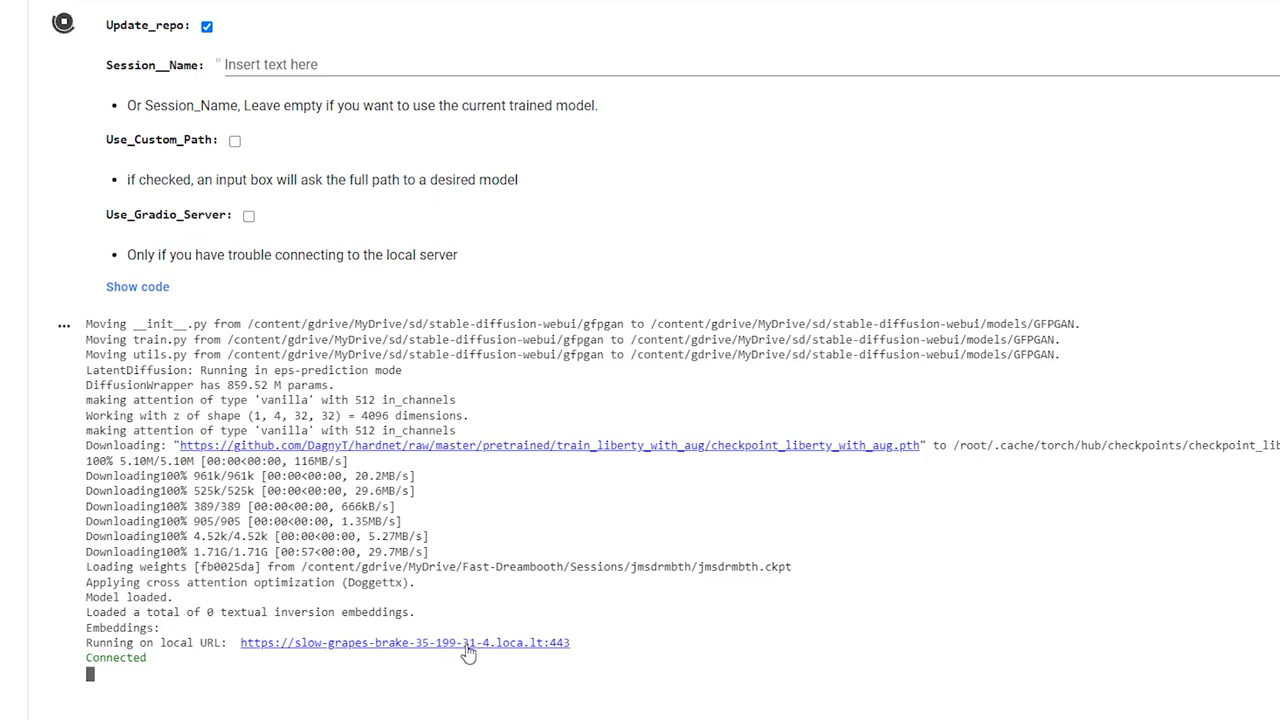
Step: Open the web UI's public link and continue past the localtunnel reminder page
click(405, 642)
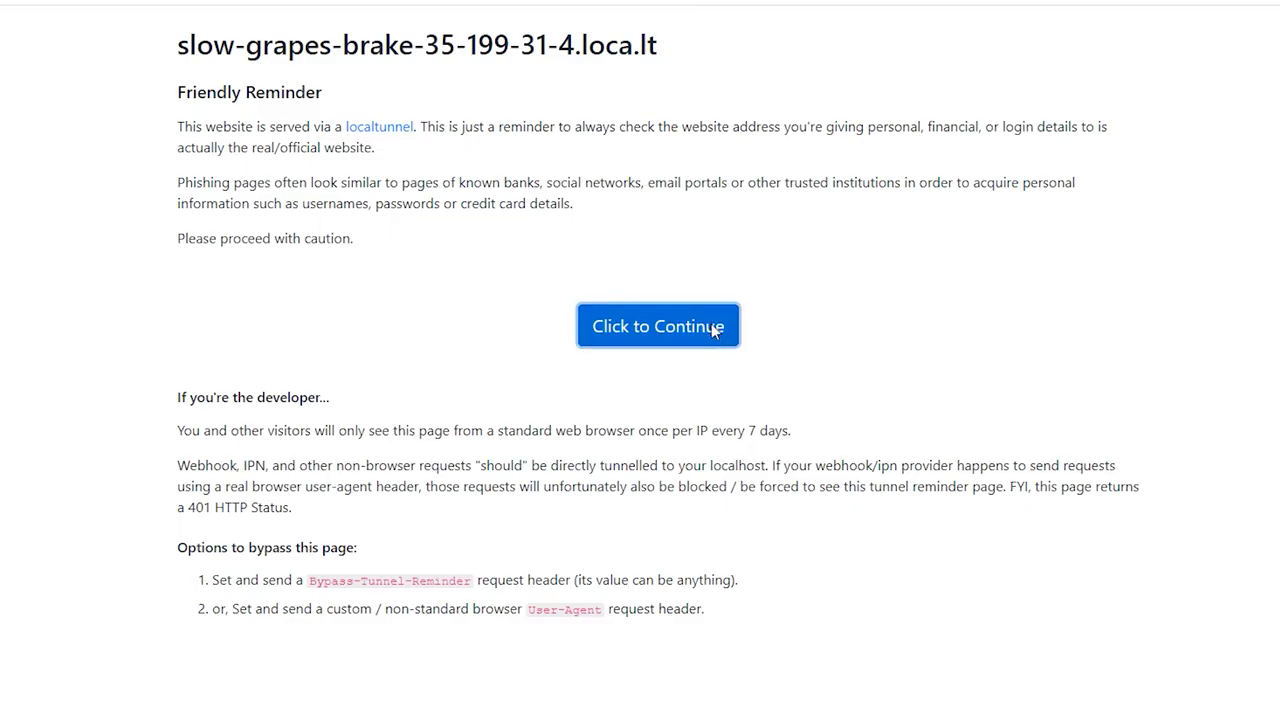
click(657, 325)
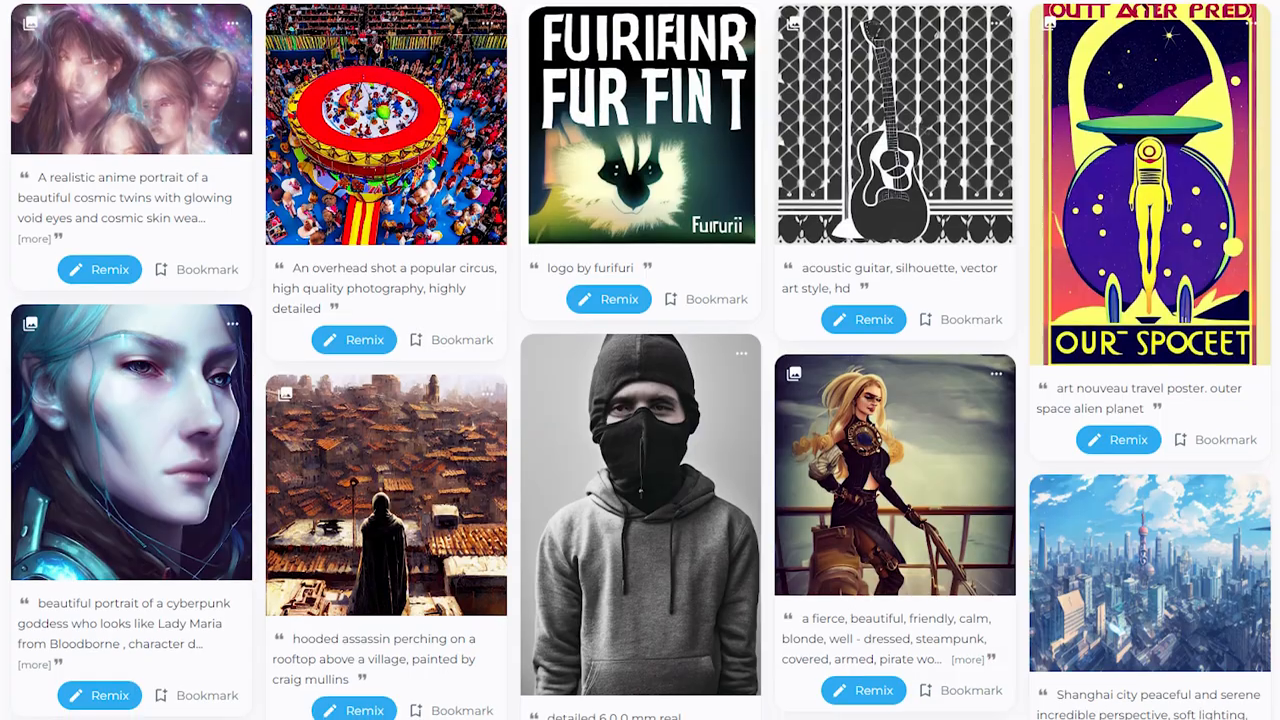
Step: Scroll the Lexica gallery to find the young male wizard portrait
scroll(down, 3)
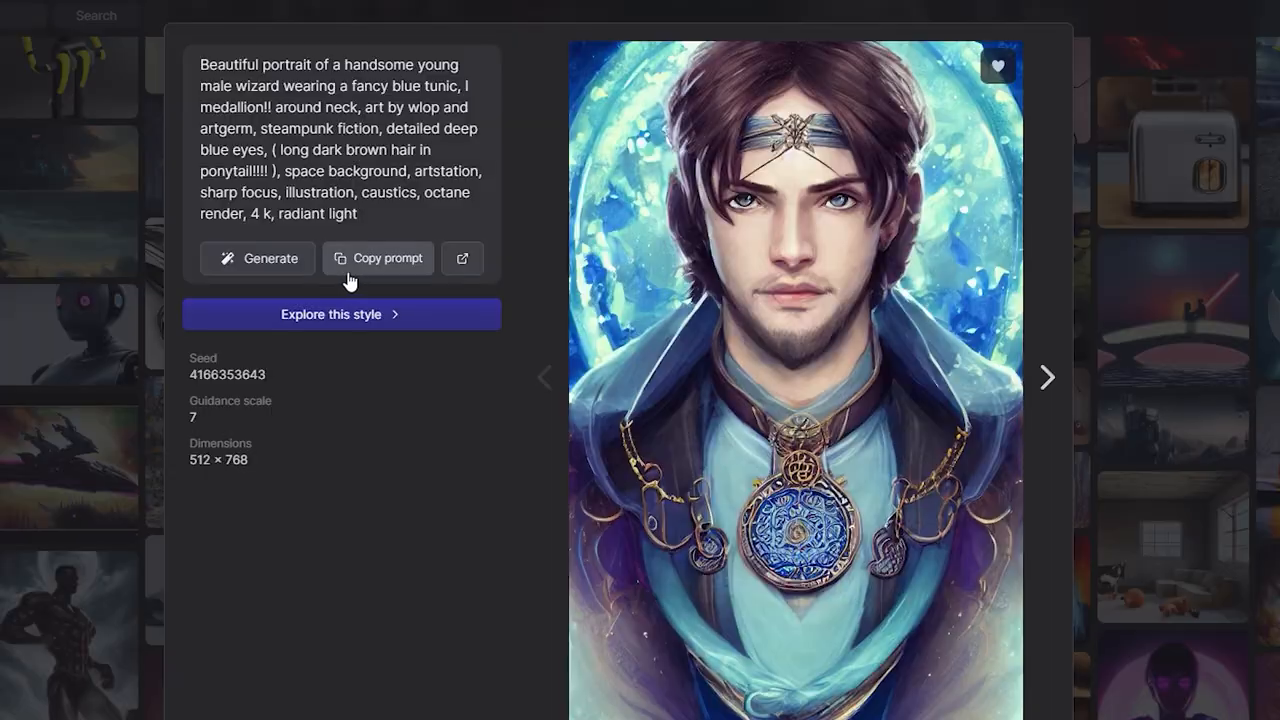
mouse_move(398, 276)
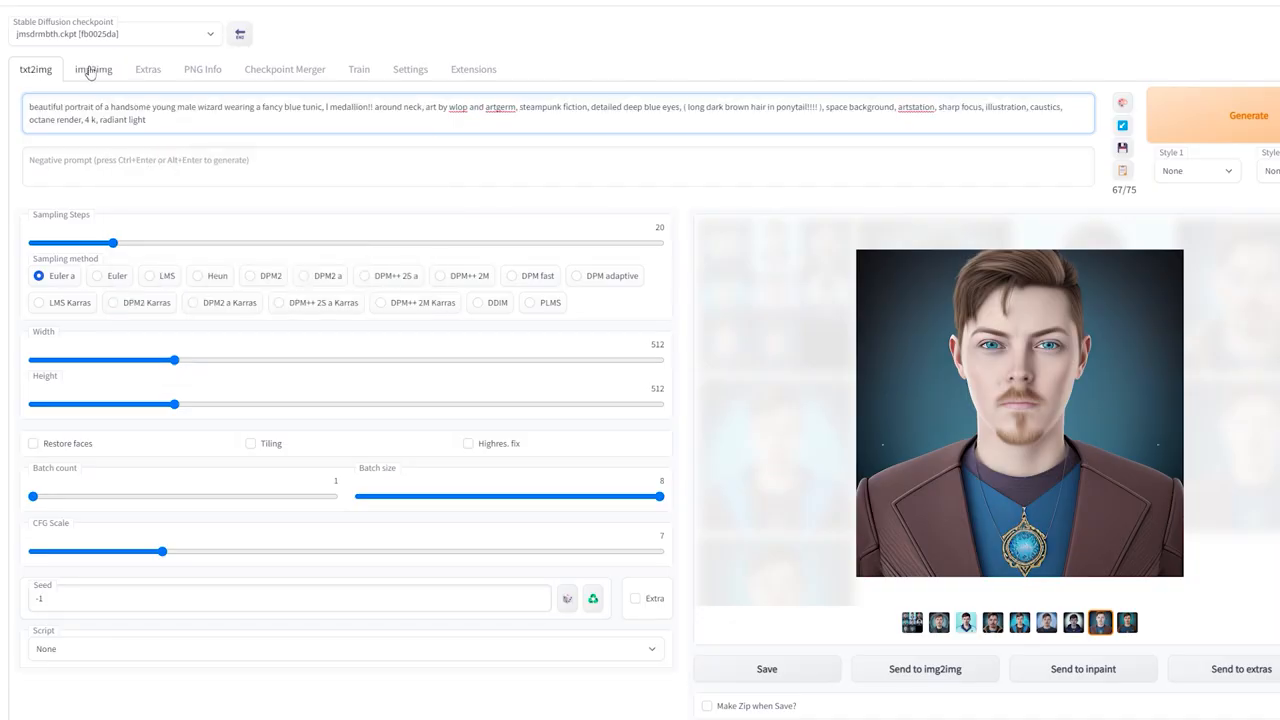
Step: Switch to img2img inpainting and prefix the wizard prompt with 'jmsdrmbth'
click(1082, 668)
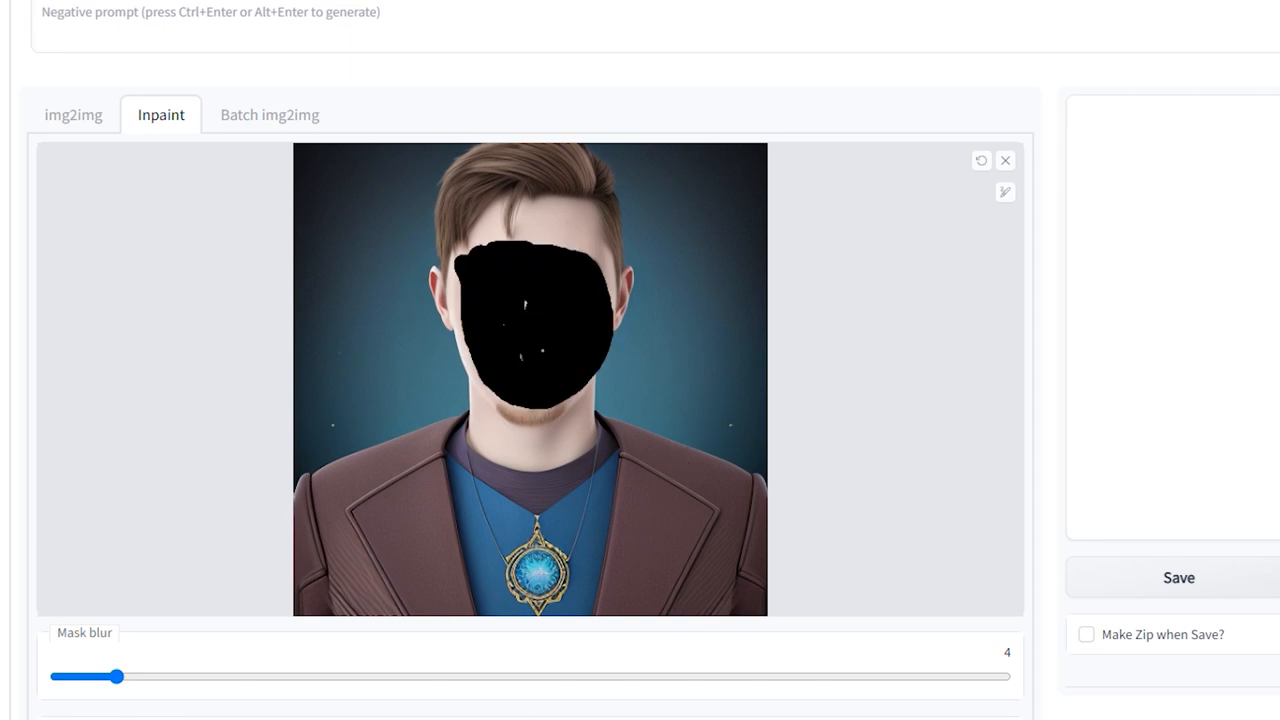
scroll(up, 3)
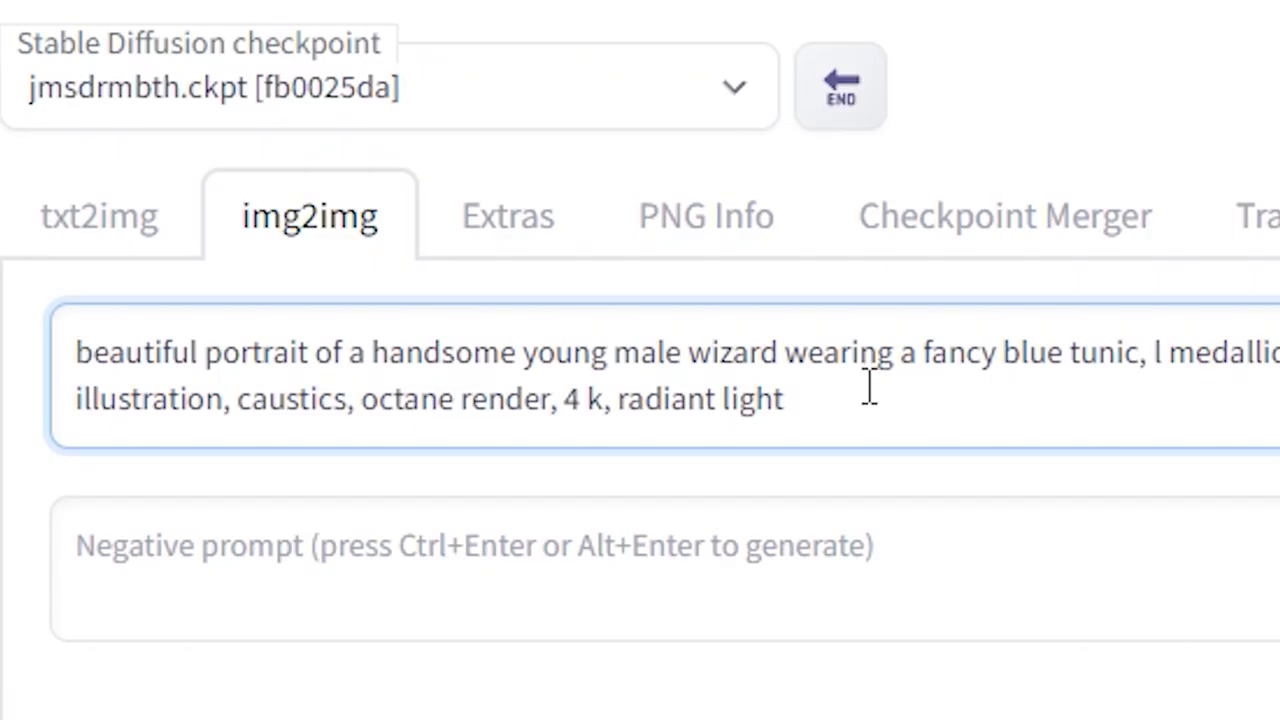
text(jm)
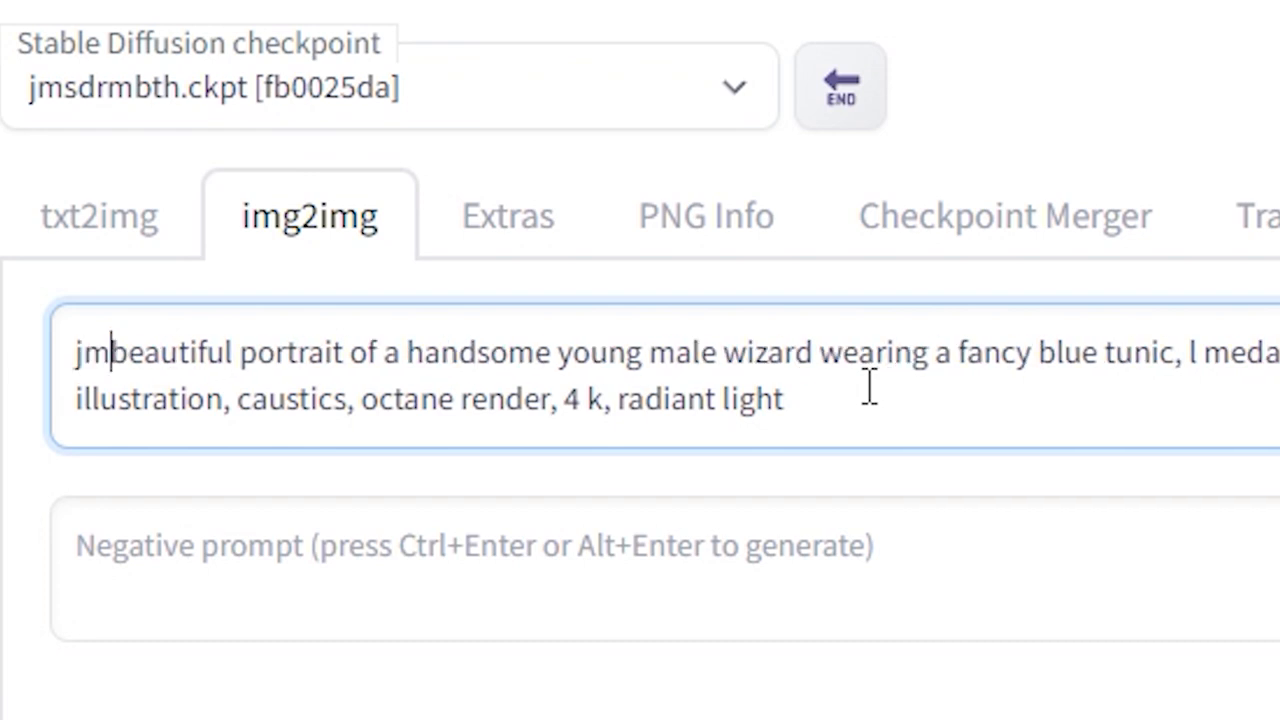
text(sdrmbth)
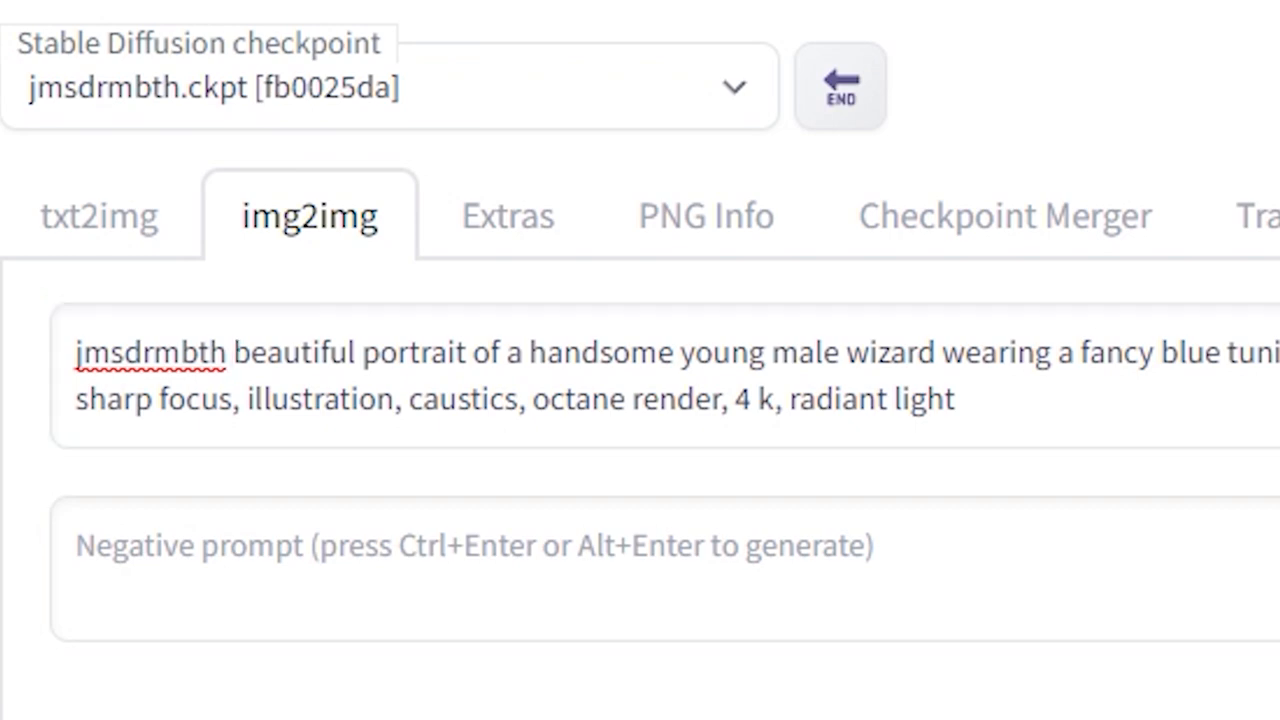
Step: Set denoising strength to 0.5, generate, and view an inpainted portrait larger
scroll(down, 3)
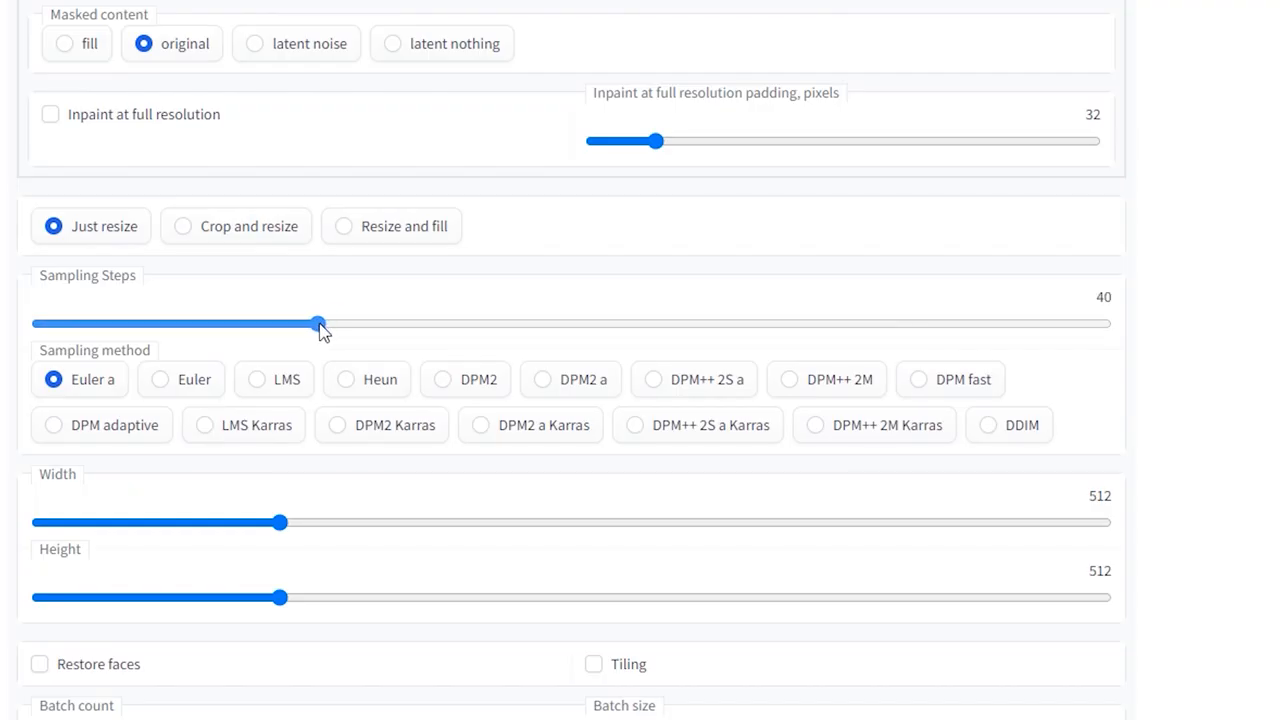
scroll(down, 3)
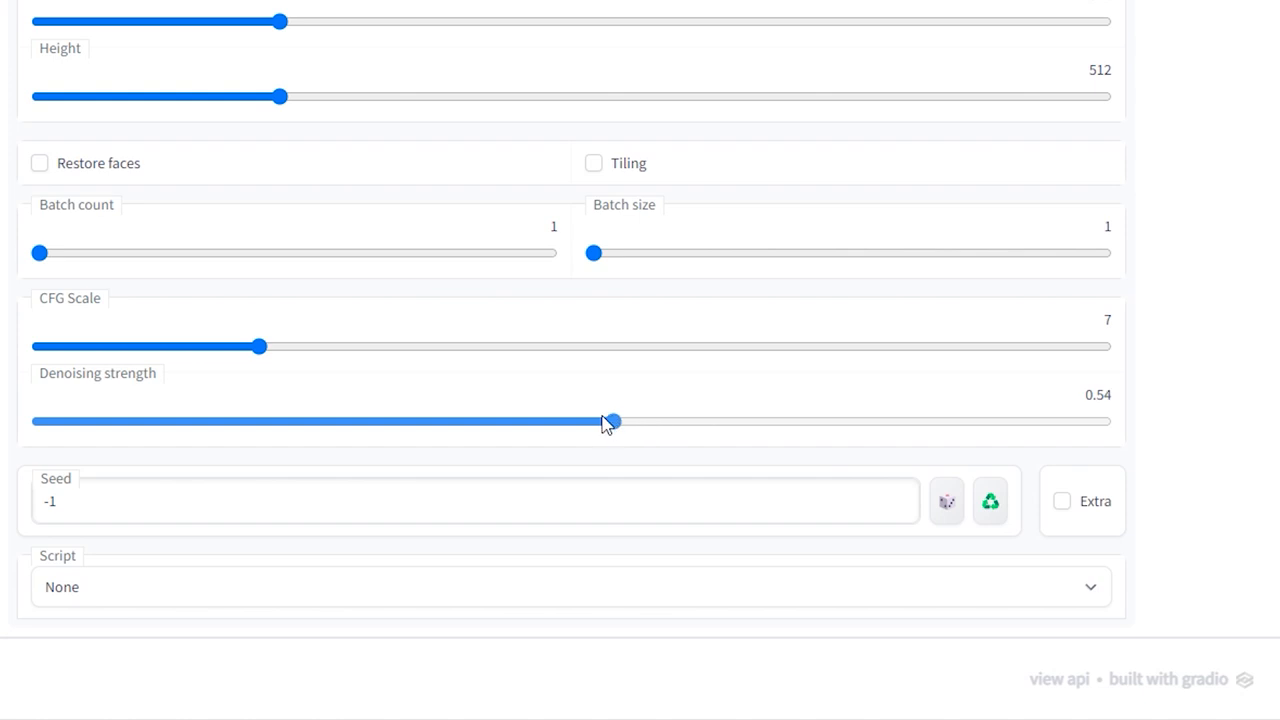
drag(611, 420, 571, 420)
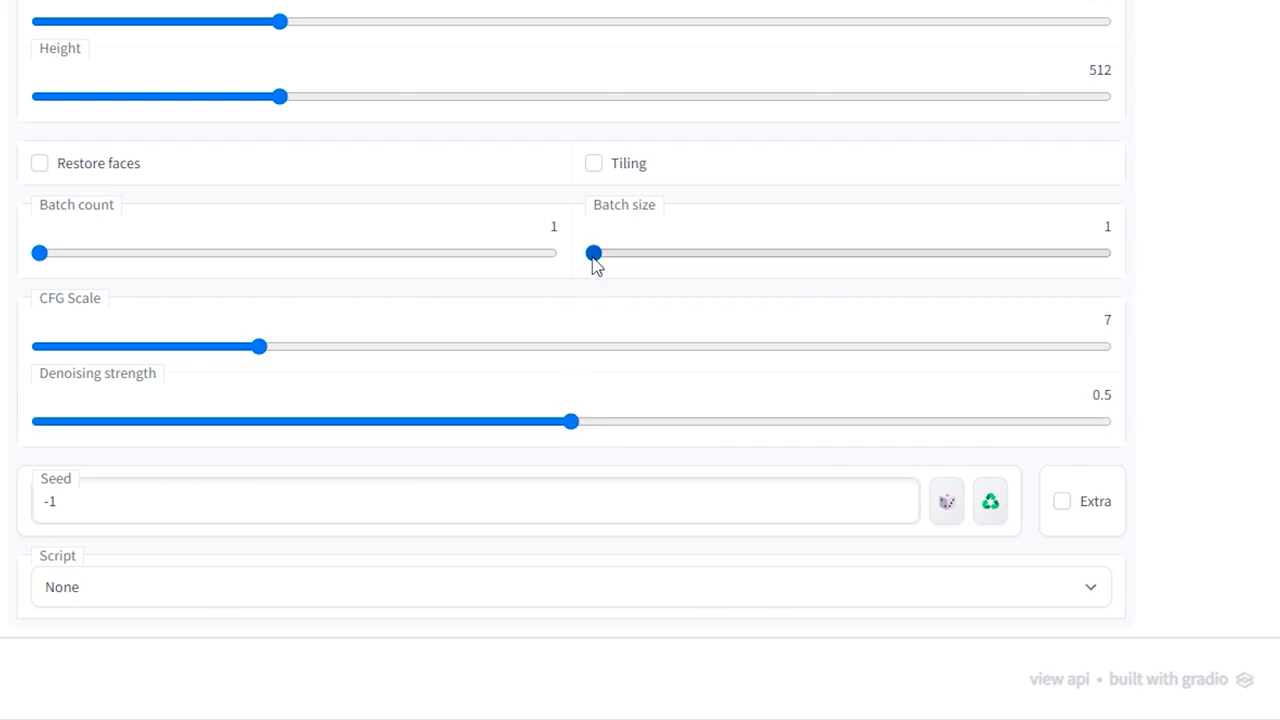
scroll(up, 3)
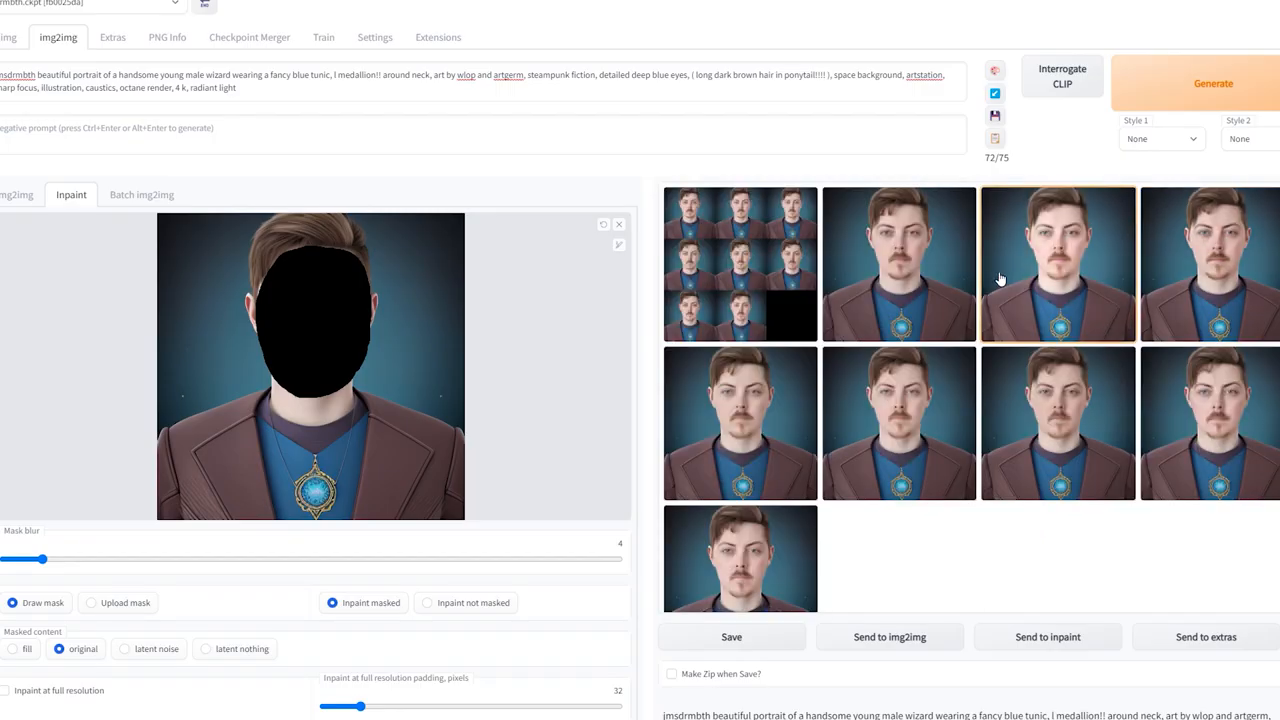
click(1057, 264)
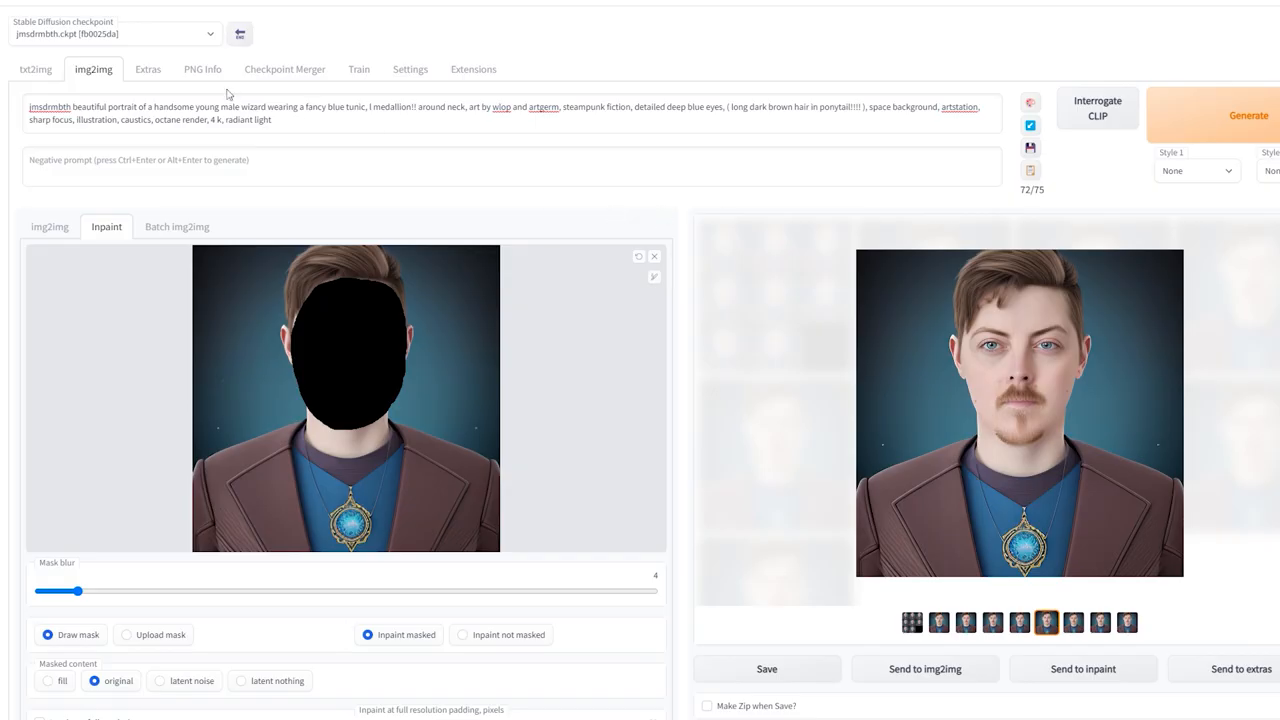
Step: Open the Extras upscaling page, then download the 64-bit Windows Python installer
click(148, 69)
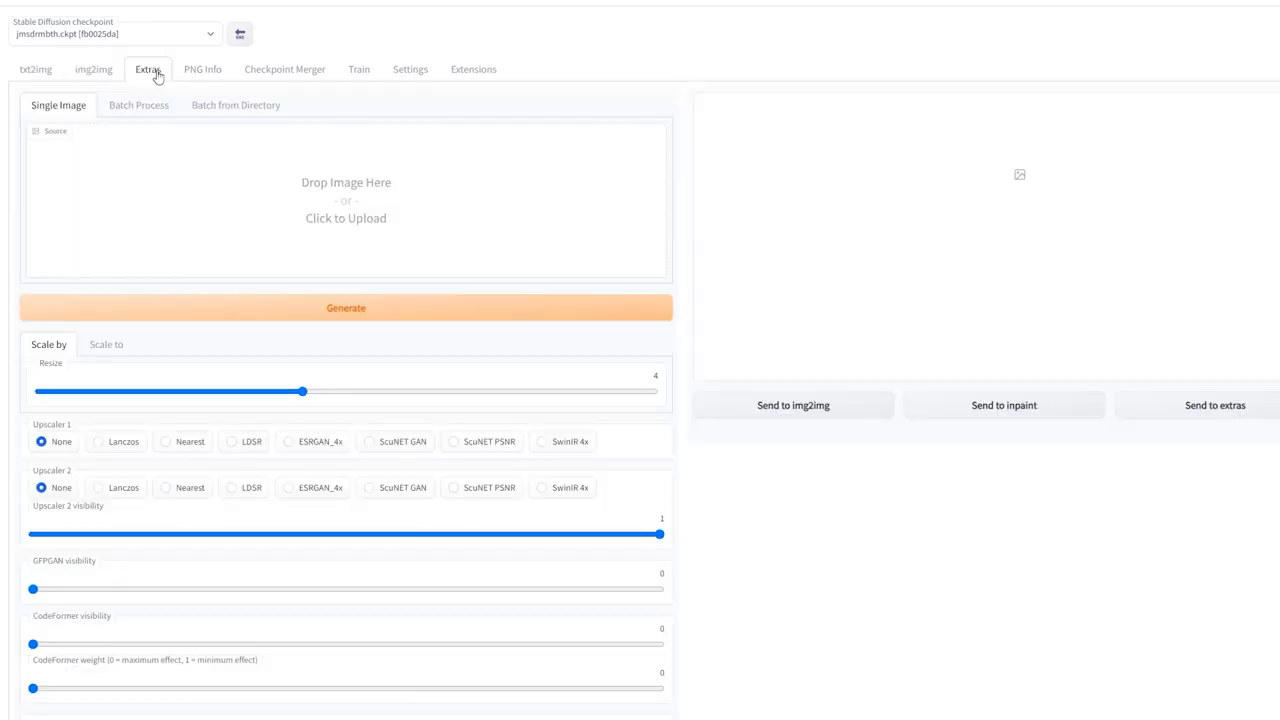
click(345, 200)
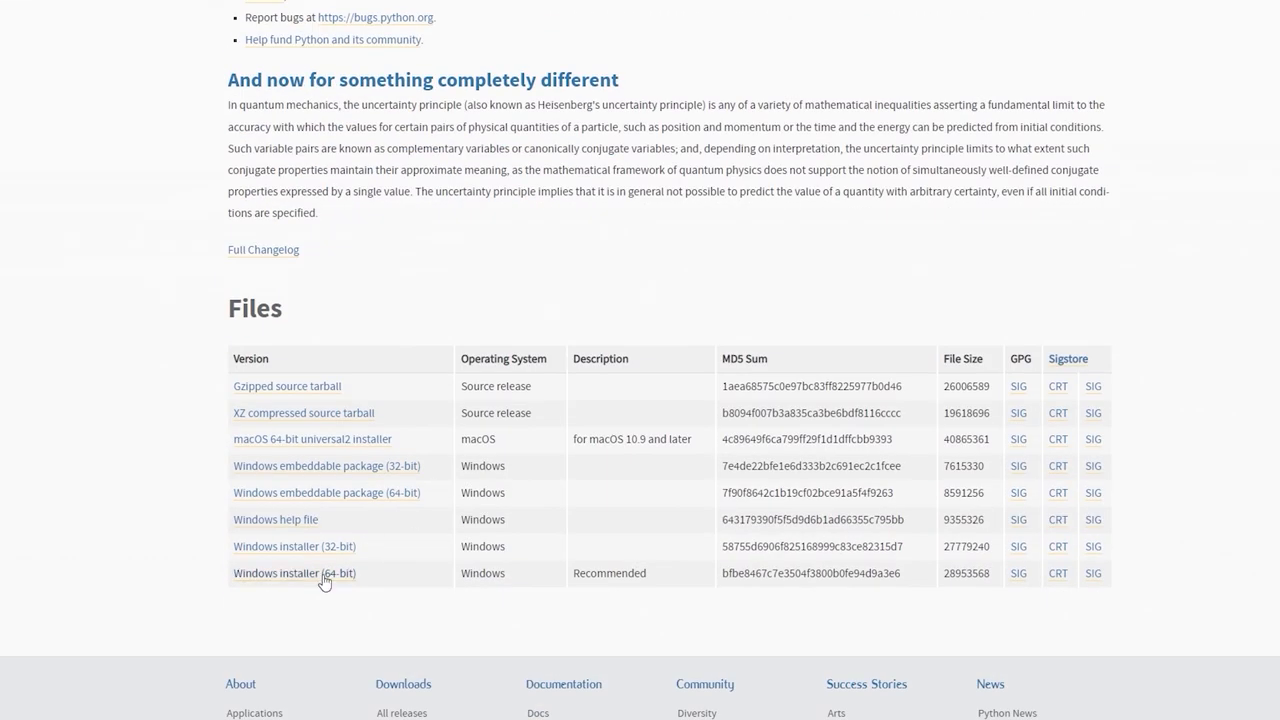
click(294, 573)
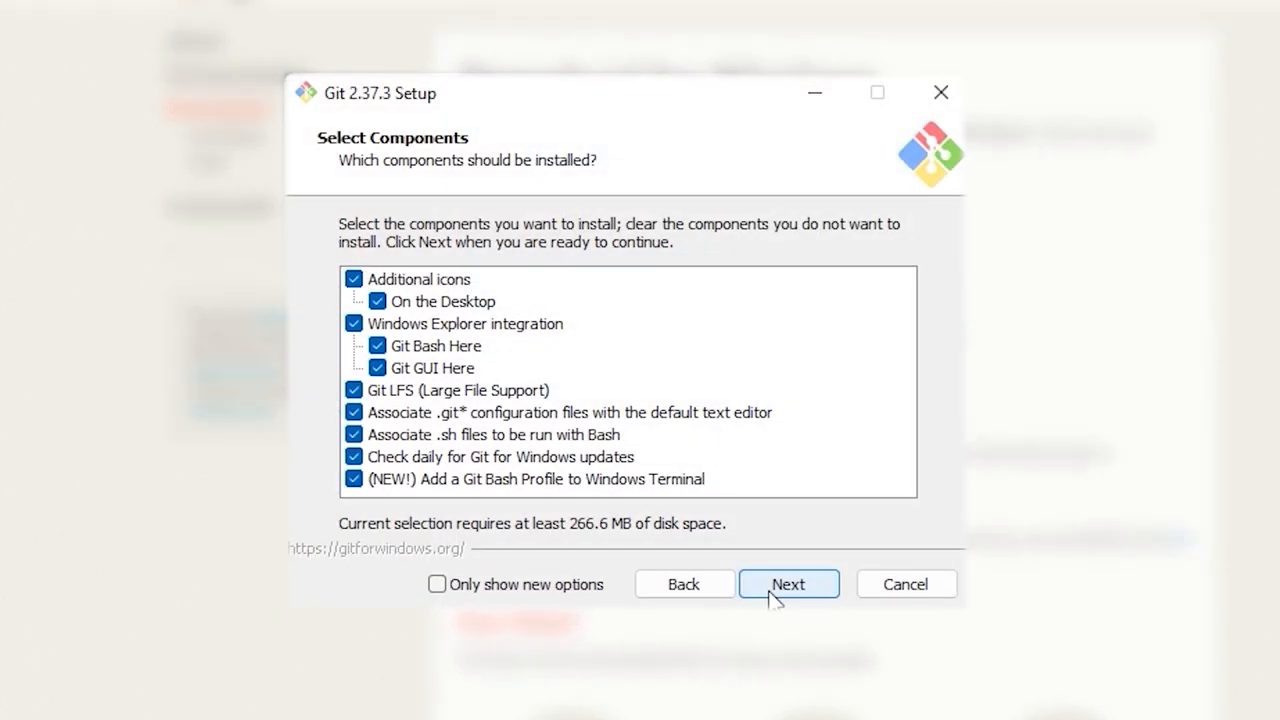
Step: Accept all default Git 2.37.3 components and proceed with the installer
click(788, 584)
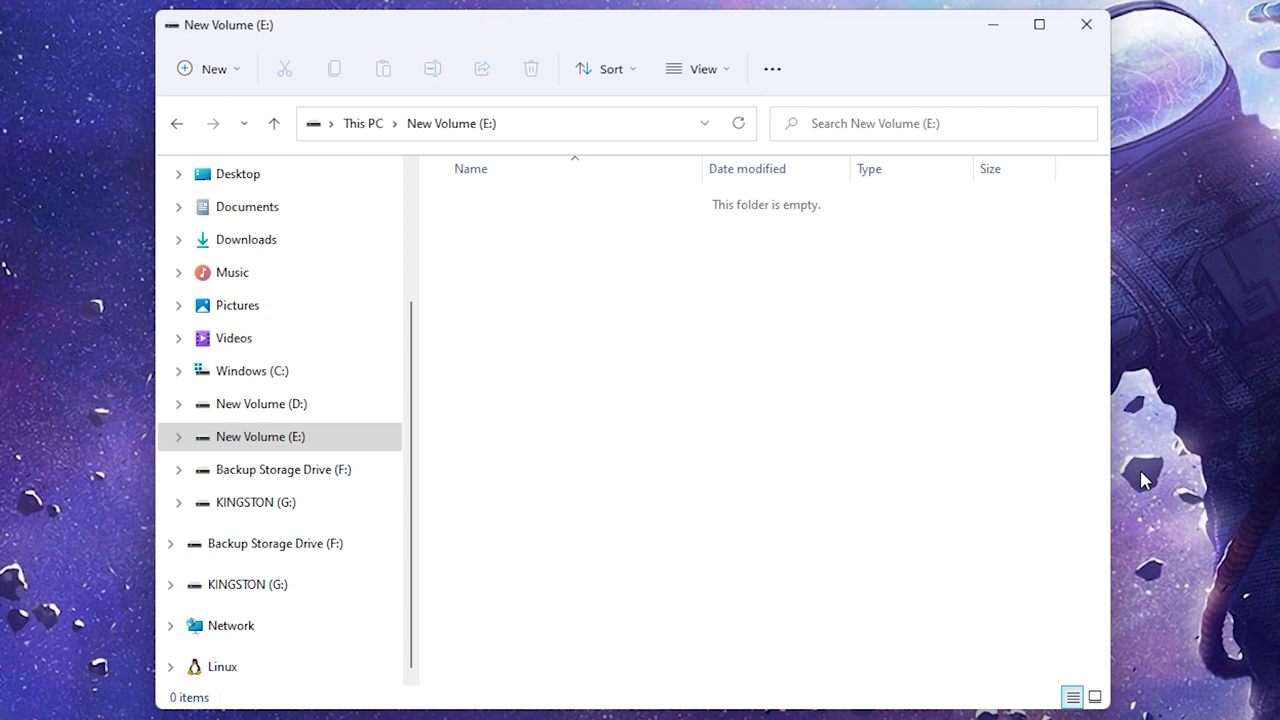
Step: Make a new folder named 'stable_diffusion' on New Volume (E:) and open it
click(207, 68)
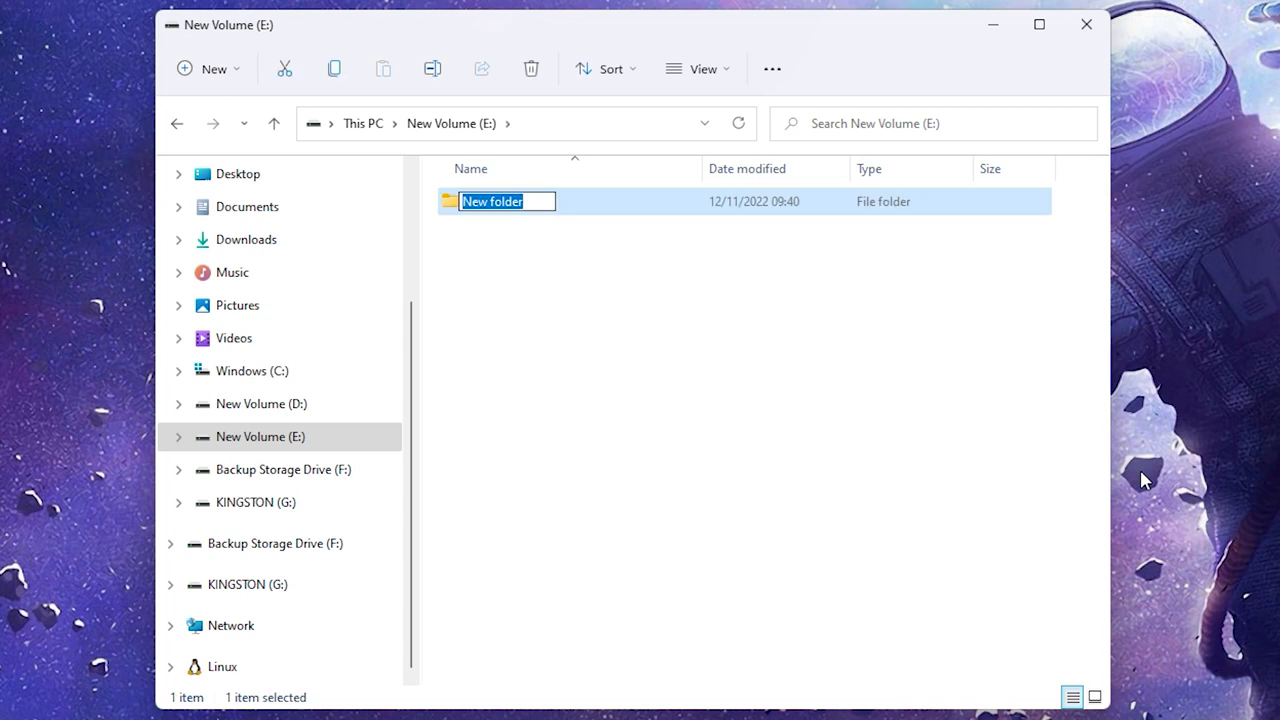
text(stab)
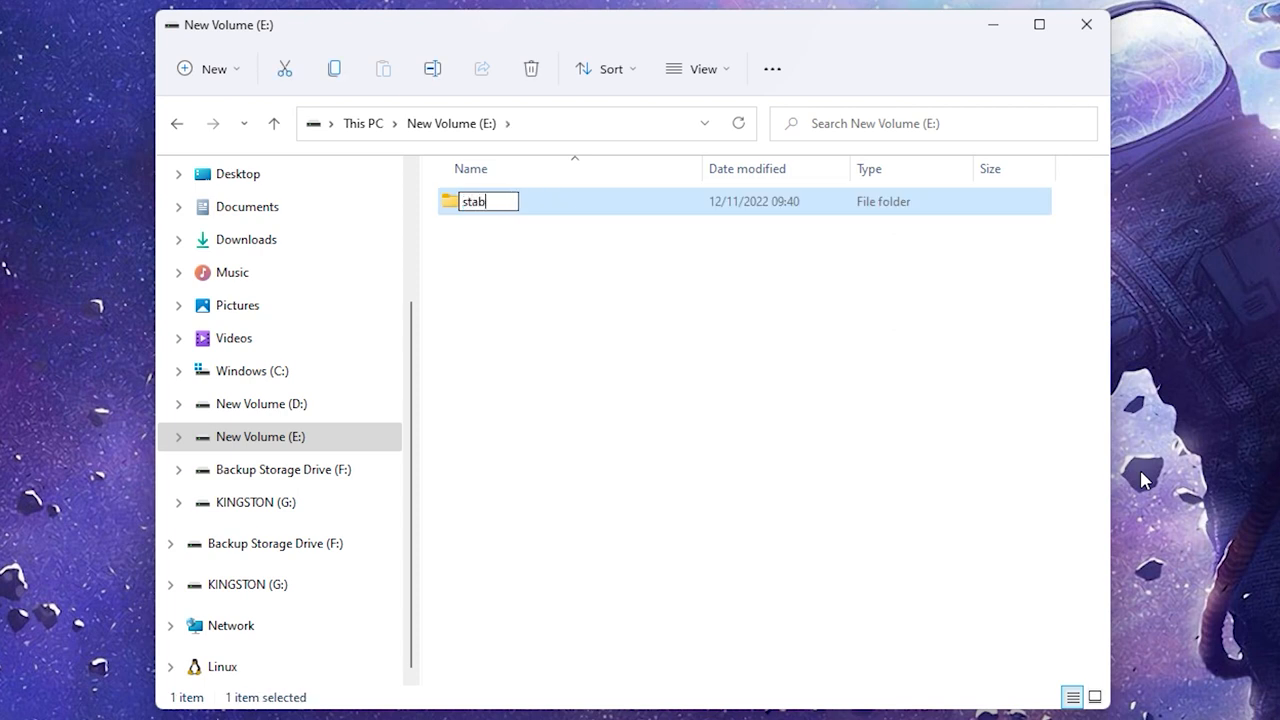
text(le_diffu)
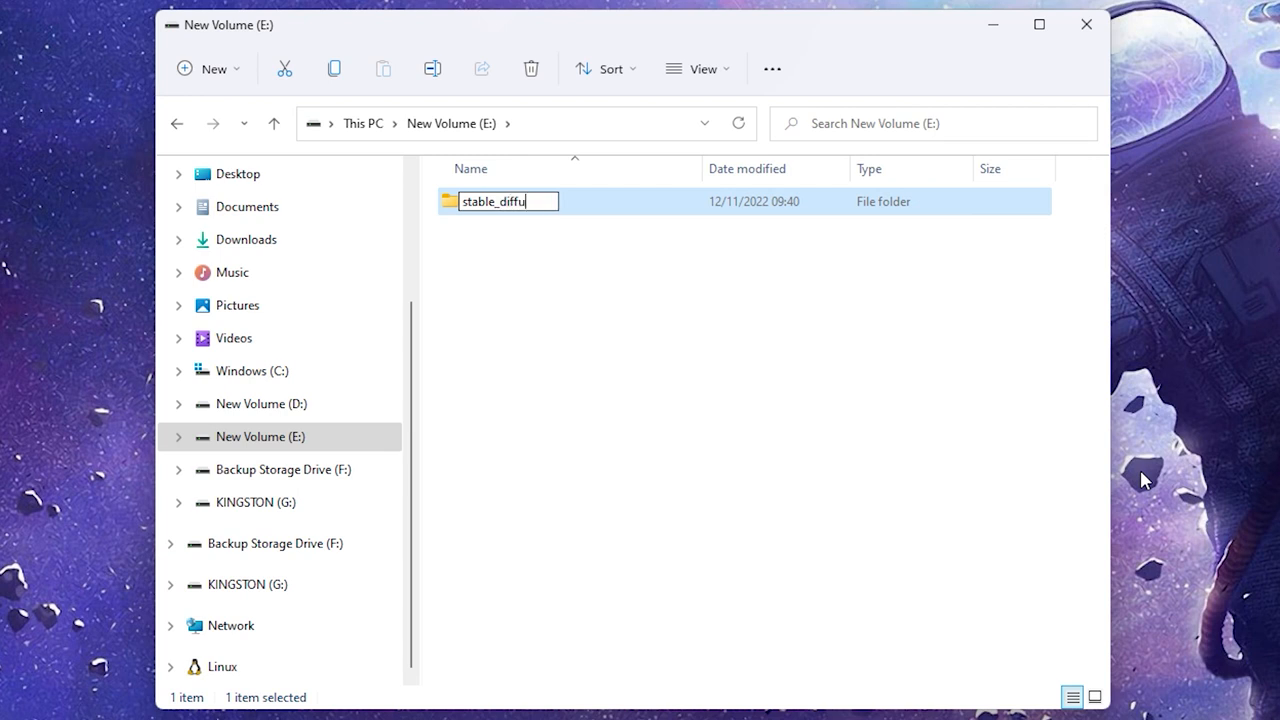
text(sion)
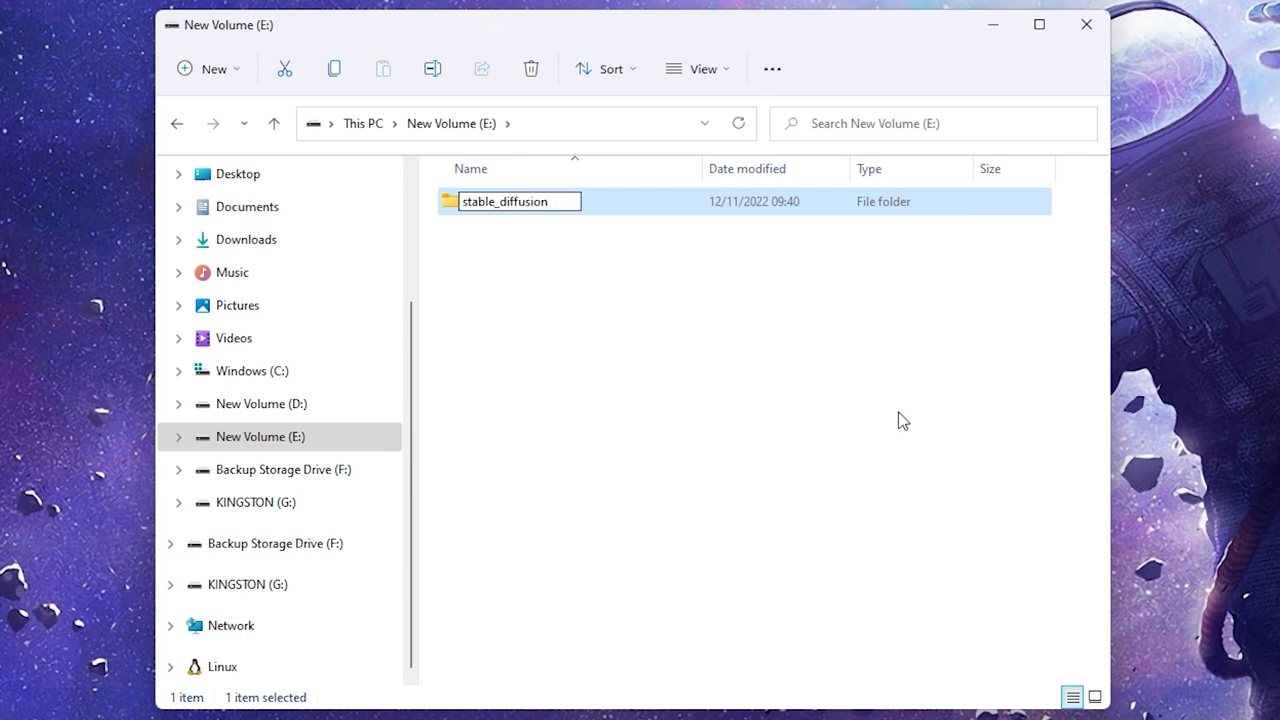
click(753, 307)
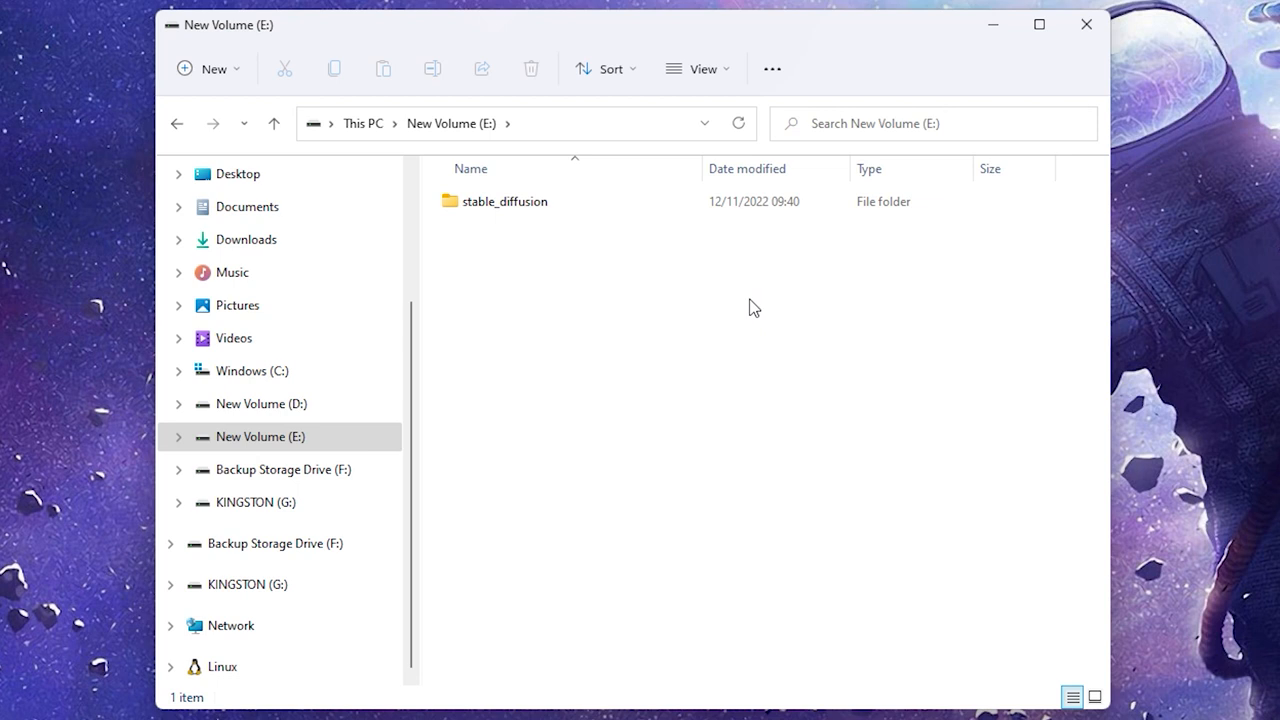
double_click(506, 201)
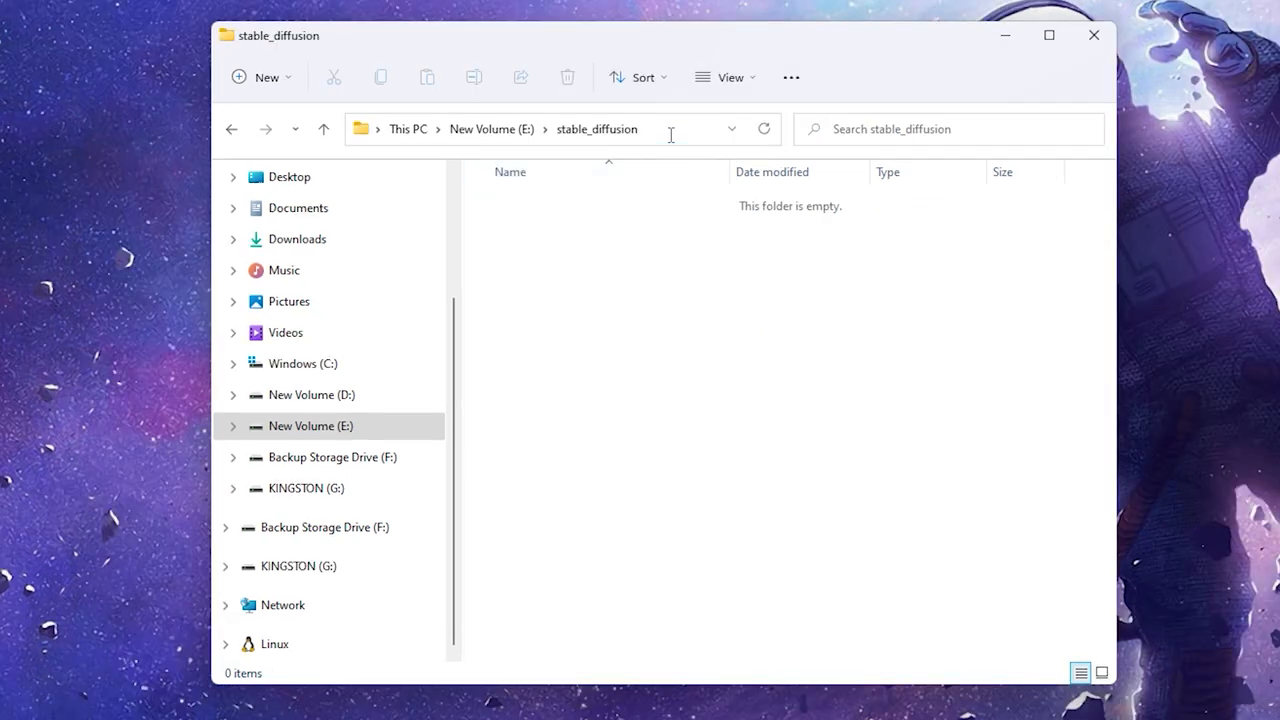
Step: Launch a command prompt by entering 'cmd' in the stable_diffusion folder's address bar
text(cmd)
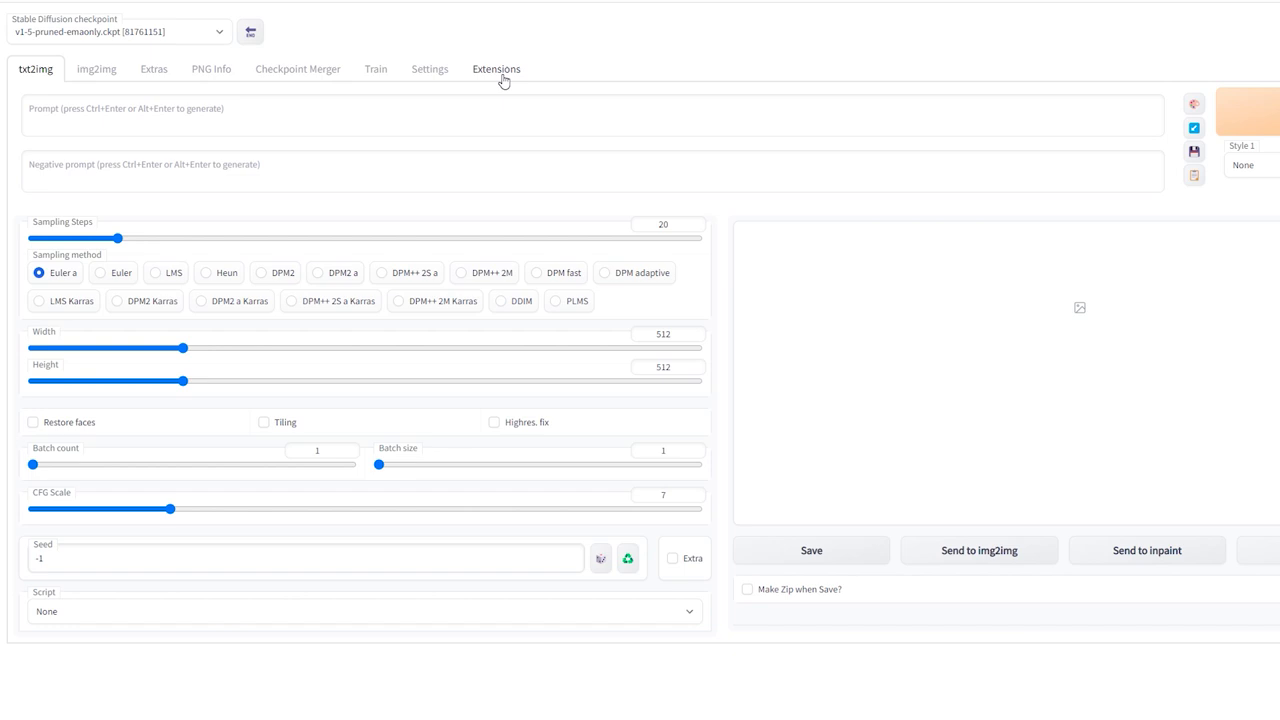
Step: Install the Dreambooth extension from the Available list, then apply and restart the UI
click(496, 69)
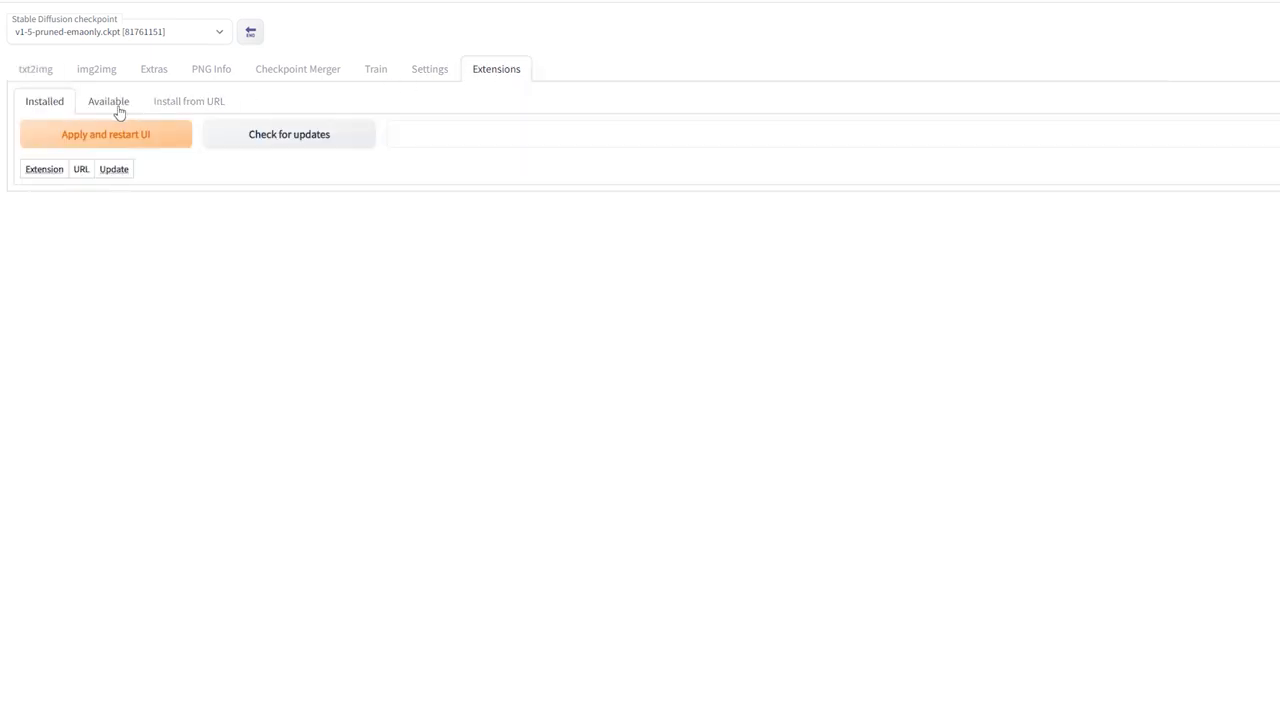
click(108, 101)
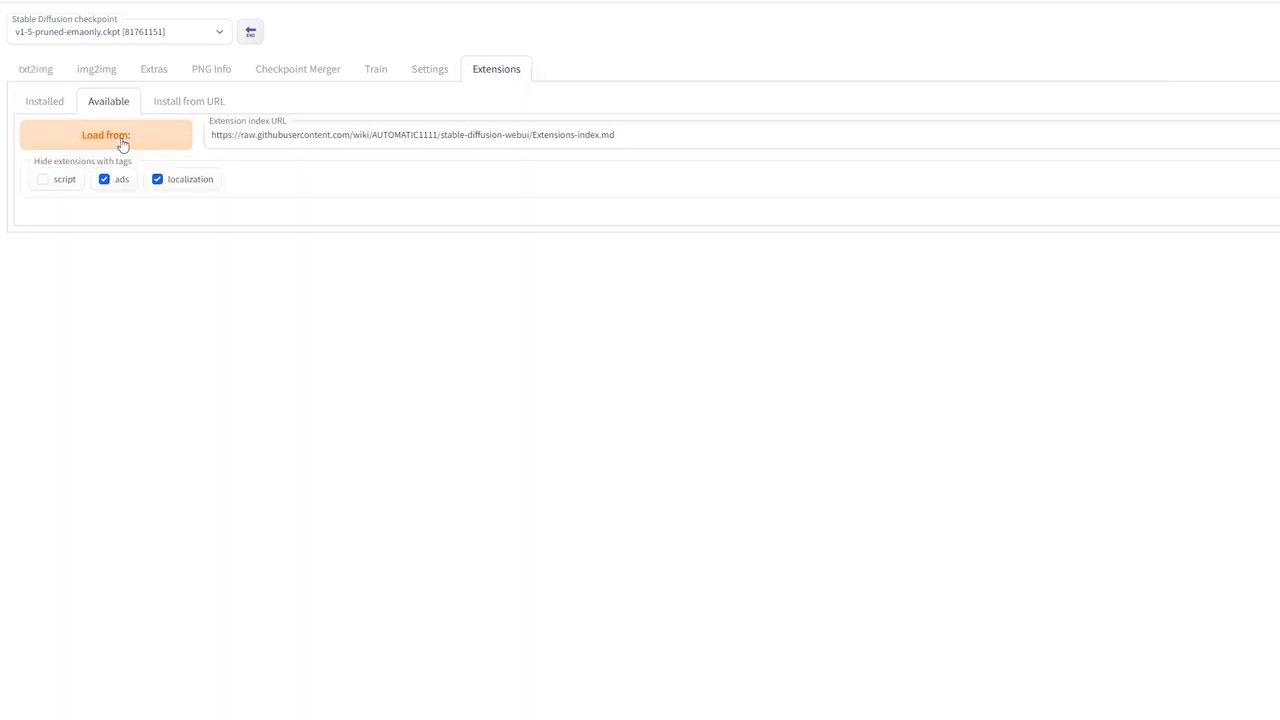
click(105, 134)
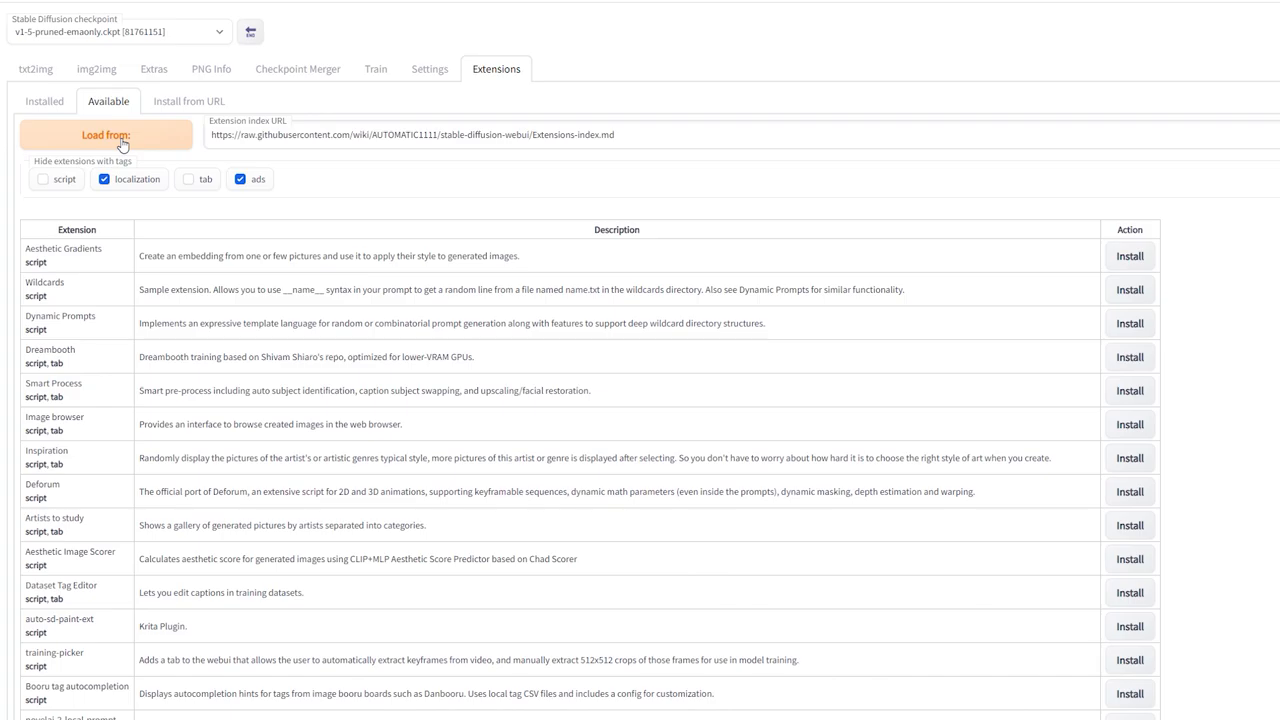
mouse_move(55, 515)
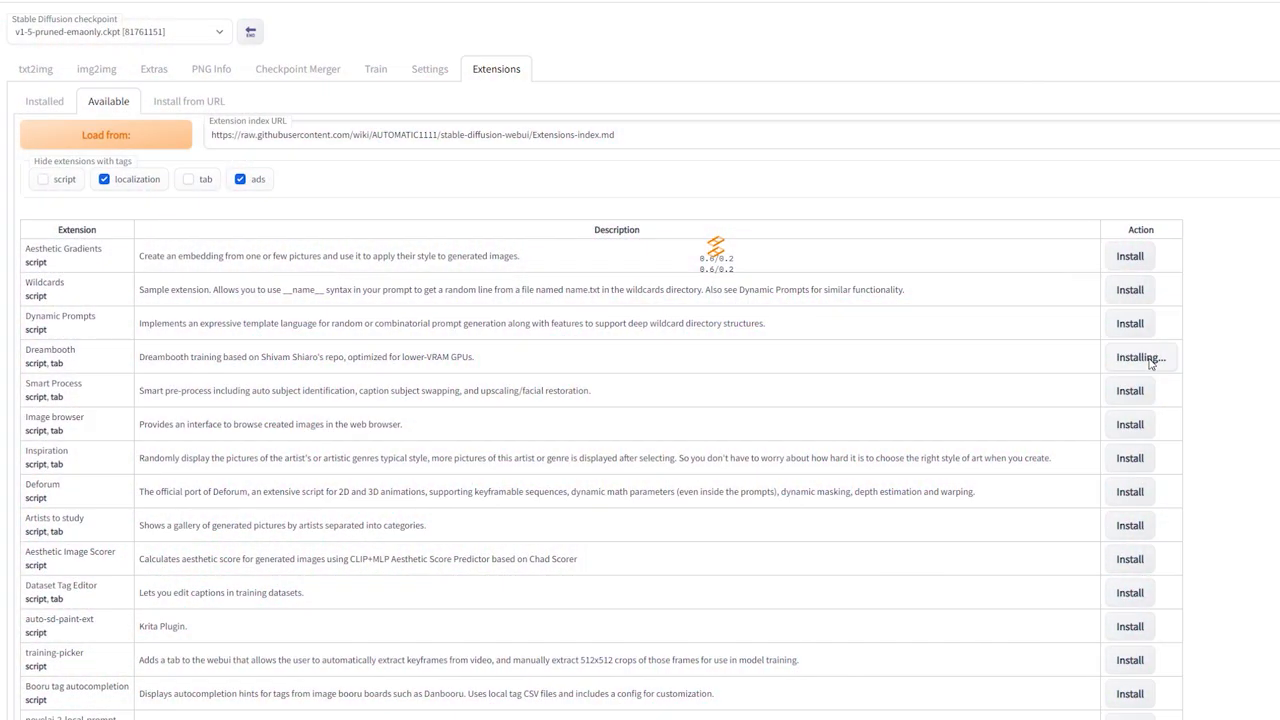
click(43, 101)
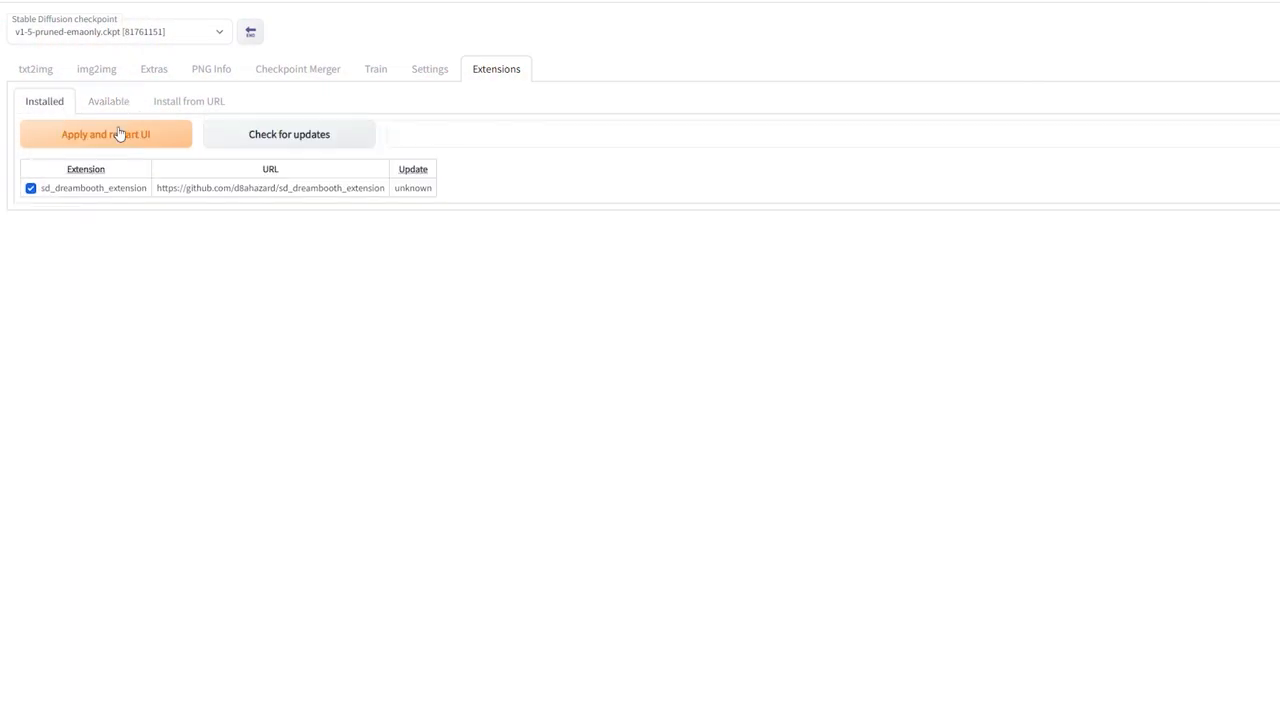
click(105, 134)
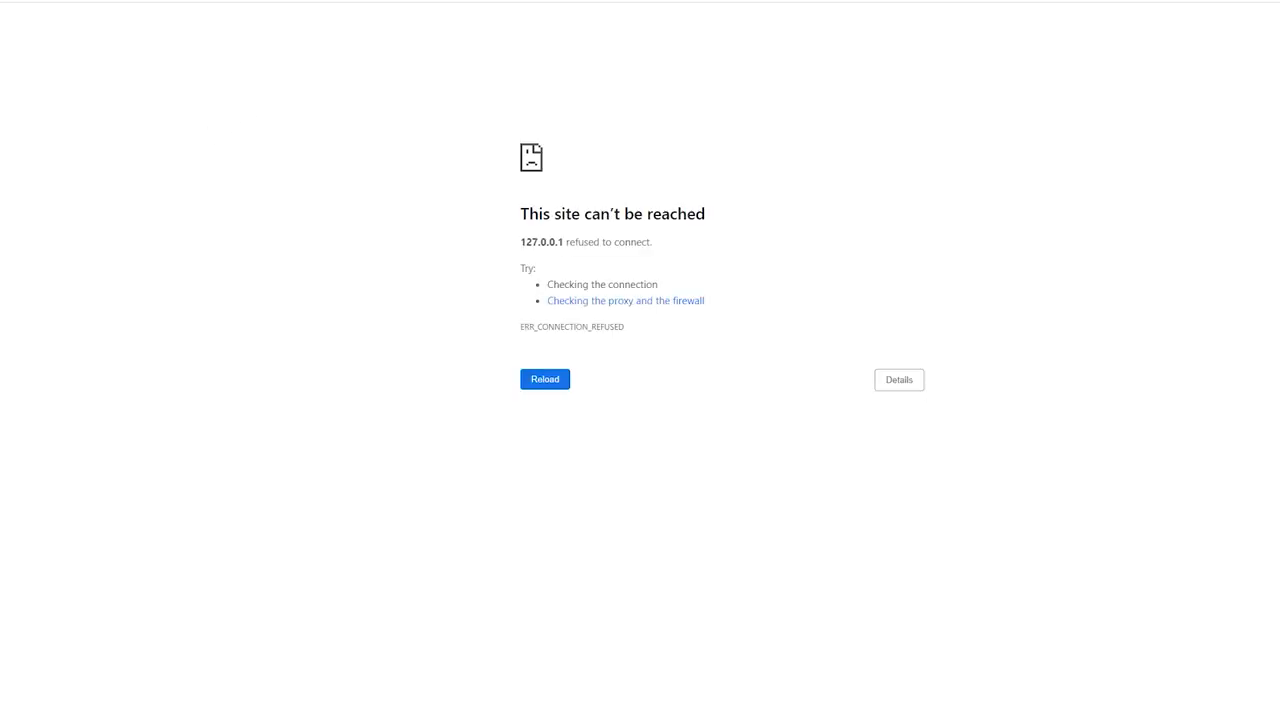
click(544, 379)
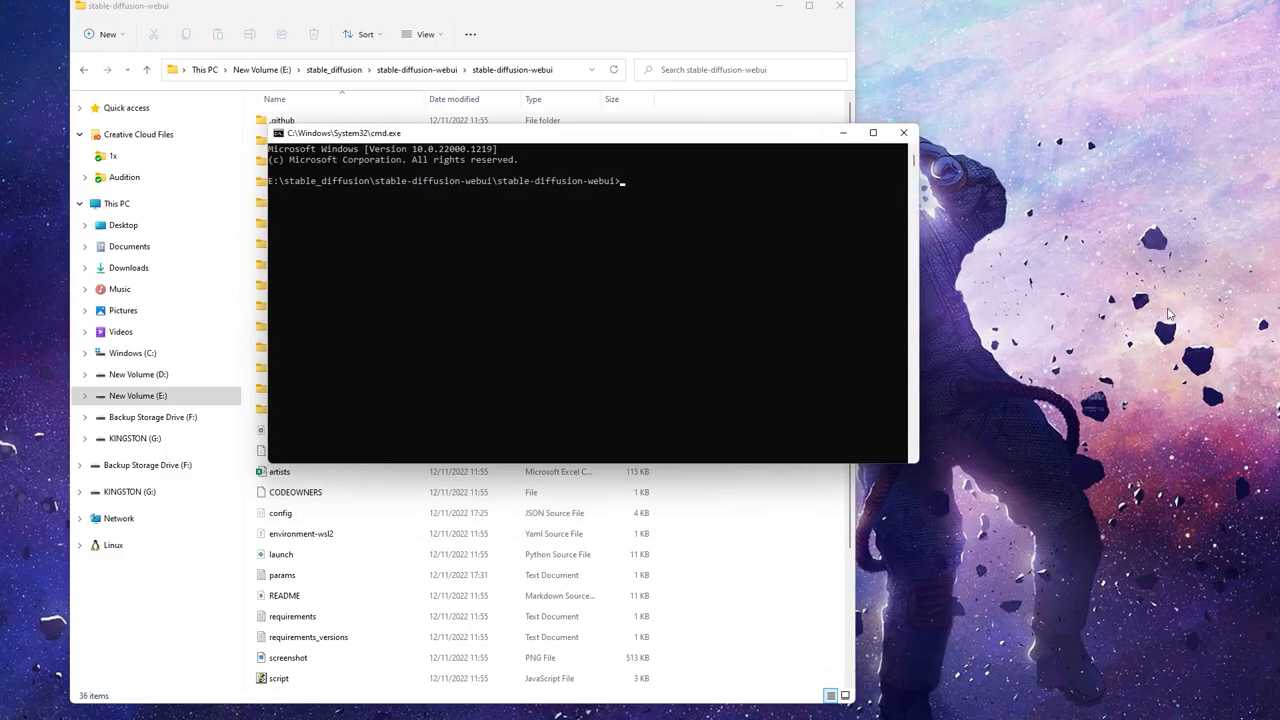
Step: Run 'git pull' in the stable-diffusion-webui folder's command prompt
text(git pull)
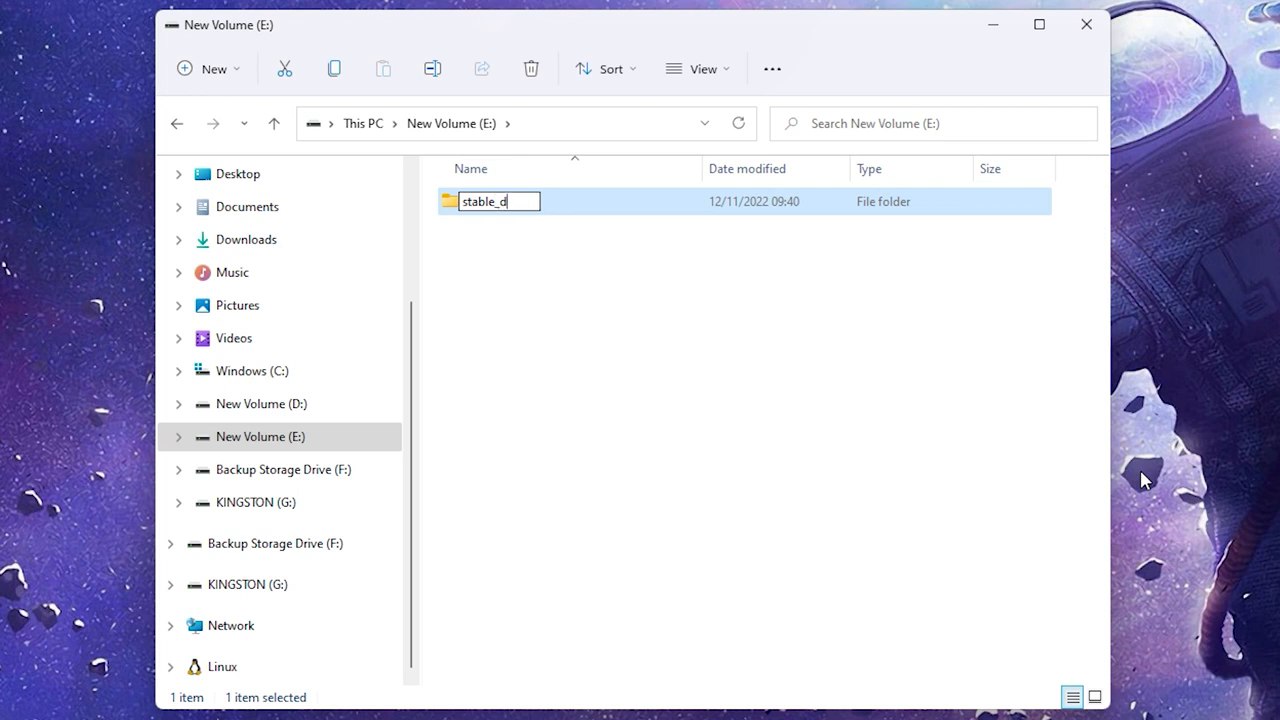
Step: Finish naming the drive E folder 'stable_diffusion' and confirm the name
text(iffusion)
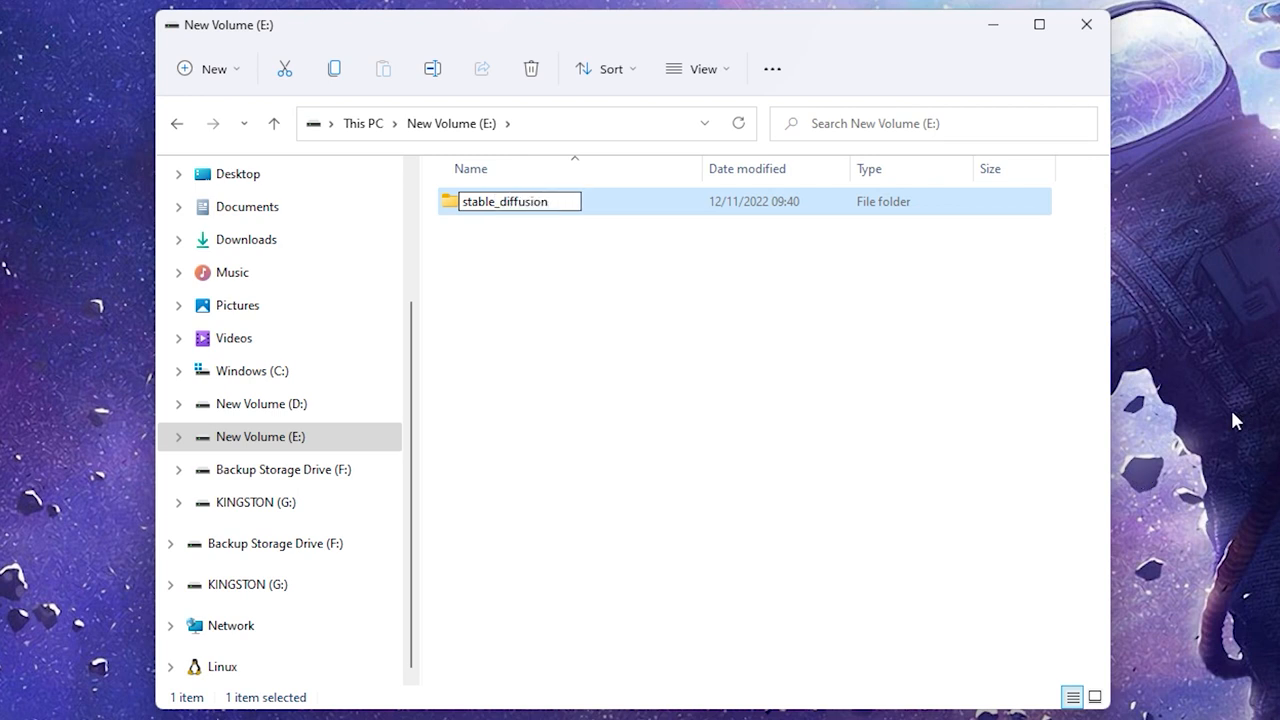
click(738, 320)
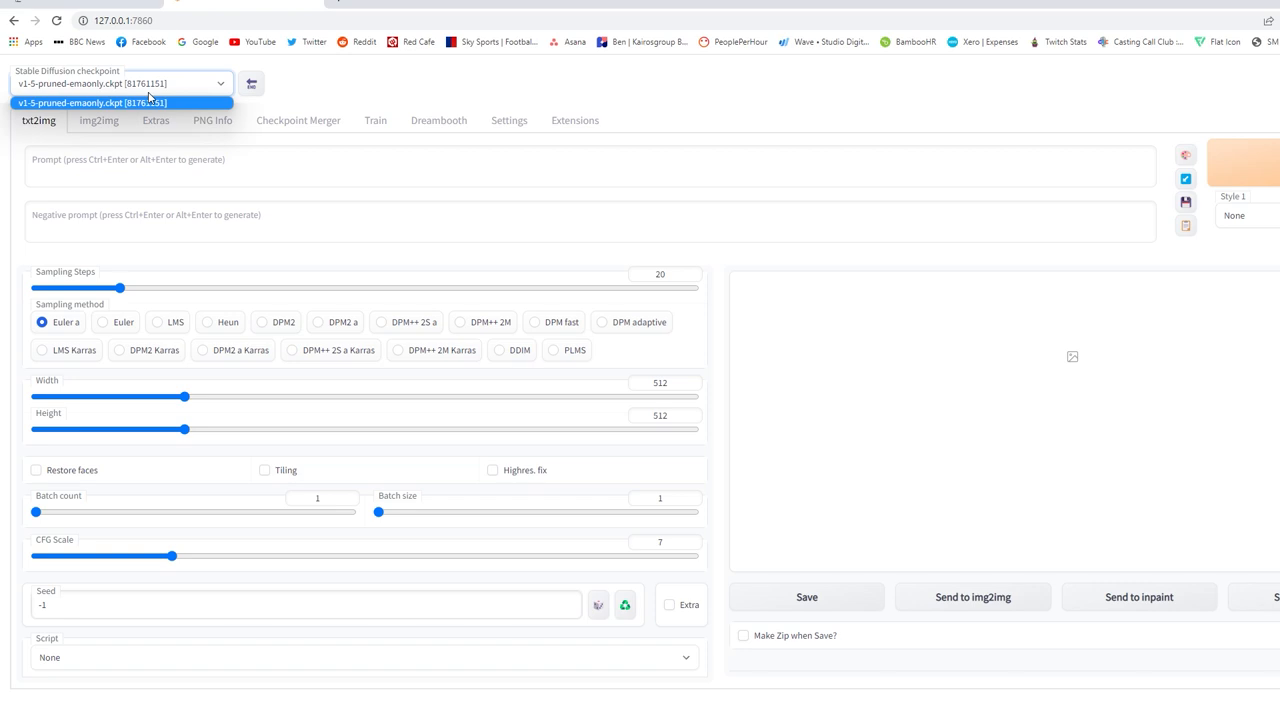
Step: Create Dreambooth model 'jmsdrmbth' from v1-5-pruned-emaonly with the ddim scheduler
click(120, 102)
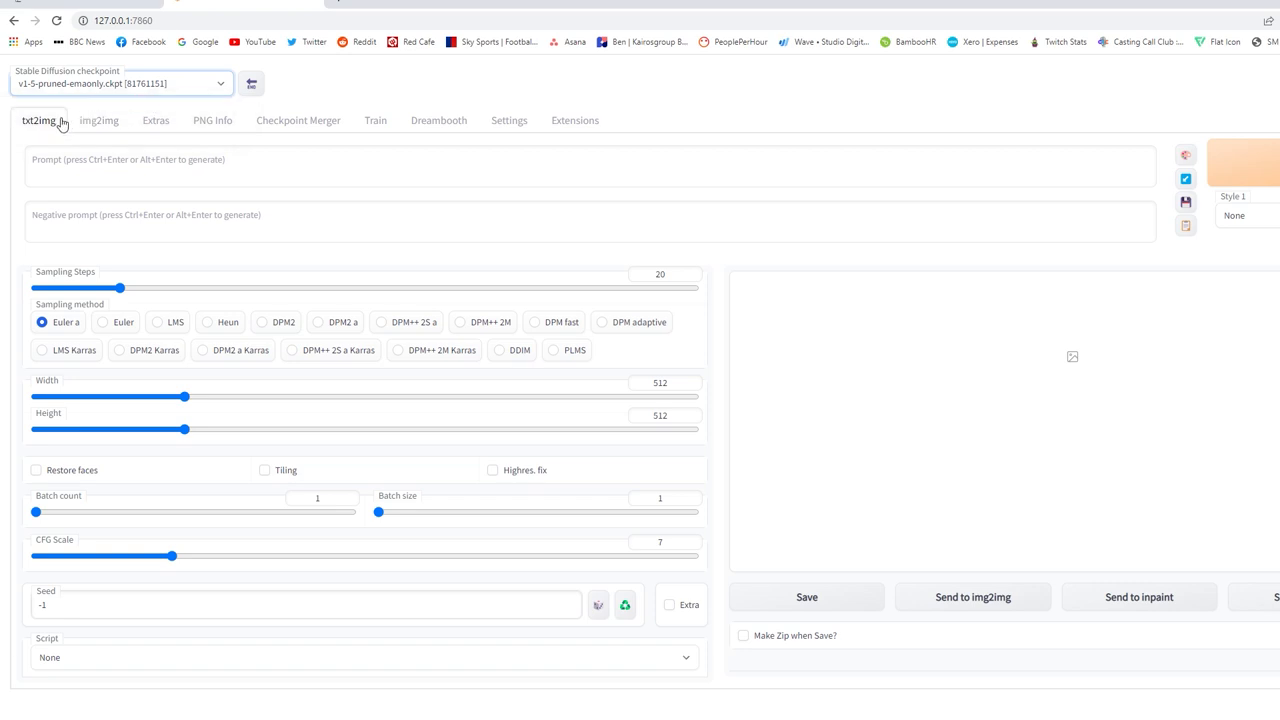
mouse_move(438, 120)
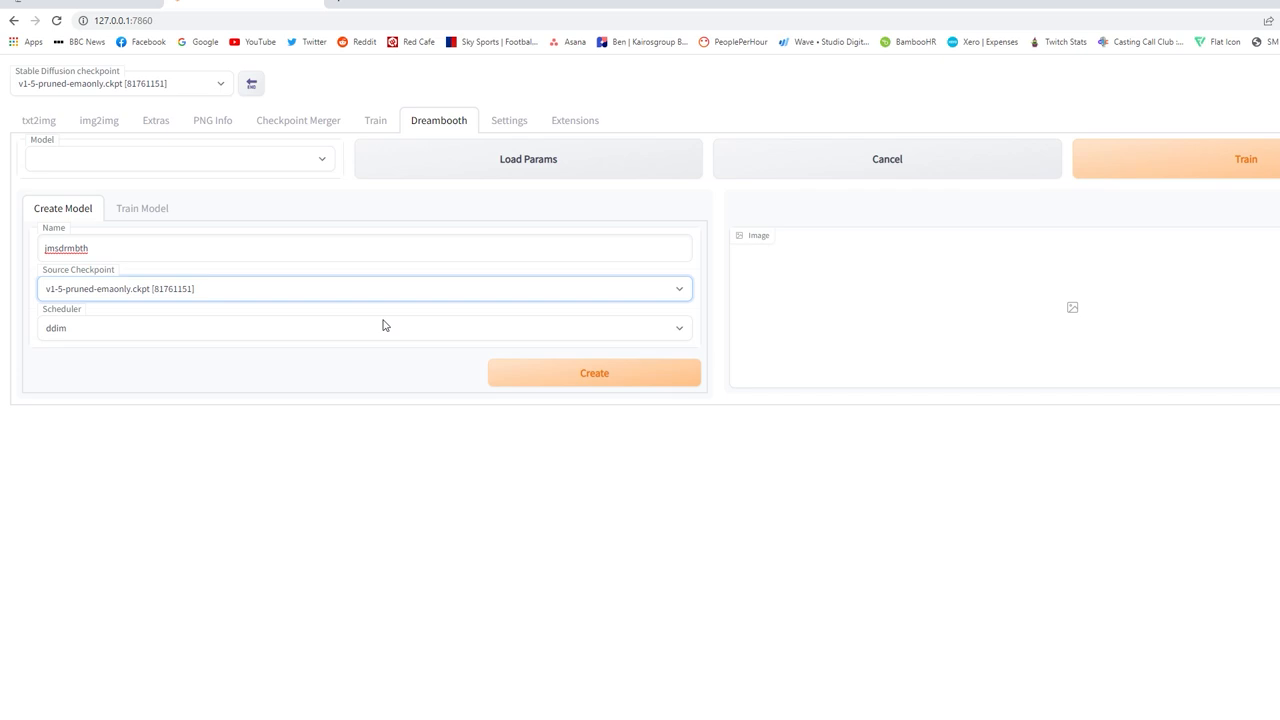
click(365, 328)
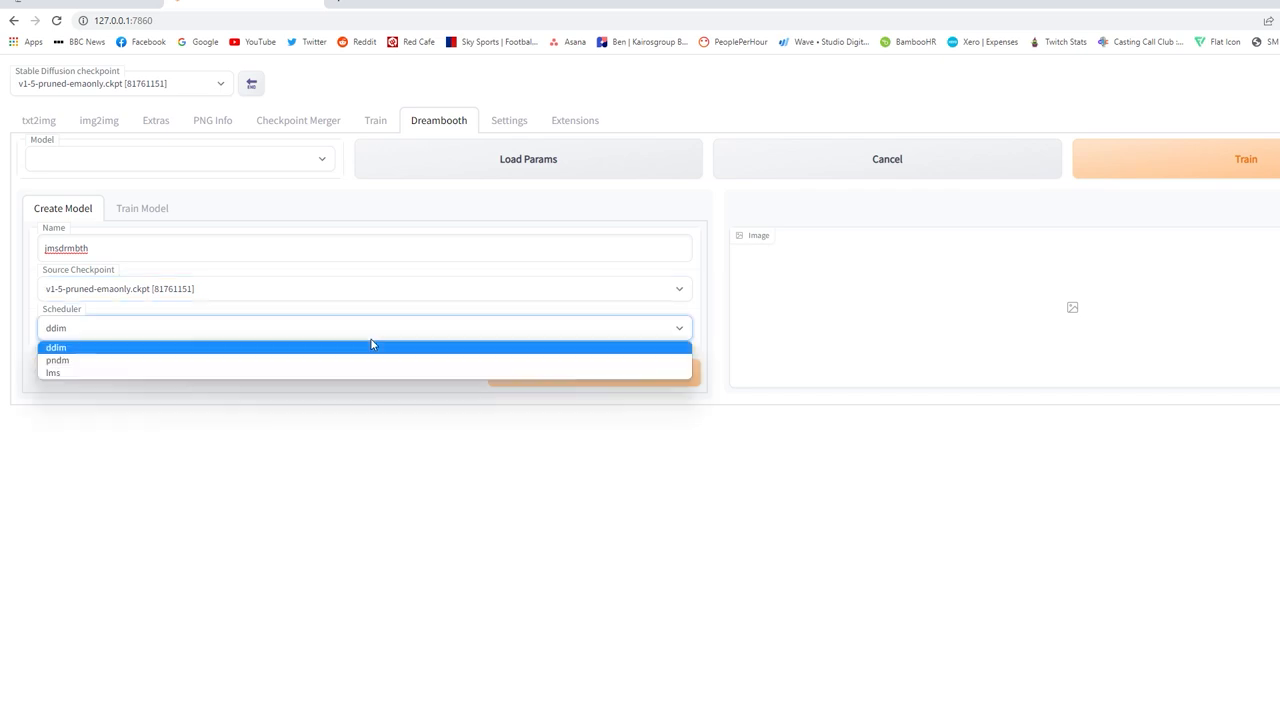
click(56, 347)
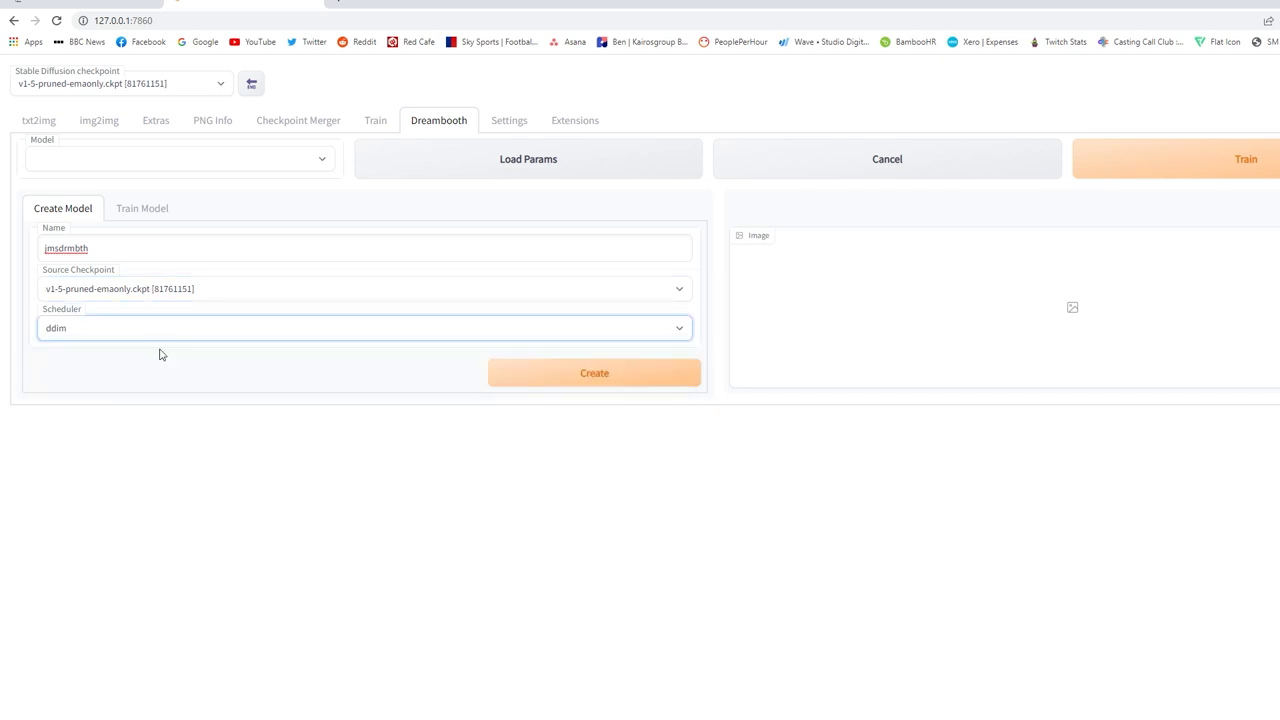
click(594, 373)
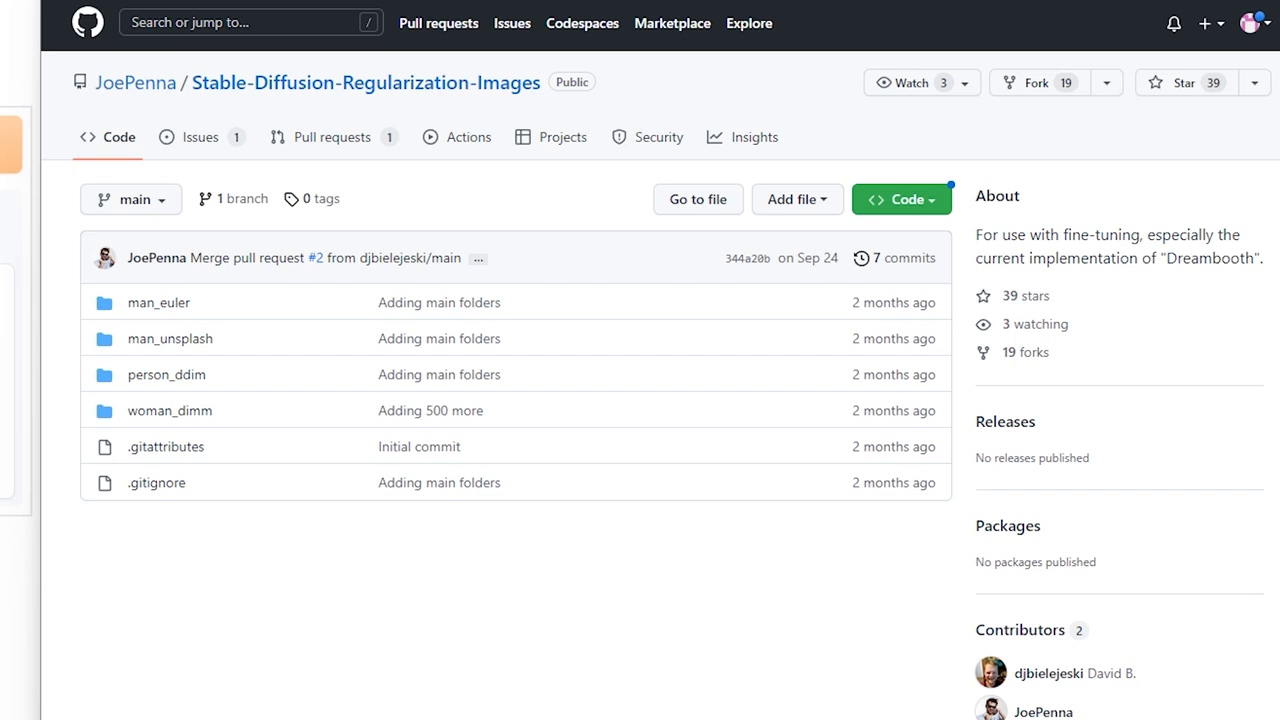
Step: Copy the Stable-Diffusion-Regularization-Images repository's HTTPS clone URL from the Code menu
click(900, 199)
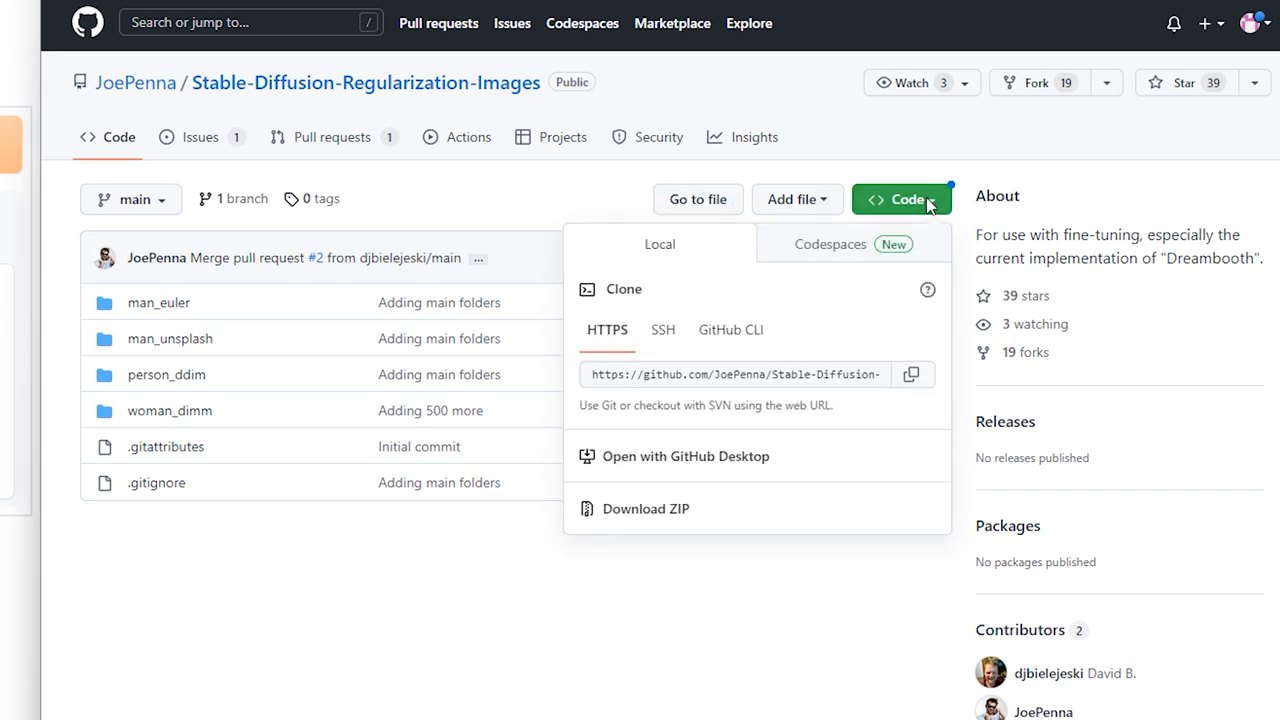
click(911, 374)
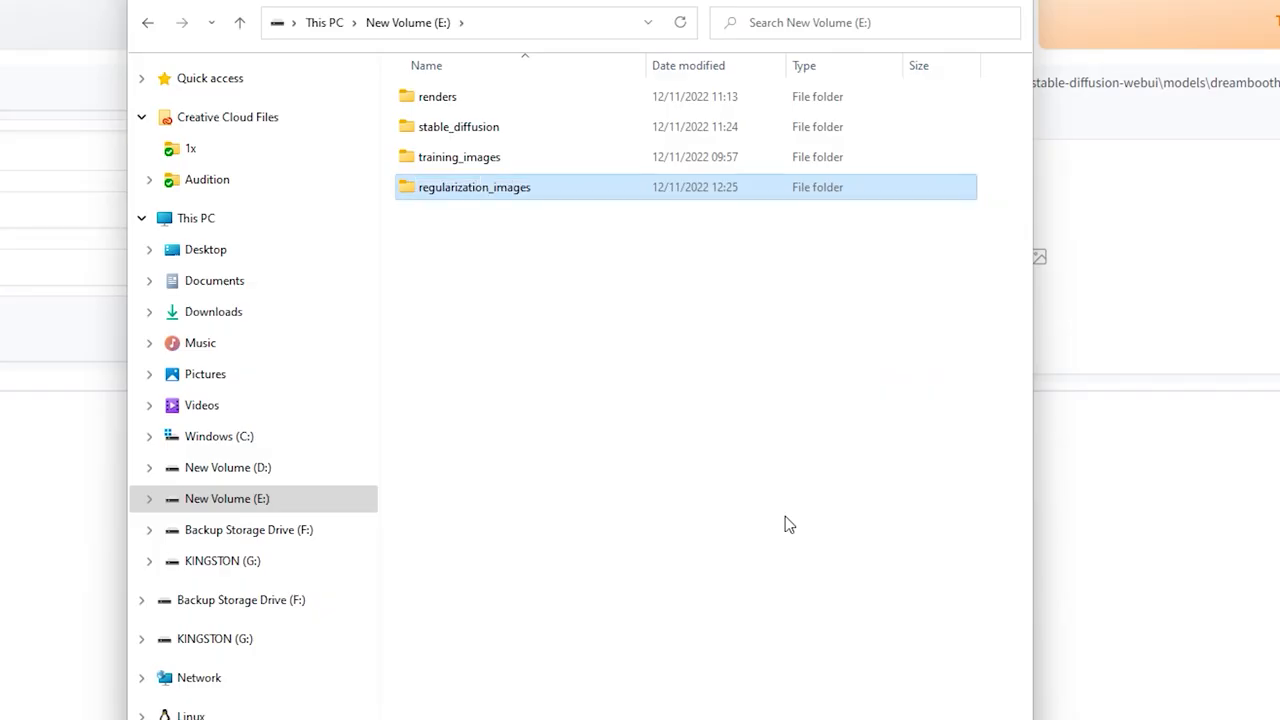
Step: Open a command prompt in the regularization_images folder on E: by entering 'cmd'
text(cmd)
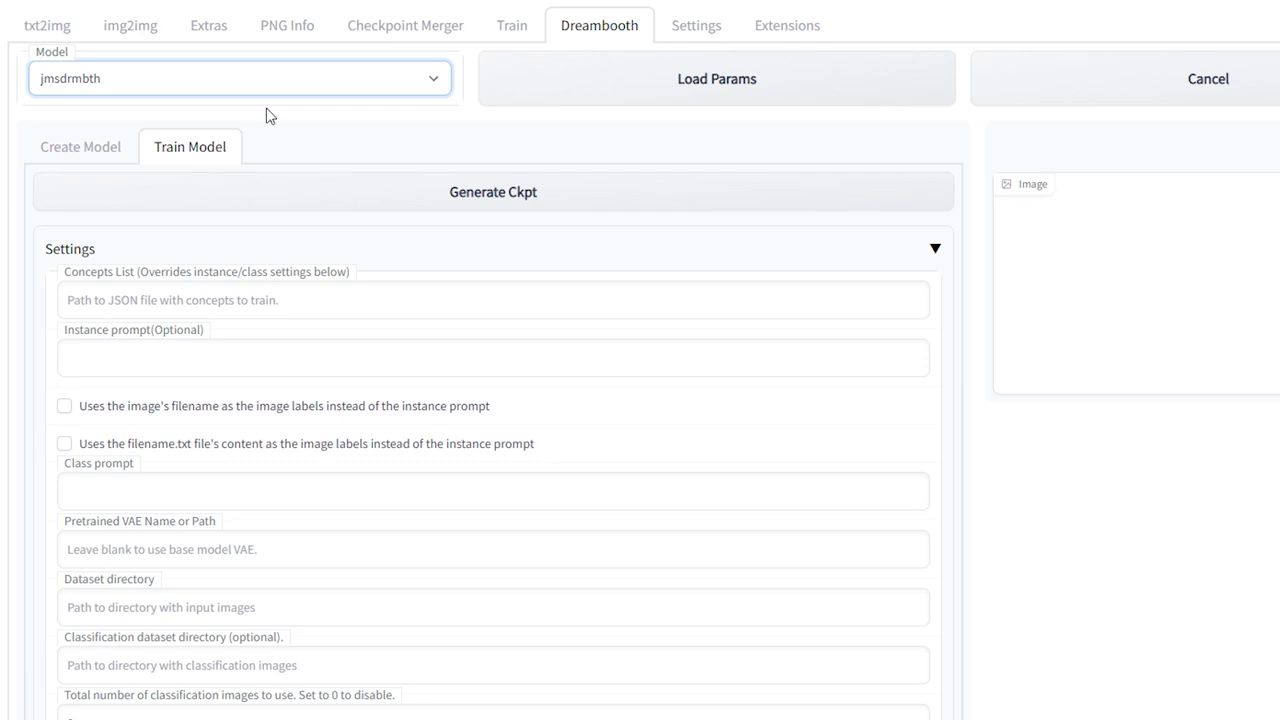
Step: Enter instance prompt 'a photo of jmsdrmbth person' and class prompt 'photo of a person'
text(a photo of jmsdrmbth)
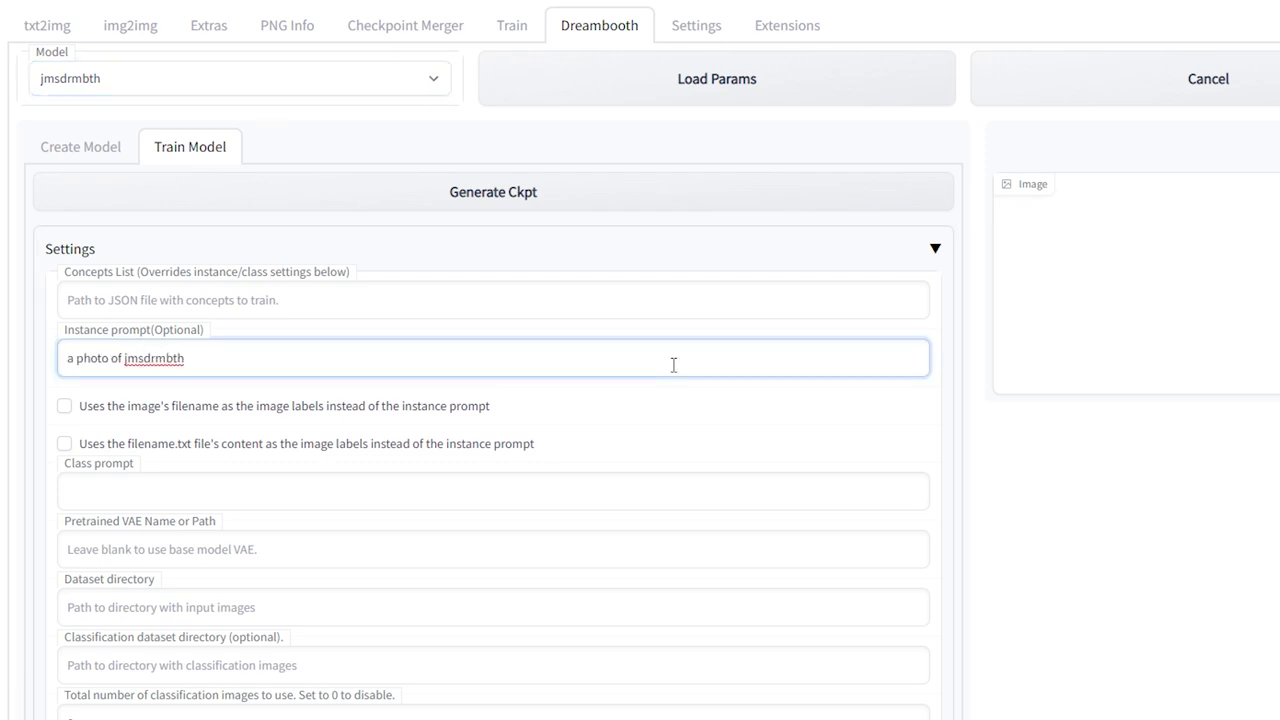
text(person)
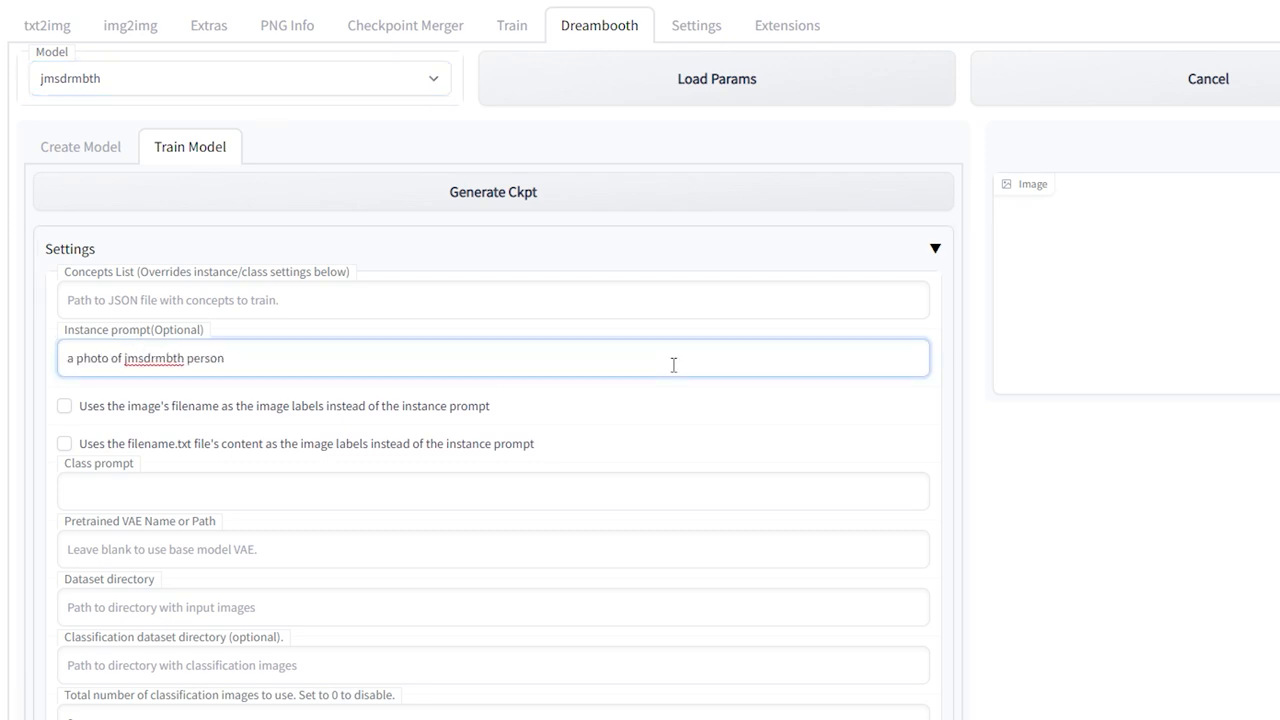
text(man)
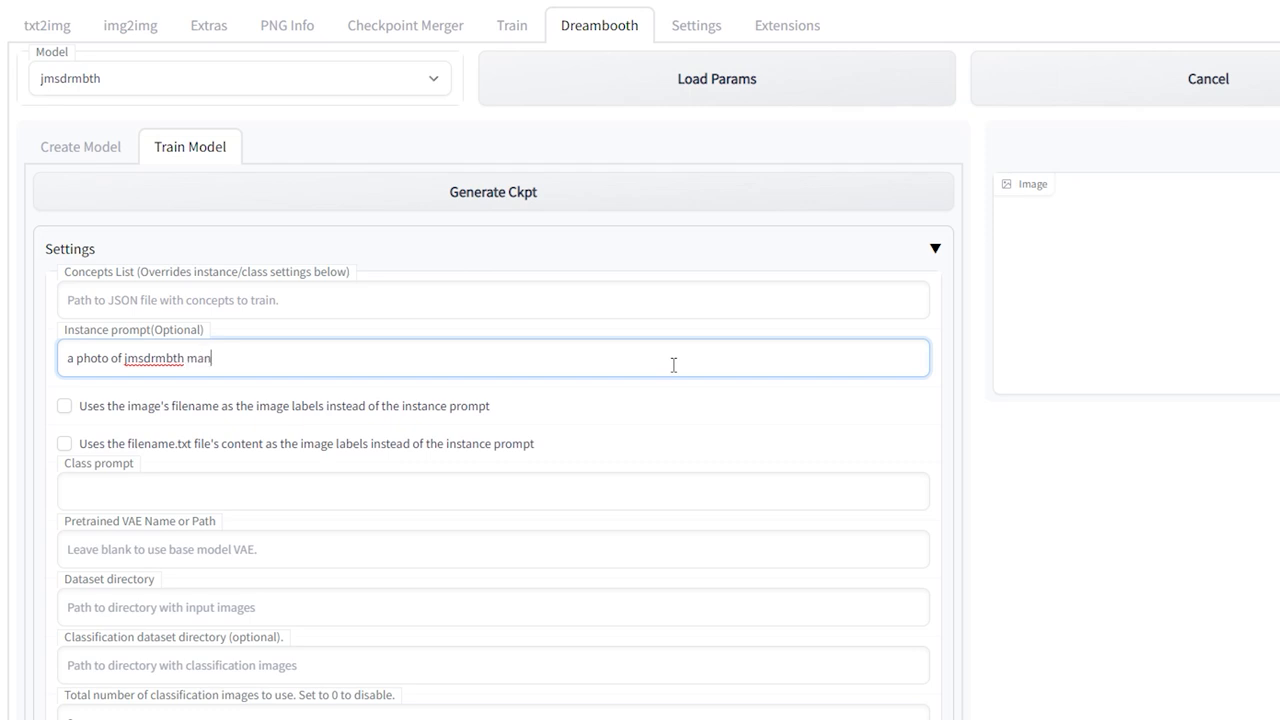
text(w)
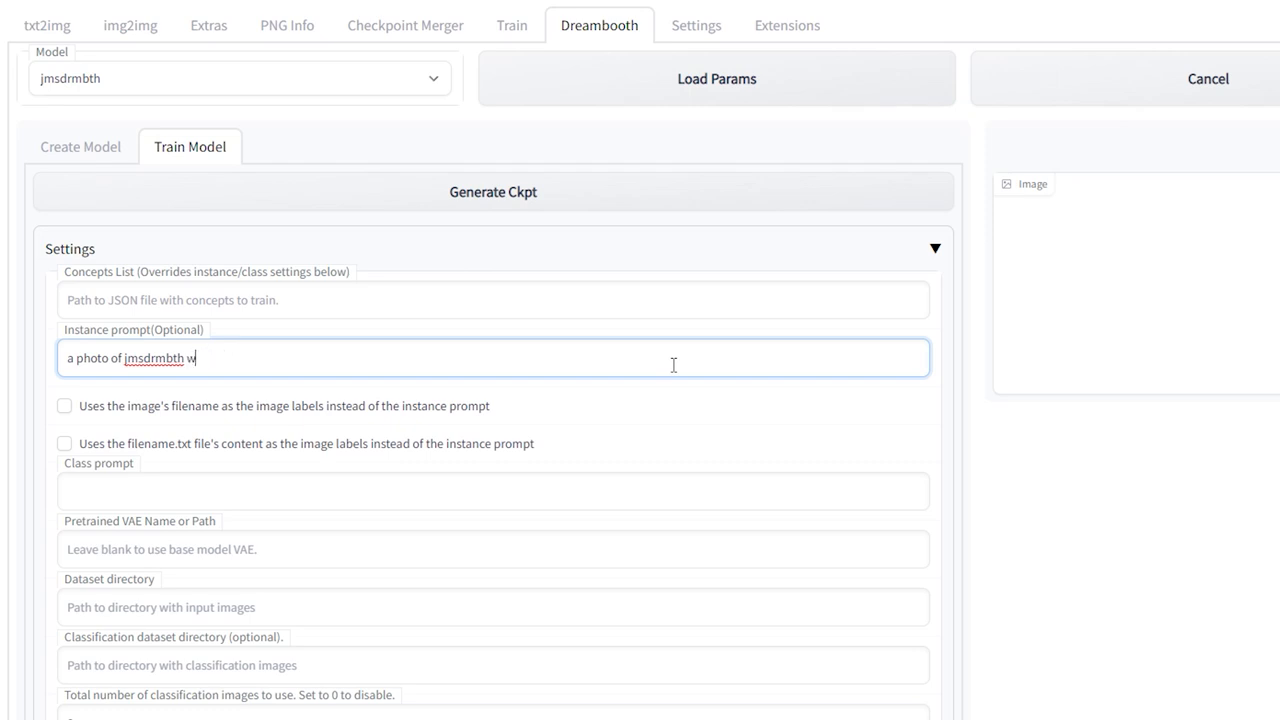
text(erson)
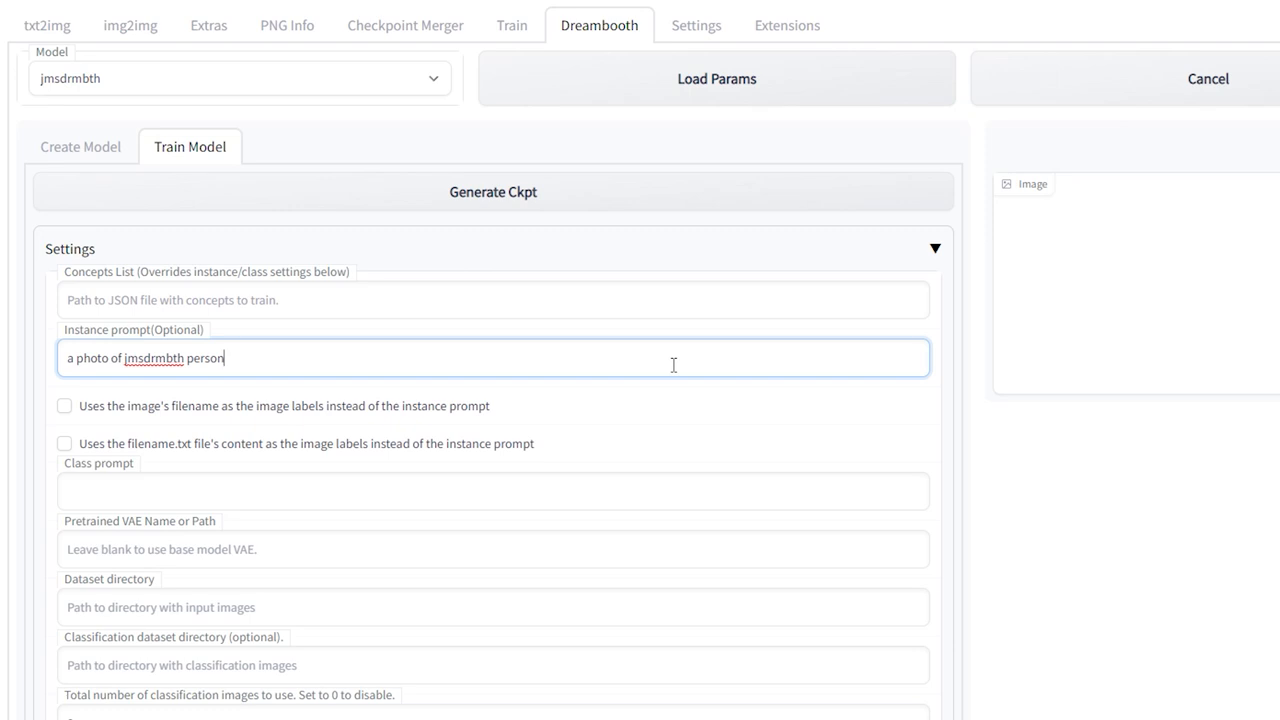
text(photo of a person)
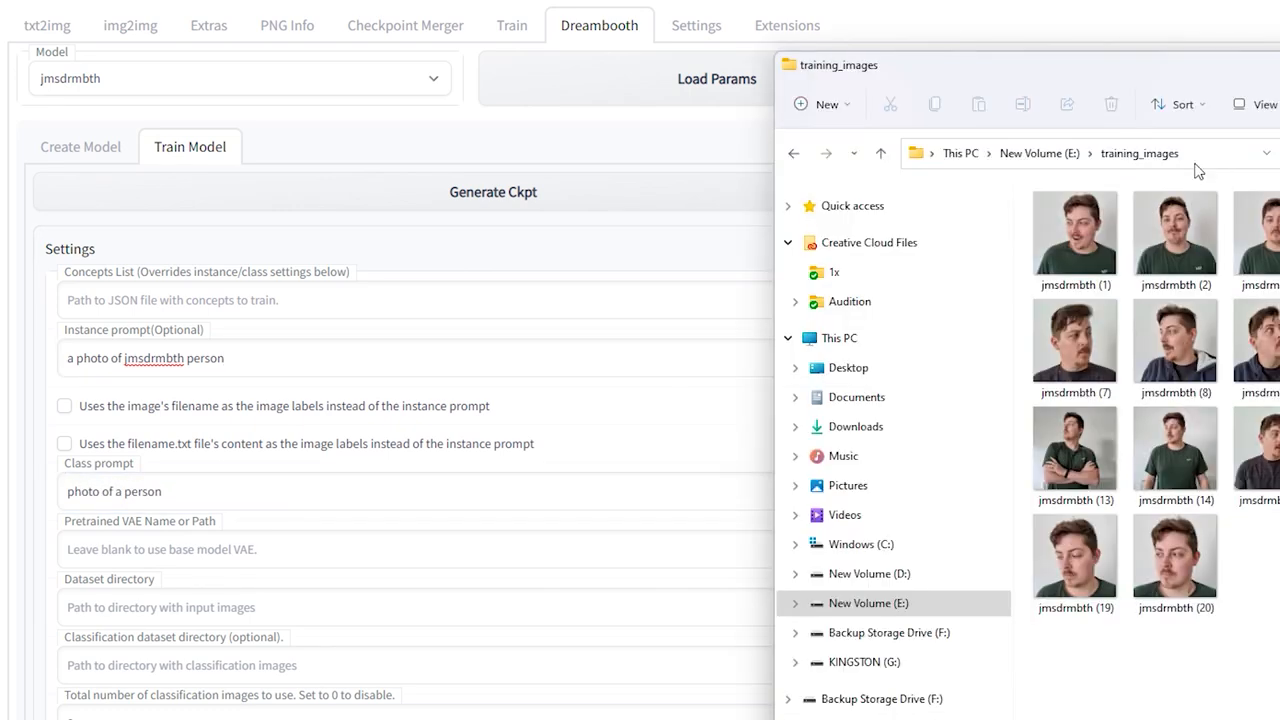
Step: Set Dataset directory to E:\training_images and open the cloned regularization images folder
click(1100, 153)
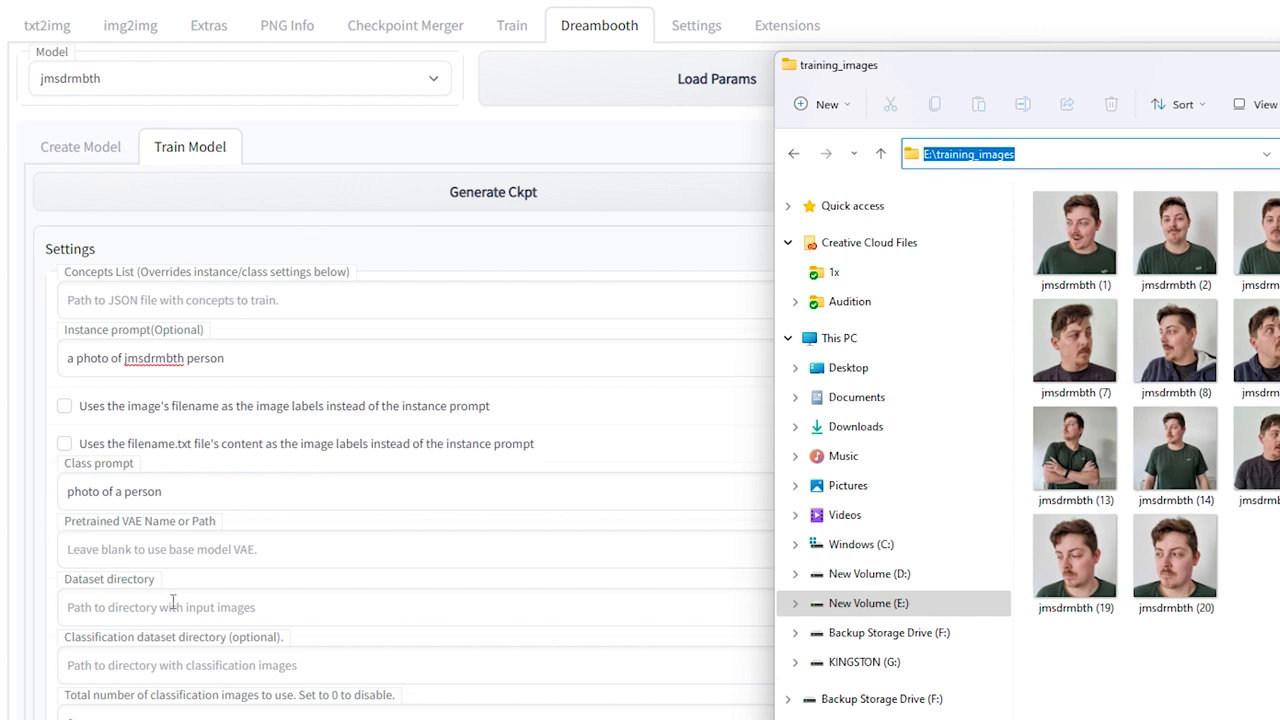
text(E:\training_images)
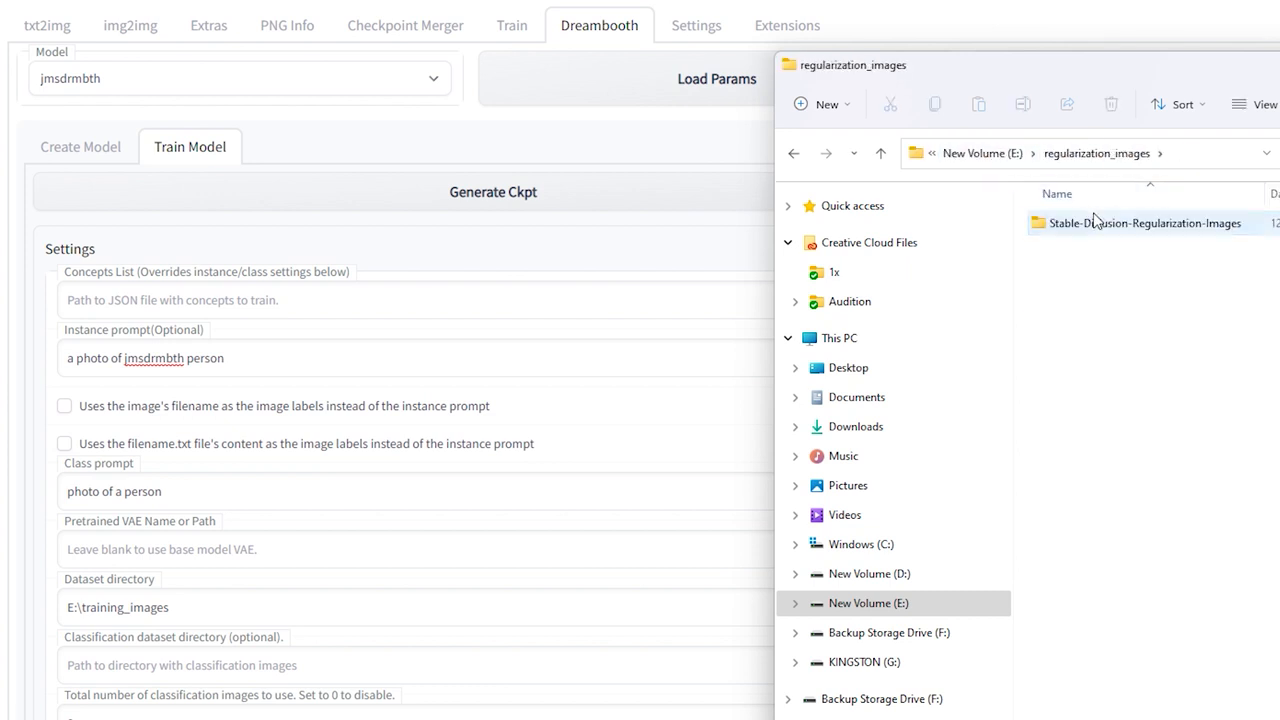
double_click(1145, 222)
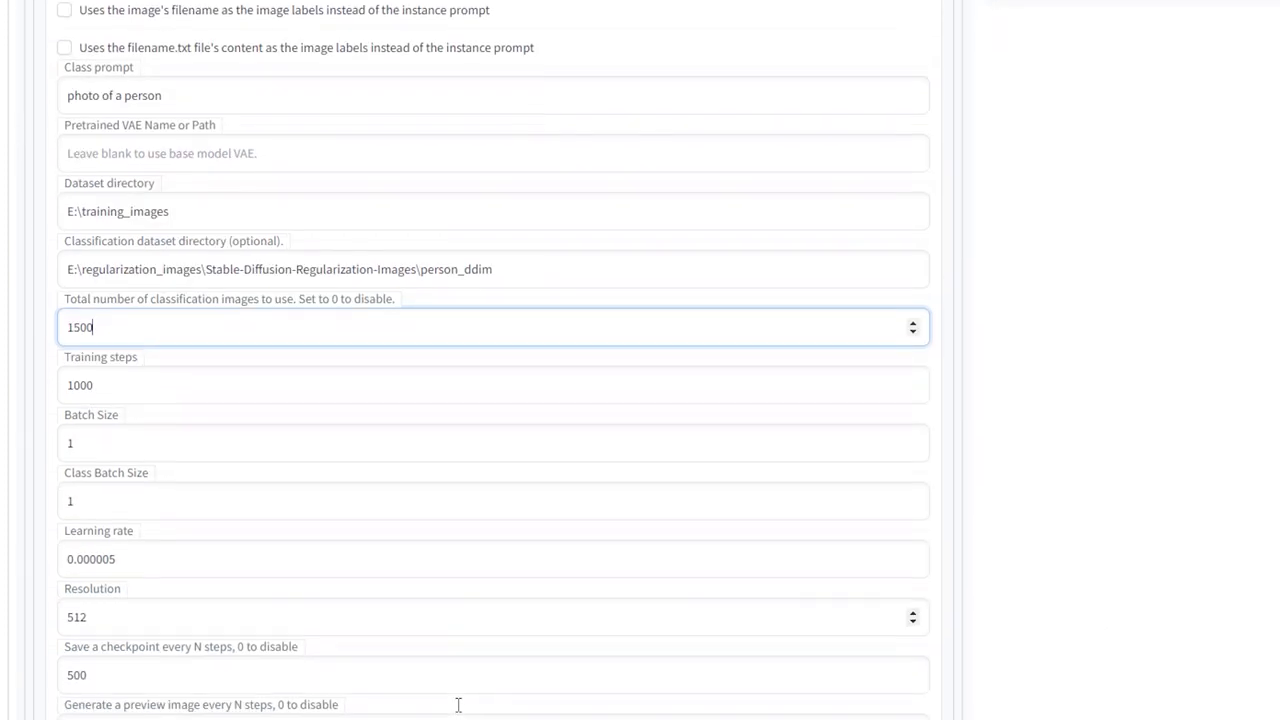
mouse_move(1129, 531)
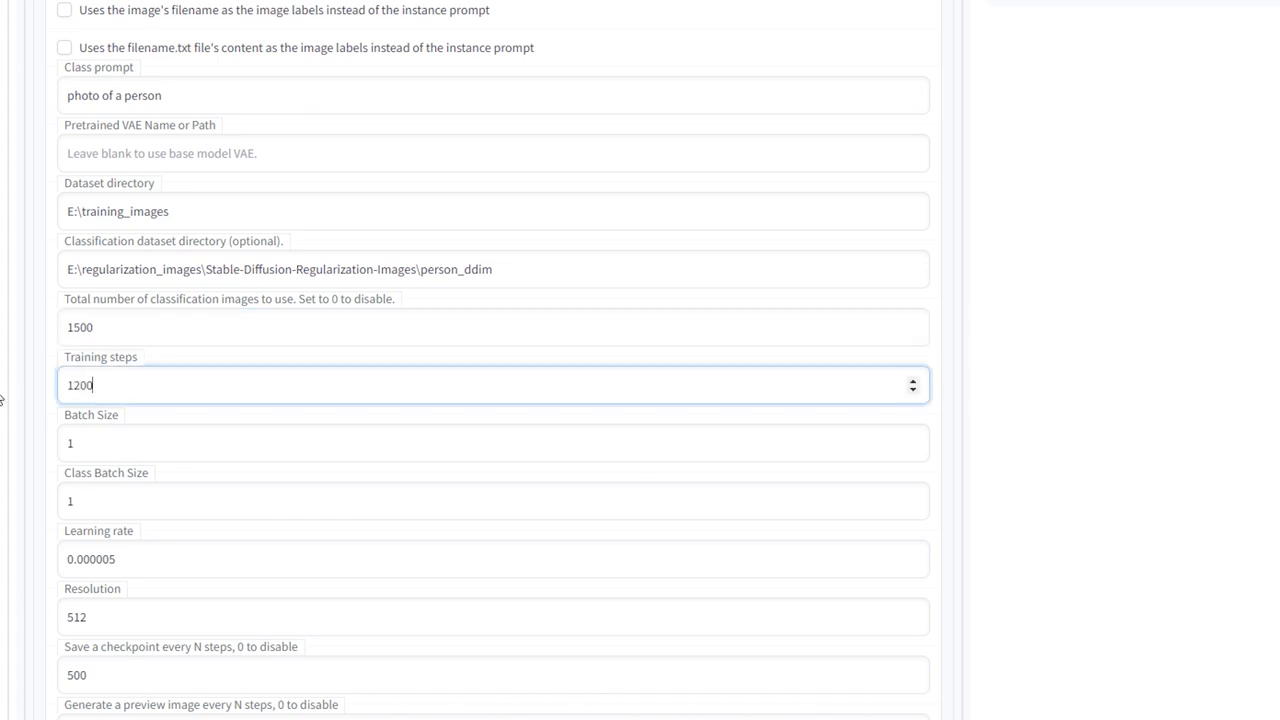
mouse_move(252, 564)
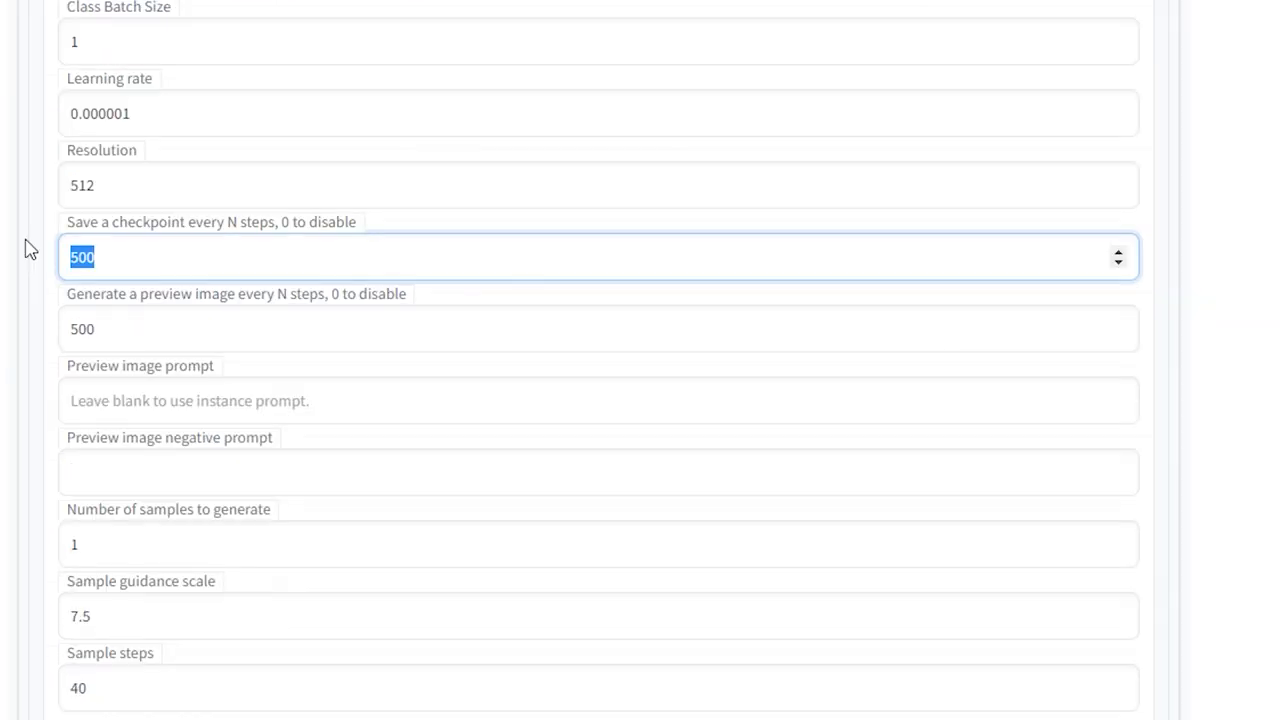
Step: Enter 2000 for the checkpoint and preview save intervals
text(2000)
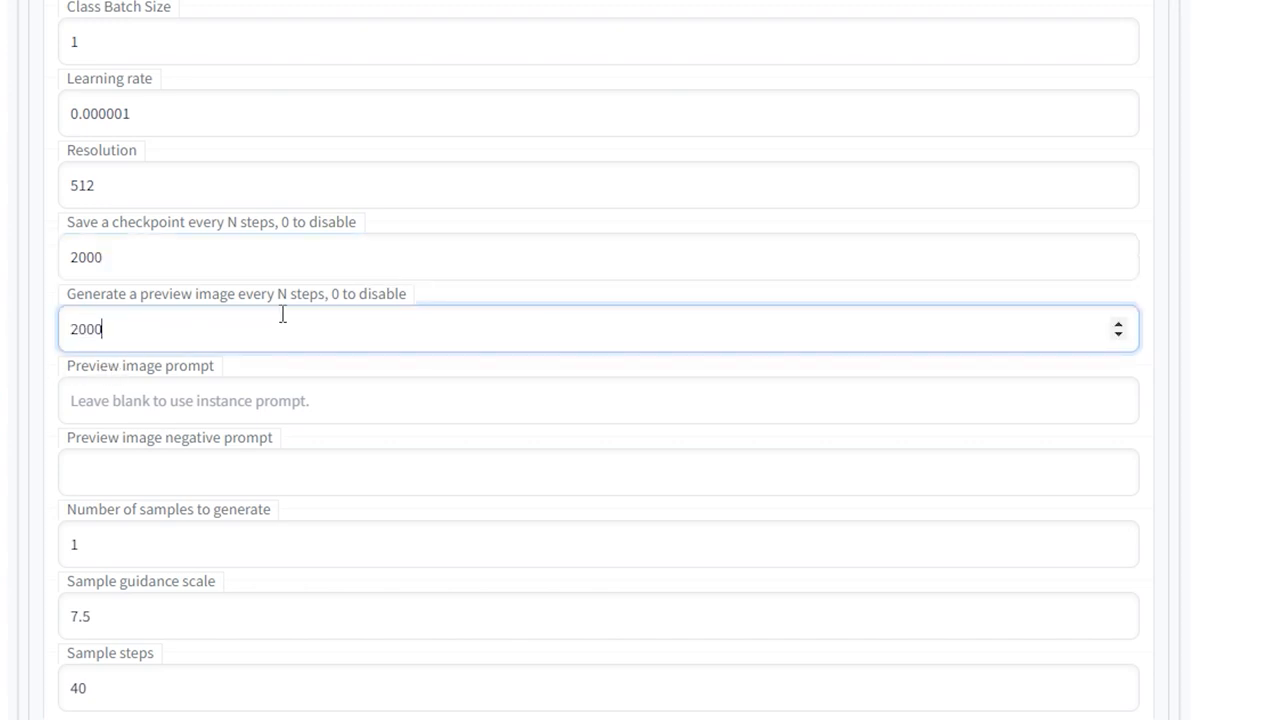
Step: Choose fp16 from the Mixed Precision dropdown in the Advanced section
scroll(down, 3)
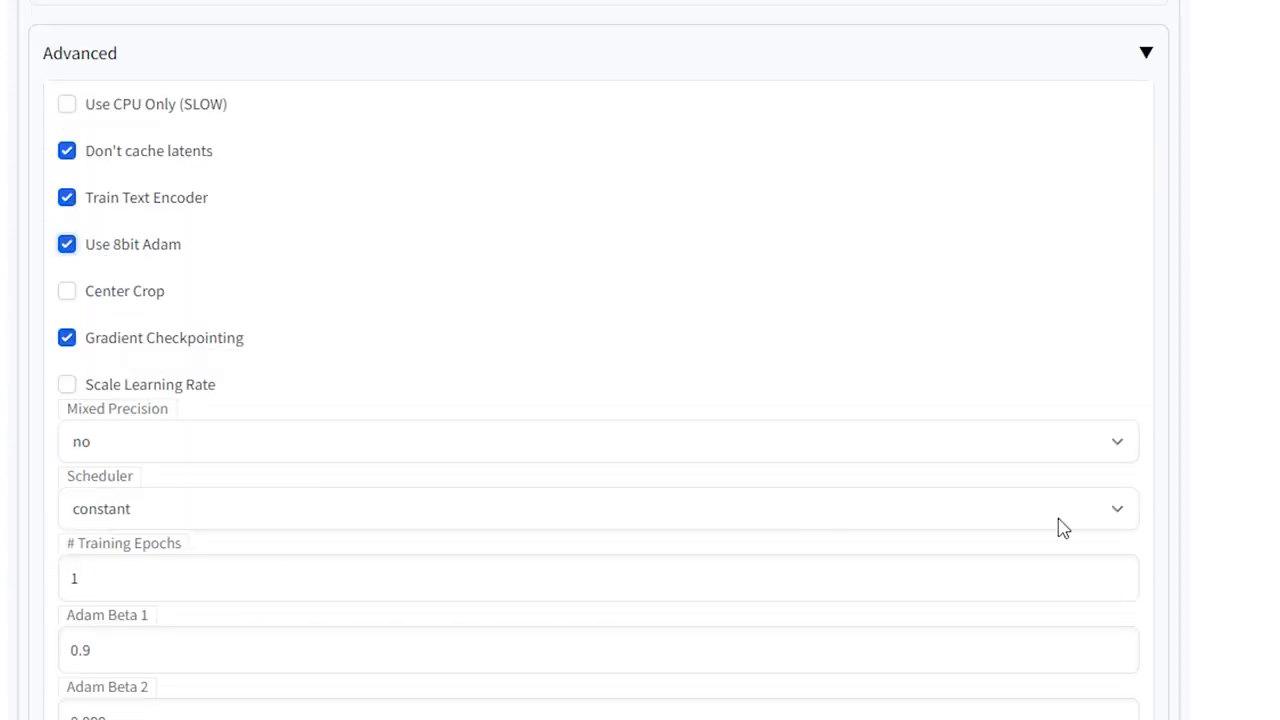
mouse_move(1184, 530)
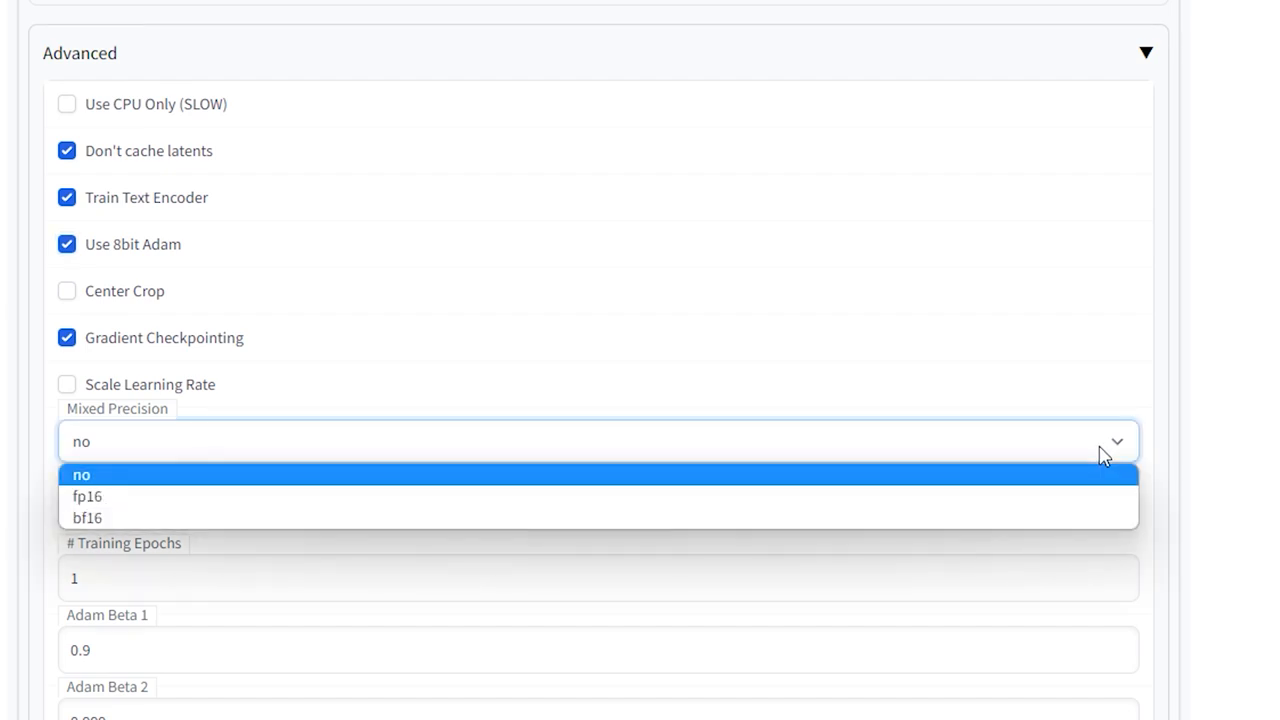
click(87, 496)
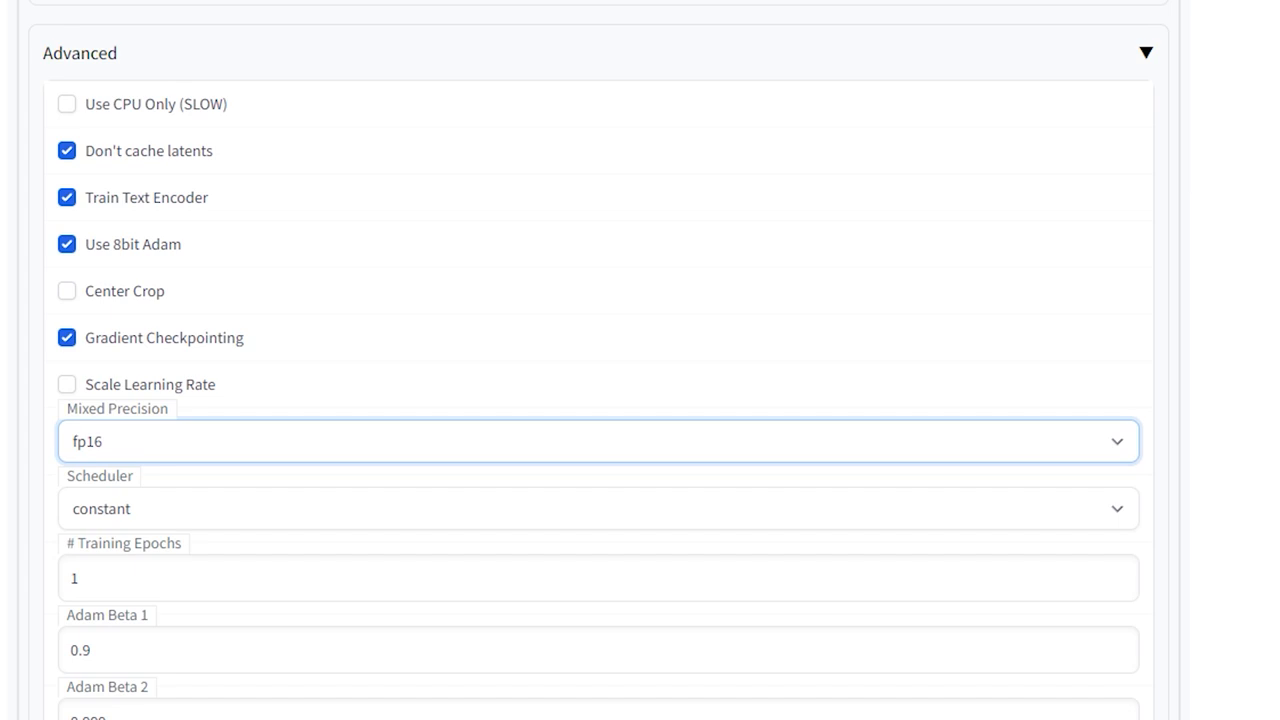
click(935, 182)
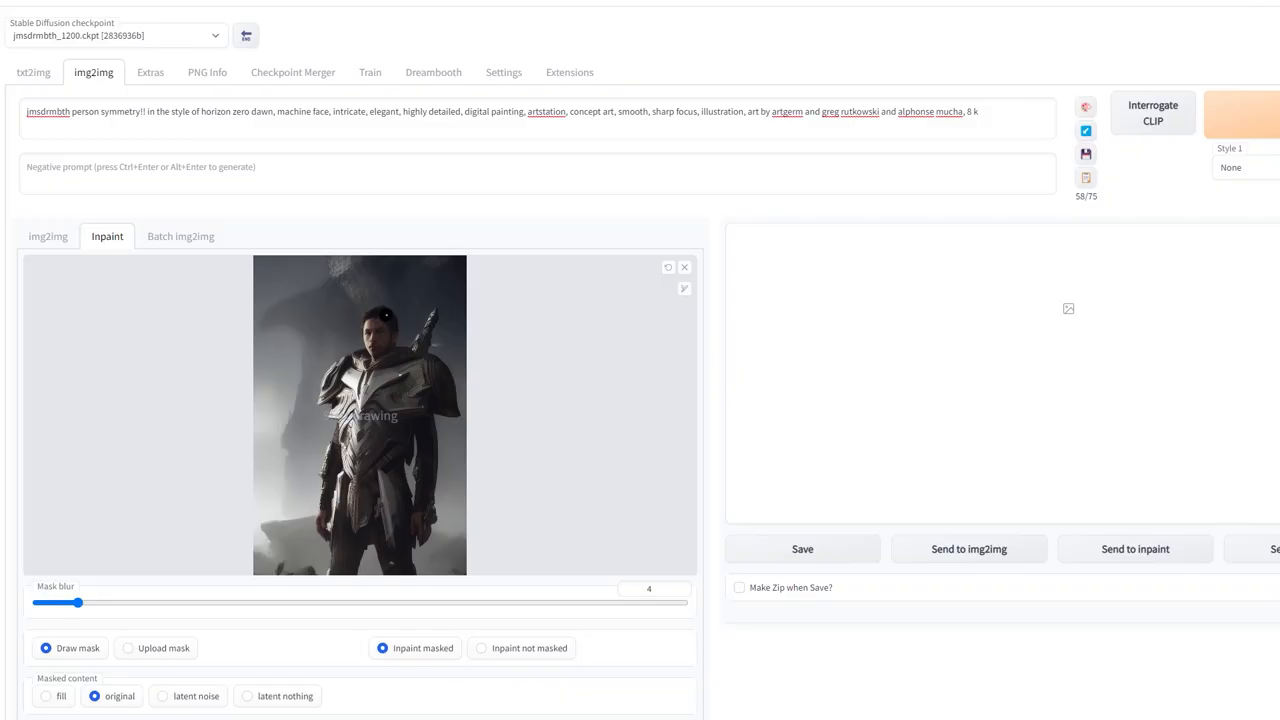
Step: Mask the character's head and generate jmsdrmbth face variations, then generate for the second portrait
drag(360, 330, 390, 345)
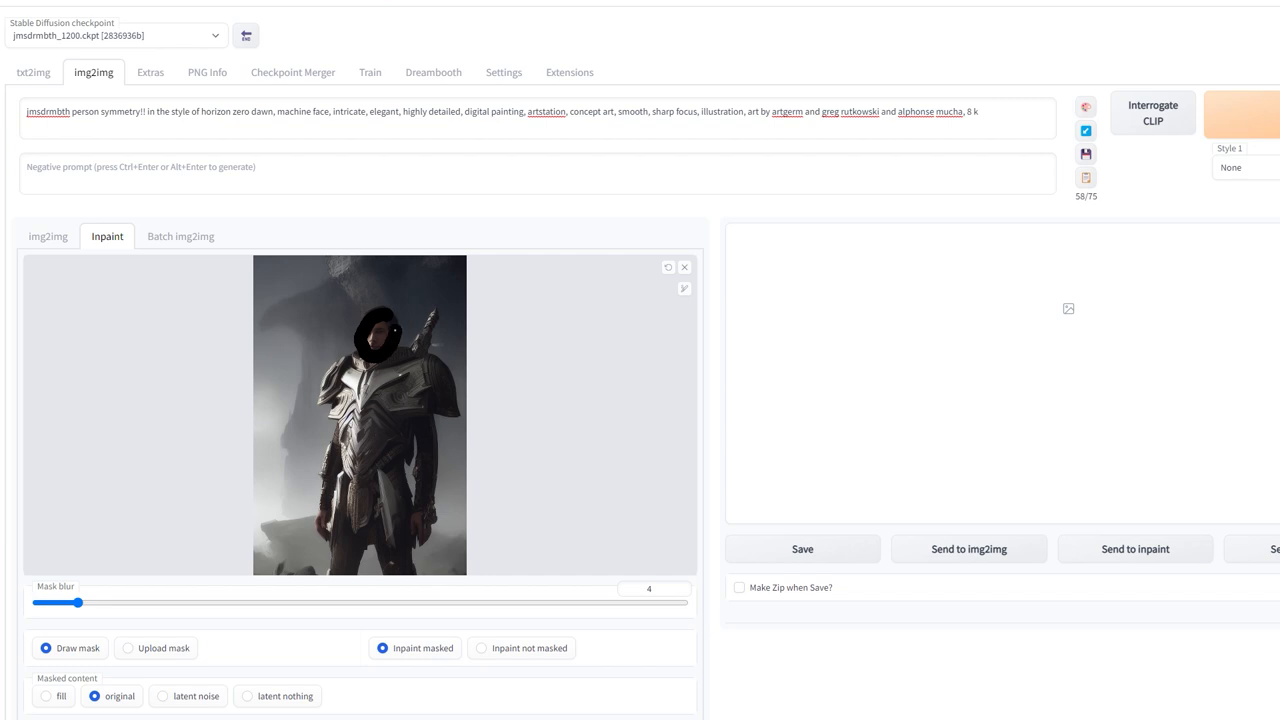
drag(378, 335, 375, 330)
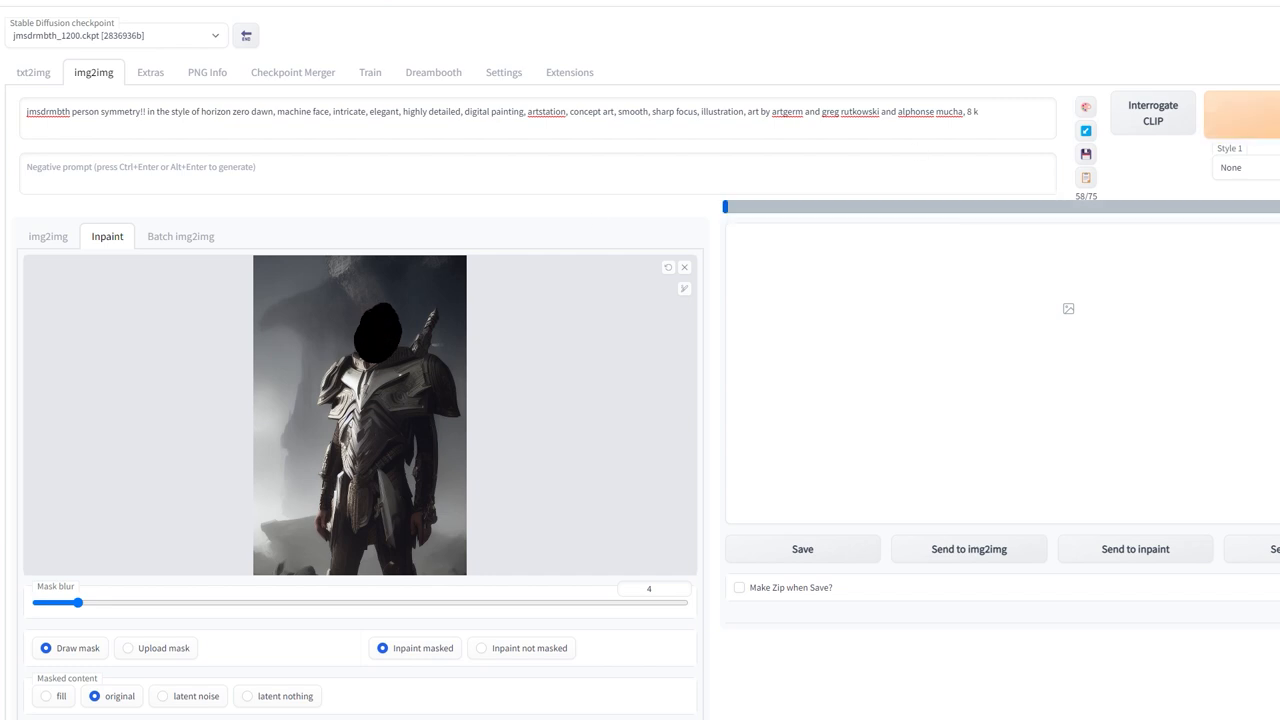
click(1240, 115)
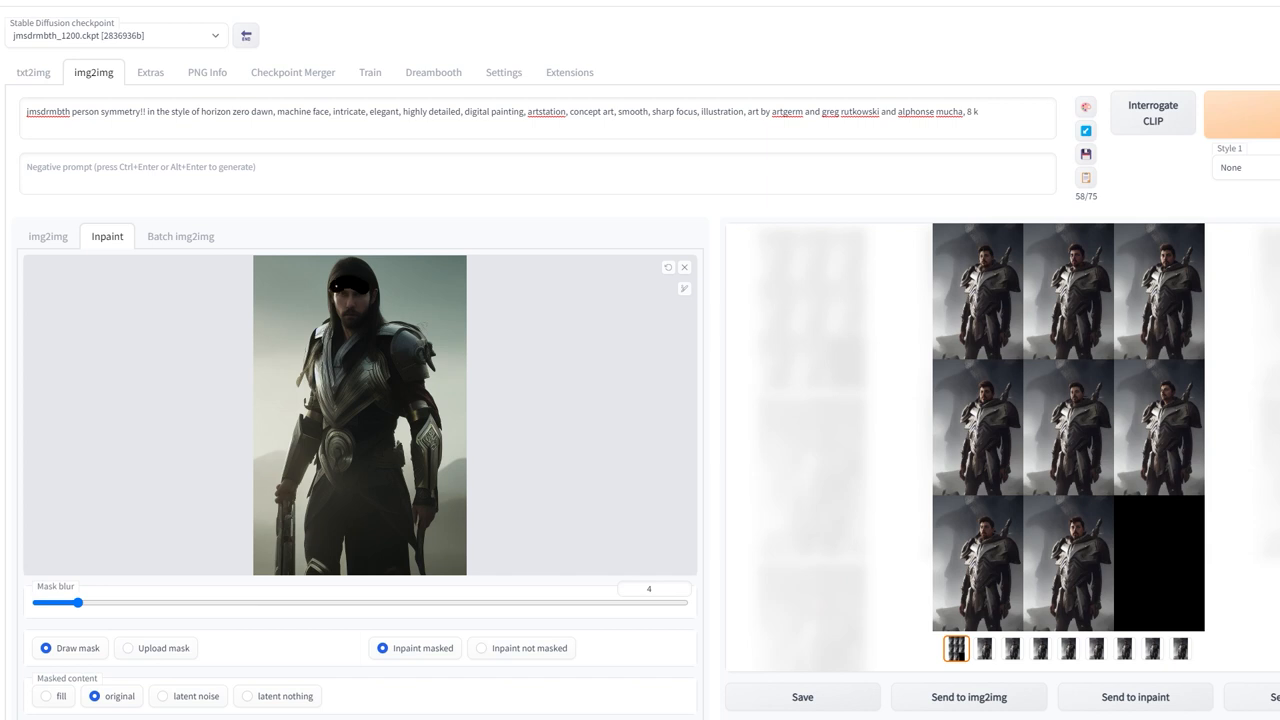
click(1240, 112)
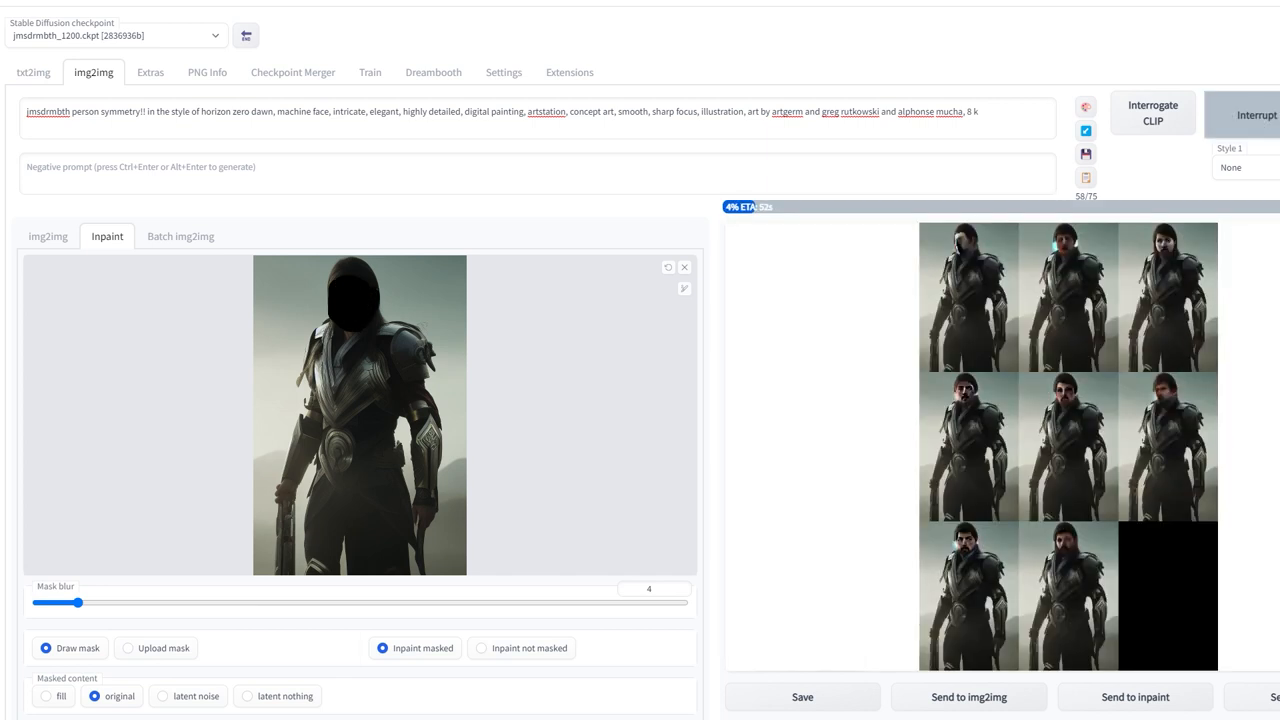